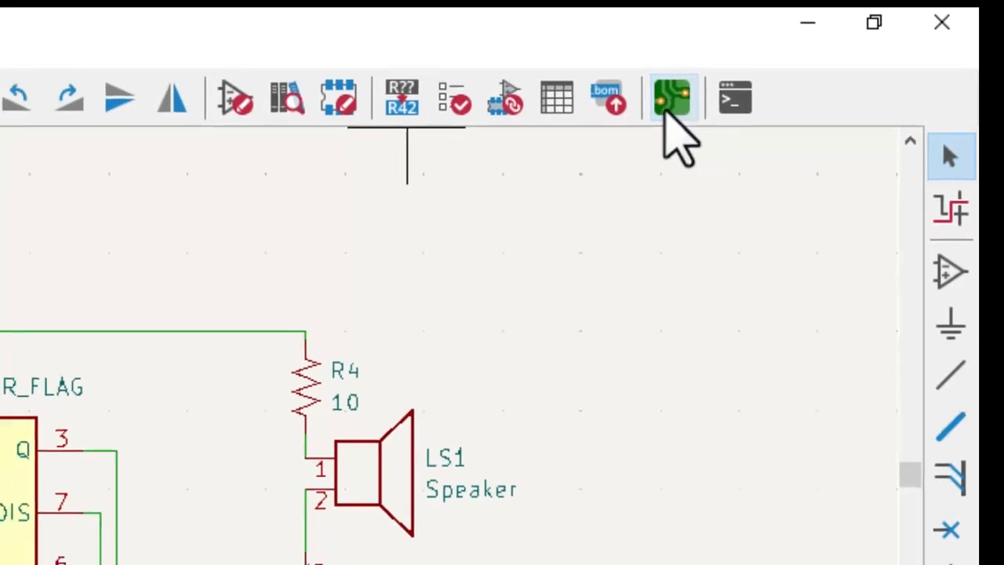
# Open the PCB Editor and create the missing .kicad_pcb board file.
pyautogui.click(672, 98)
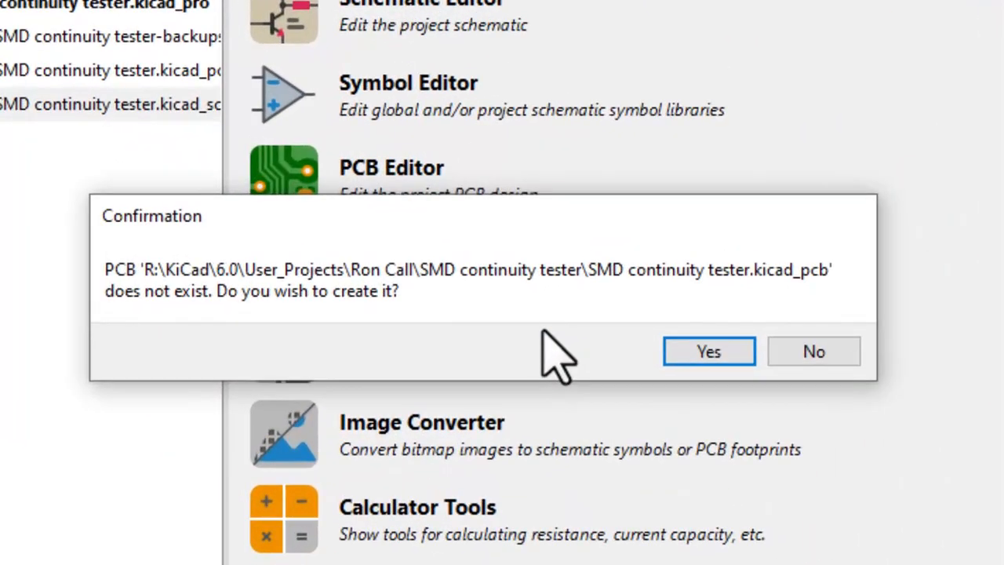
pyautogui.click(709, 351)
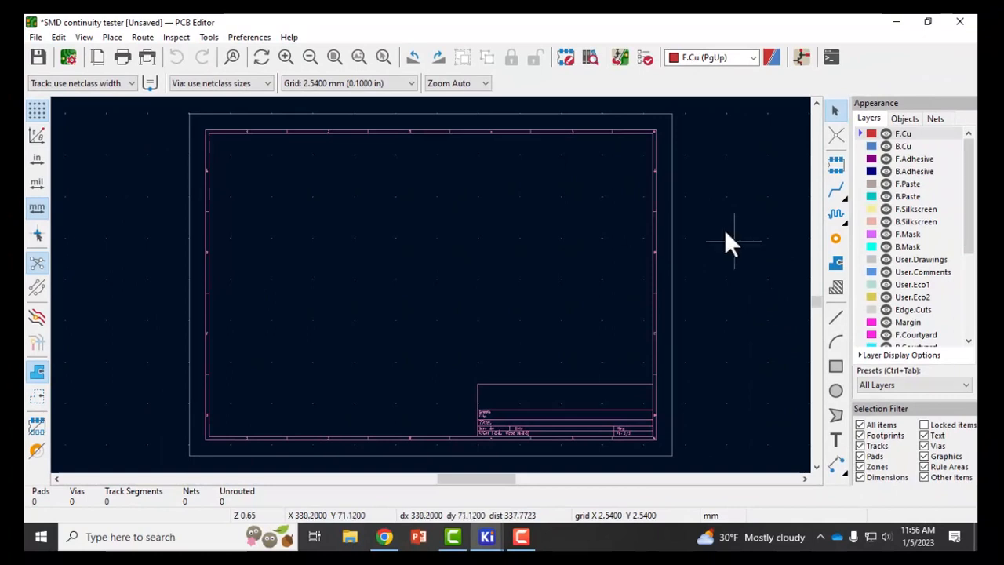
pyautogui.moveTo(616, 376)
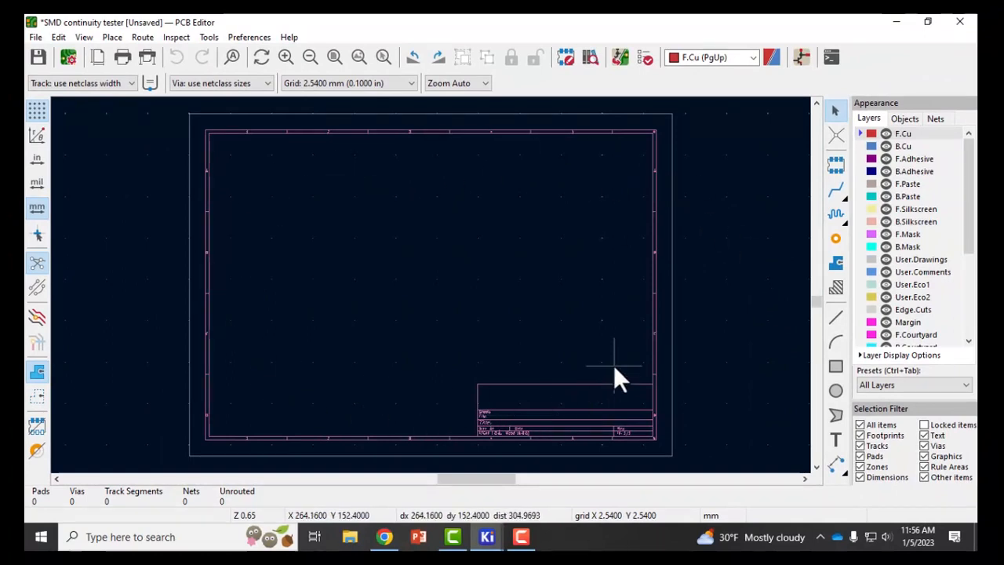
pyautogui.moveTo(479, 259)
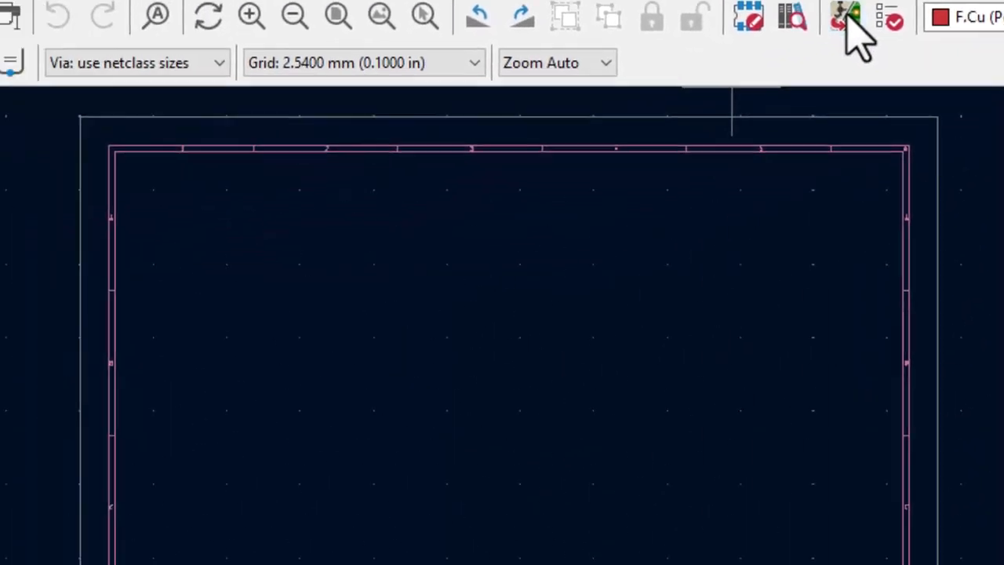
# Update the PCB from the schematic and drop the imported footprints onto the sheet.
pyautogui.click(843, 17)
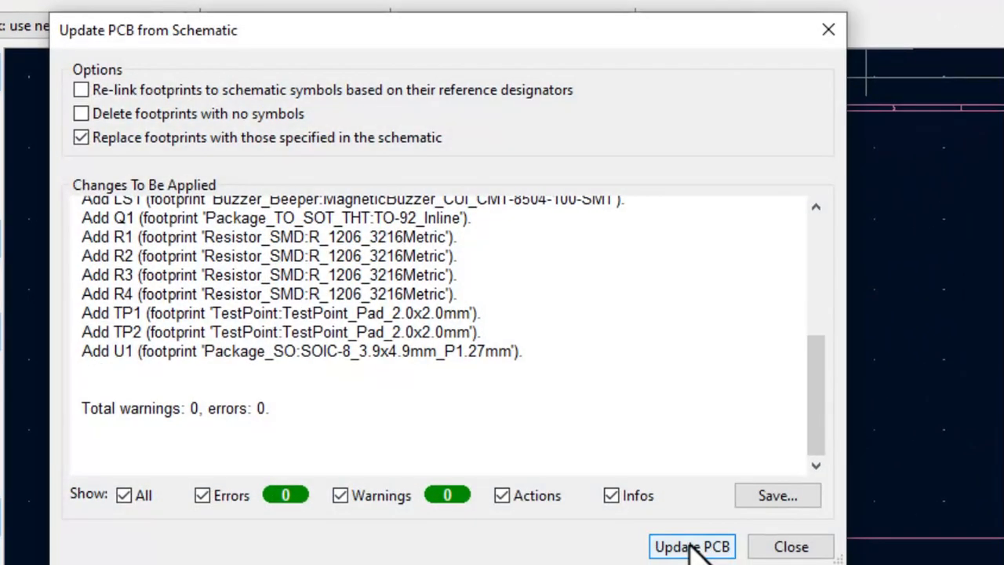
pyautogui.click(691, 546)
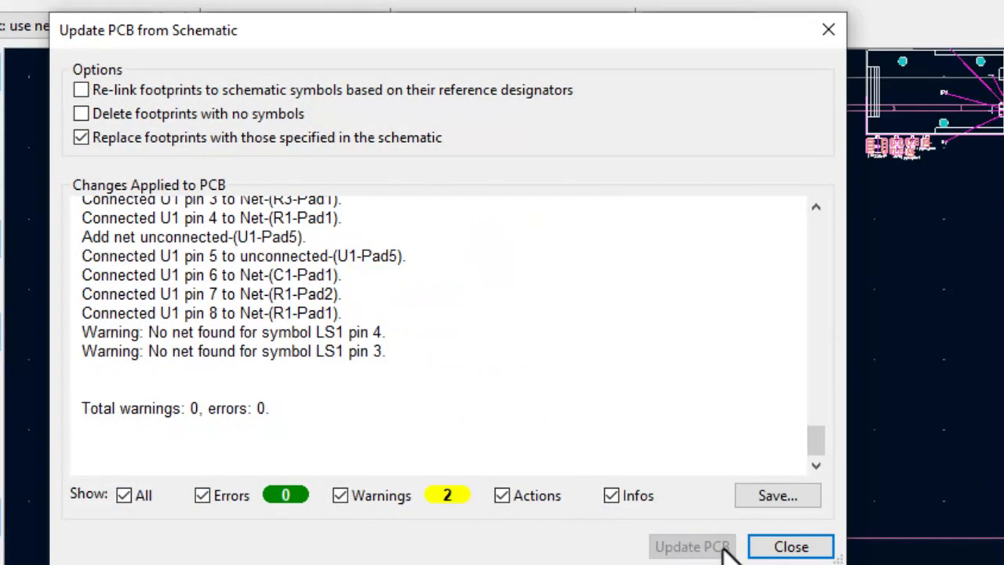
pyautogui.click(790, 547)
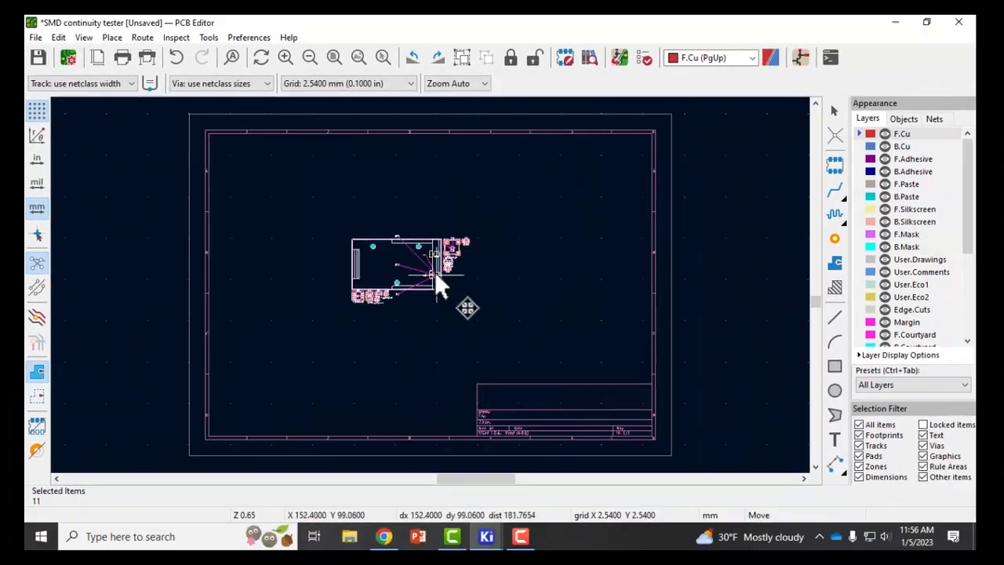
pyautogui.moveTo(439, 283); pyautogui.dragTo(428, 259)
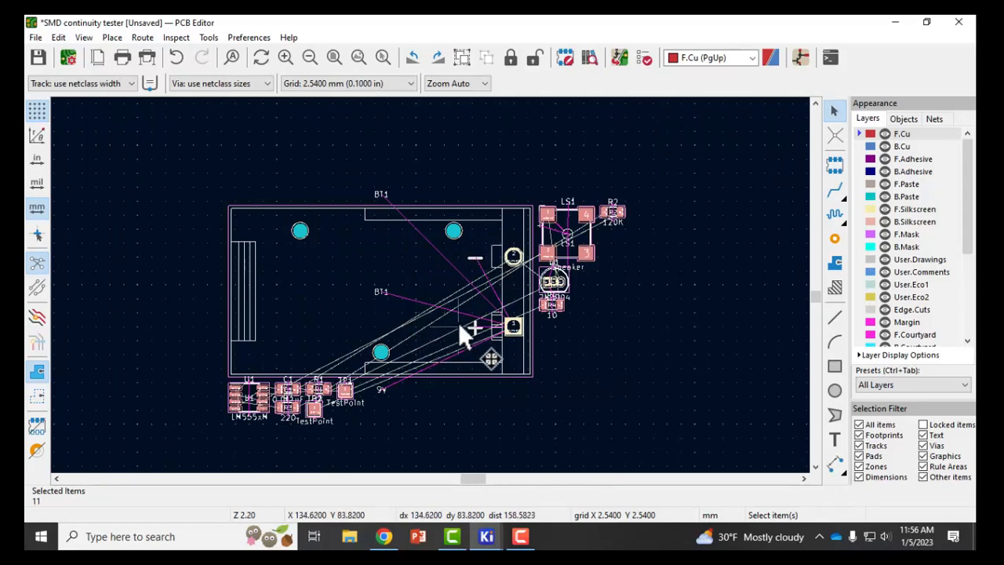
pyautogui.moveTo(455, 324)
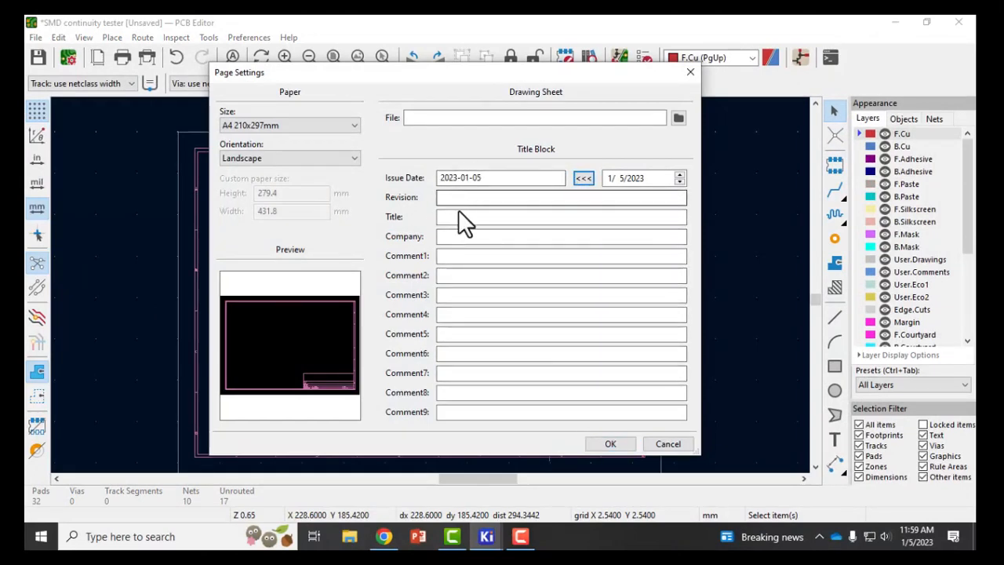
# Enter 'SMD Continuity Tester' as the board title in Page Settings.
pyautogui.write('SMD Continuity Tester')
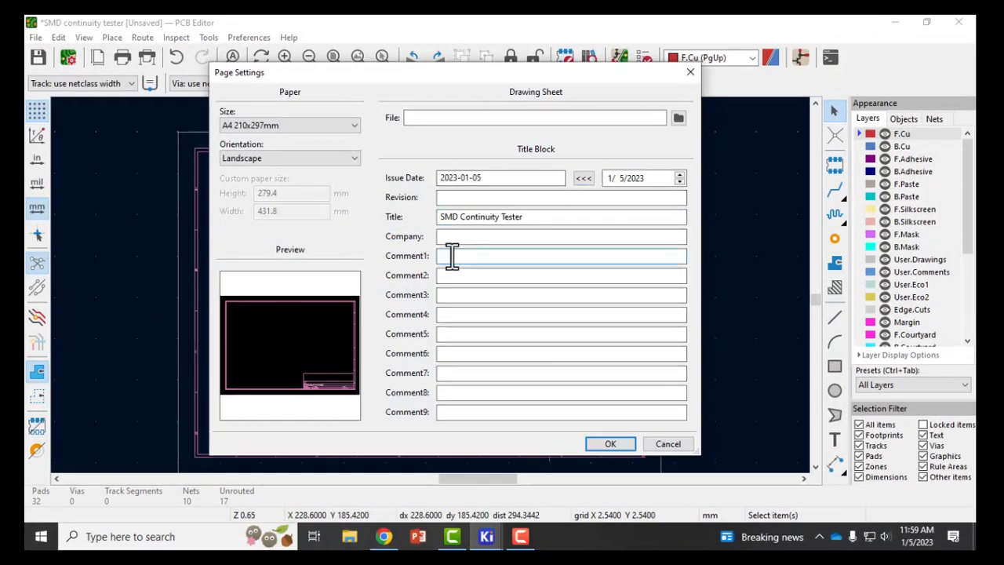
pyautogui.click(611, 444)
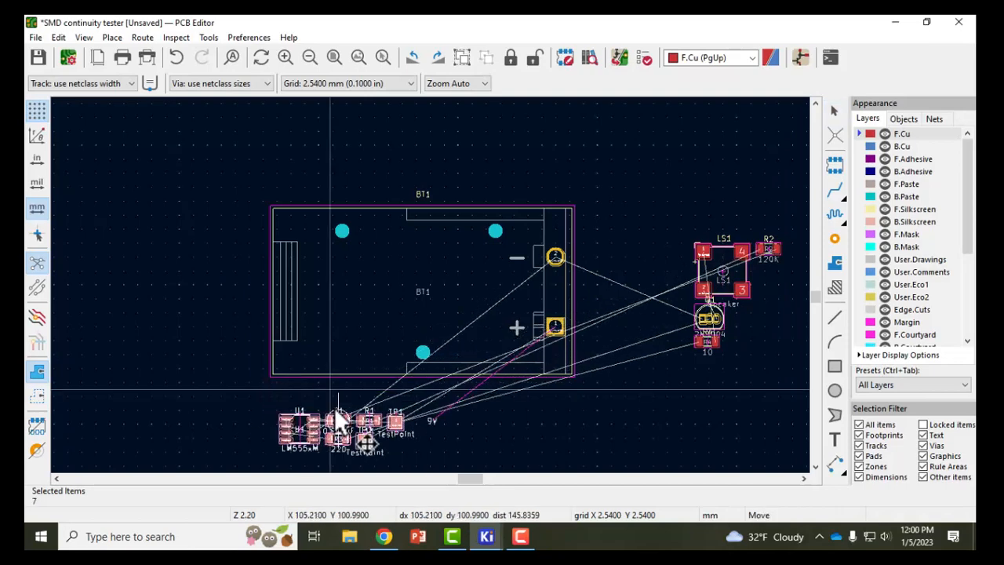
# Move the footprint group beside battery holder BT1 with U1 centred.
pyautogui.moveTo(338, 423); pyautogui.dragTo(674, 451)
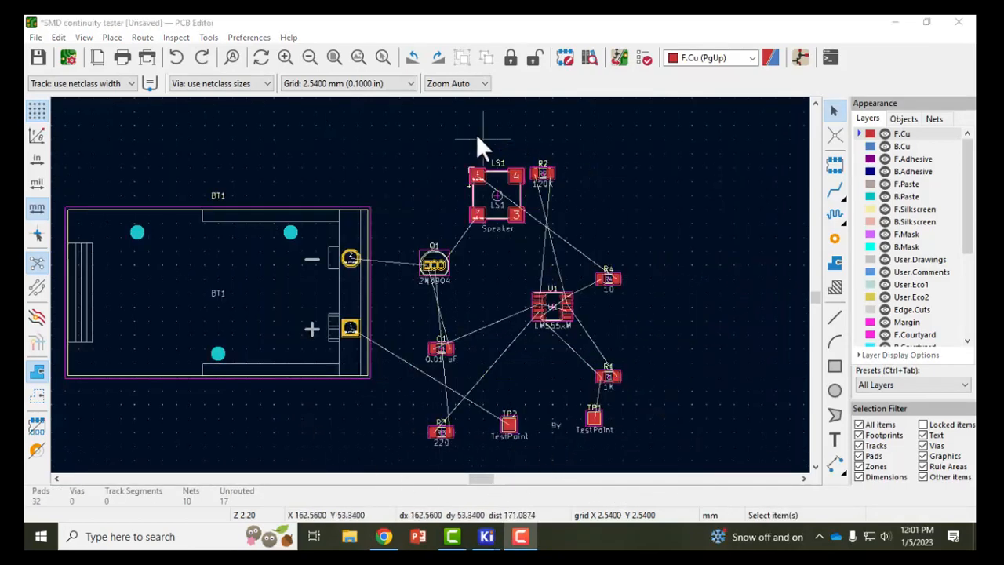
pyautogui.moveTo(604, 219)
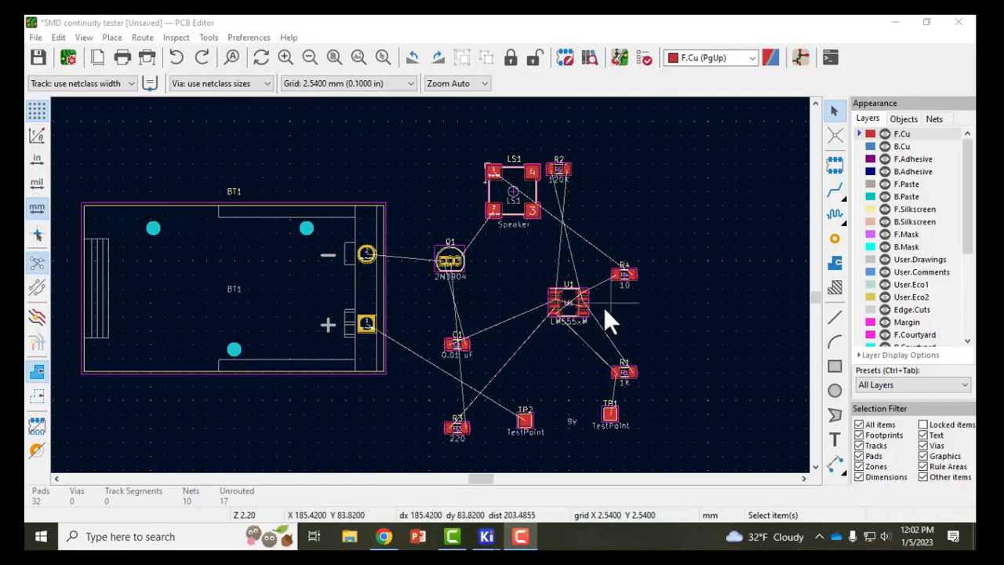
pyautogui.moveTo(626, 341)
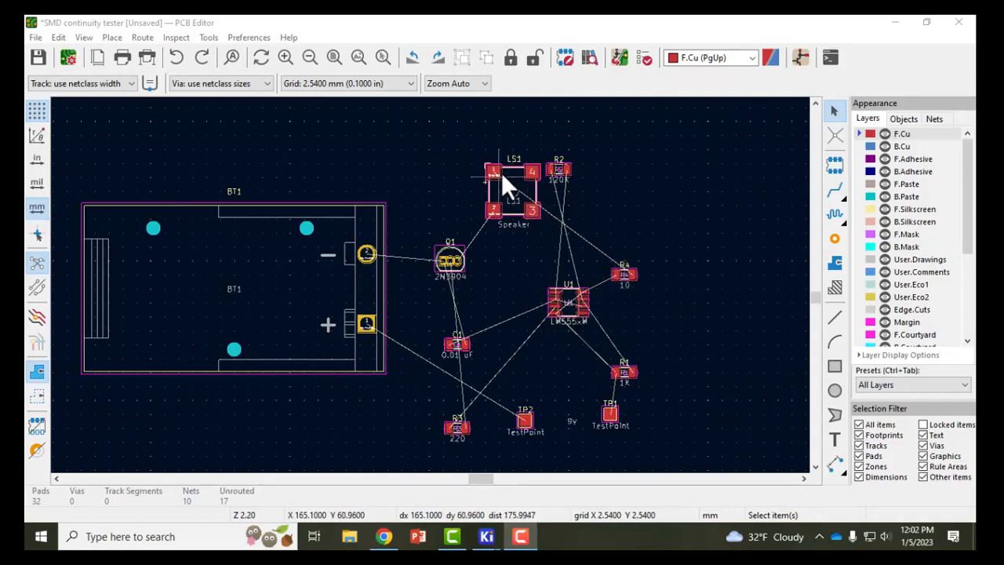
pyautogui.moveTo(623, 279)
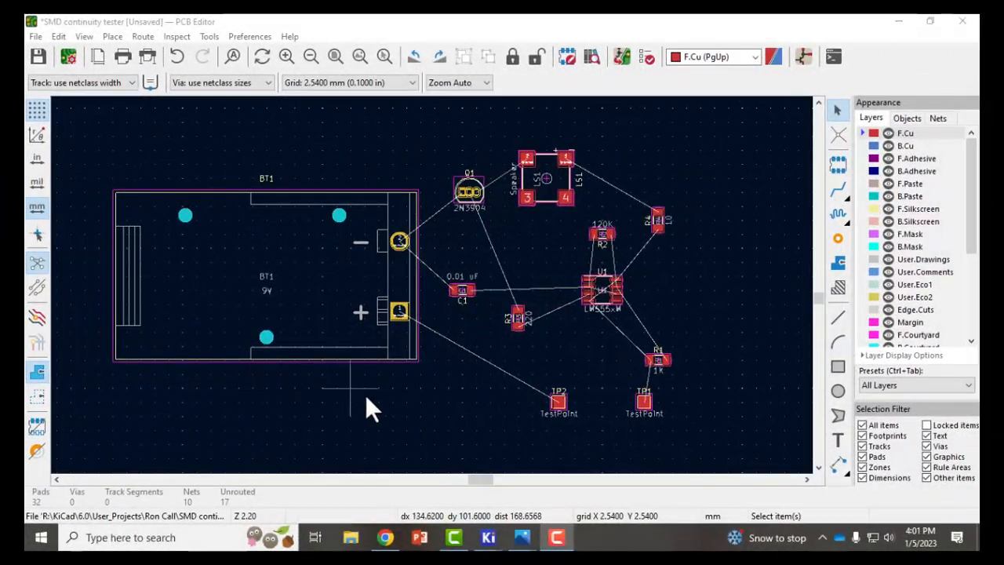
pyautogui.moveTo(686, 169)
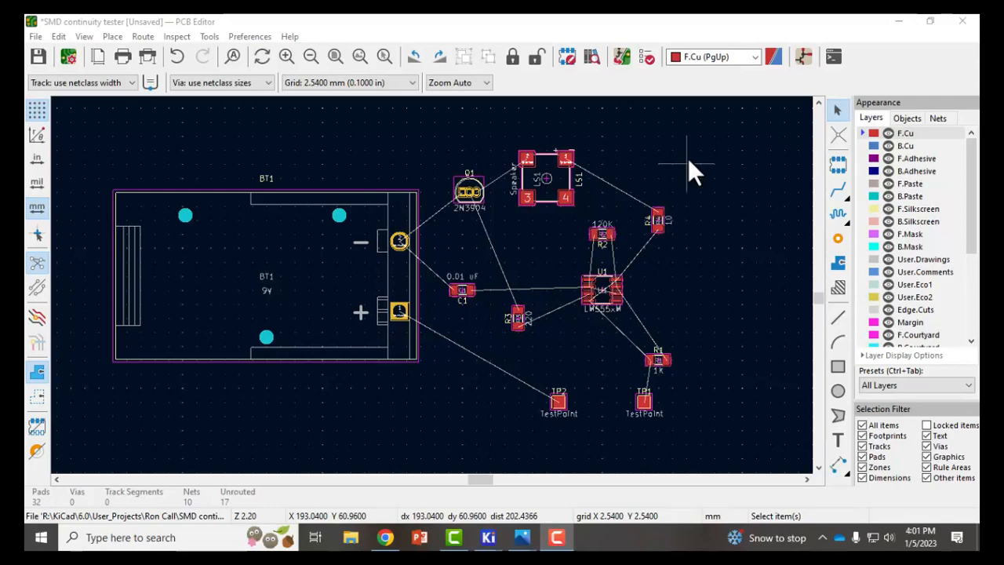
pyautogui.moveTo(661, 211)
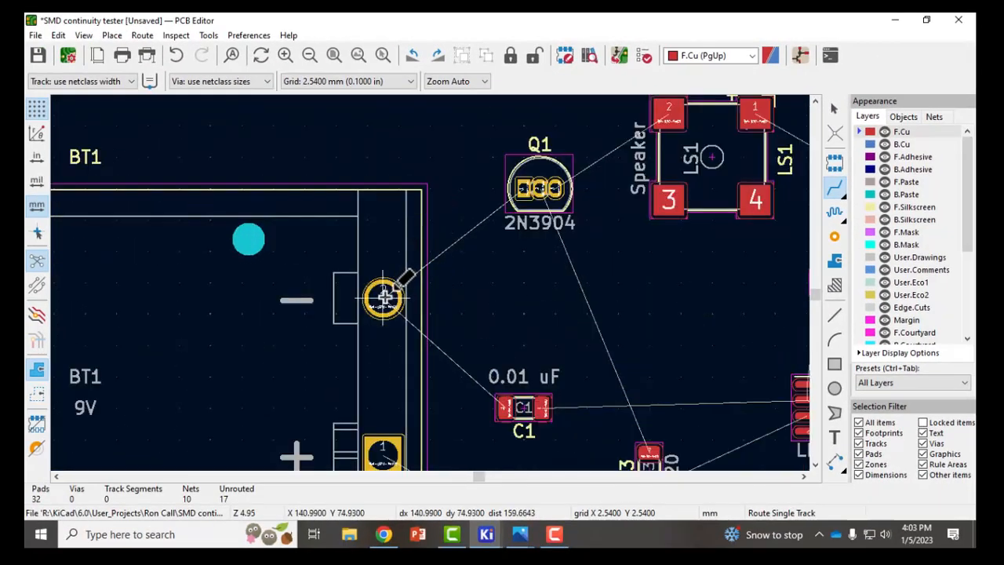
# Route copper tracks from BT1's negative pad to Q1 and to the speaker.
pyautogui.click(382, 298)
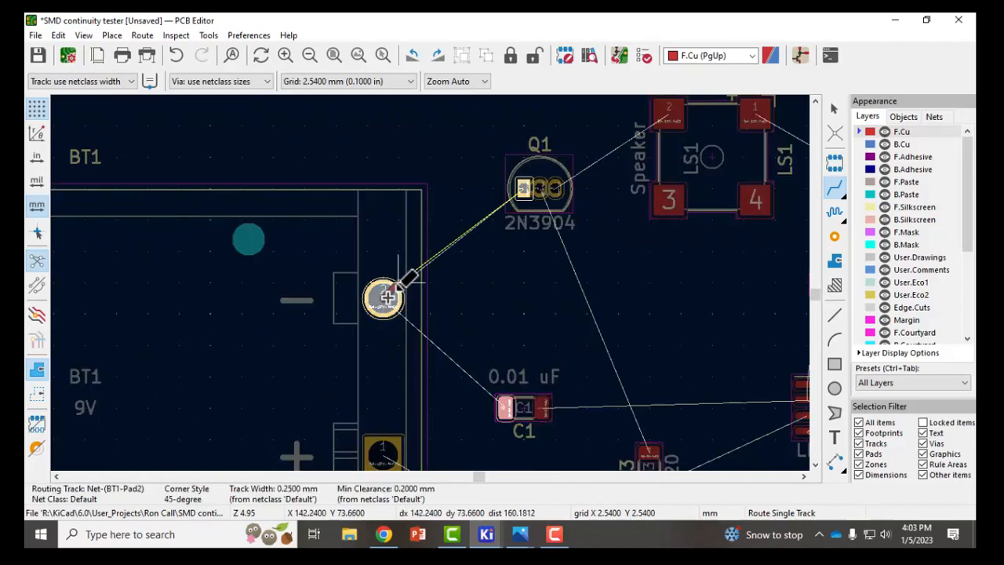
pyautogui.click(526, 189)
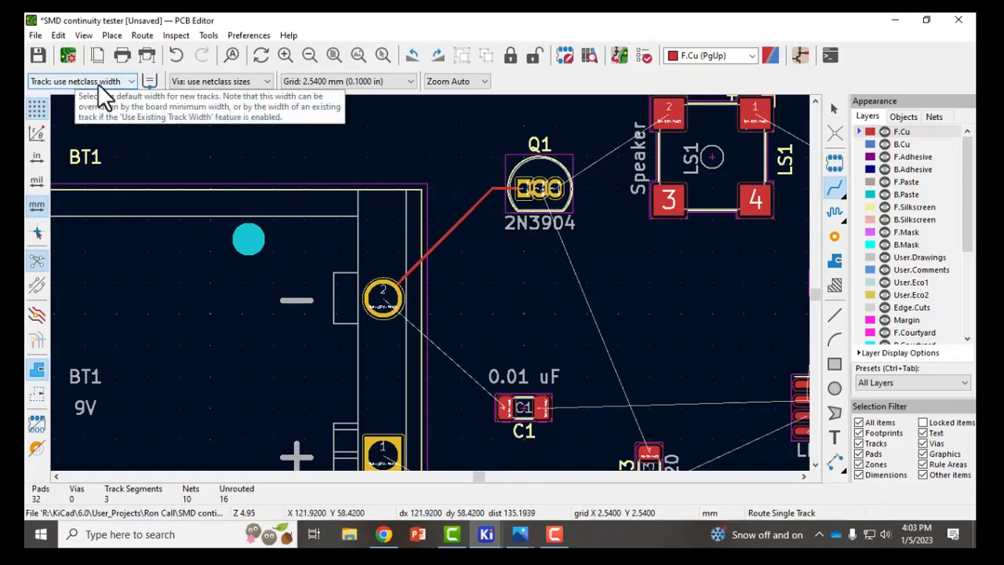
pyautogui.moveTo(118, 94)
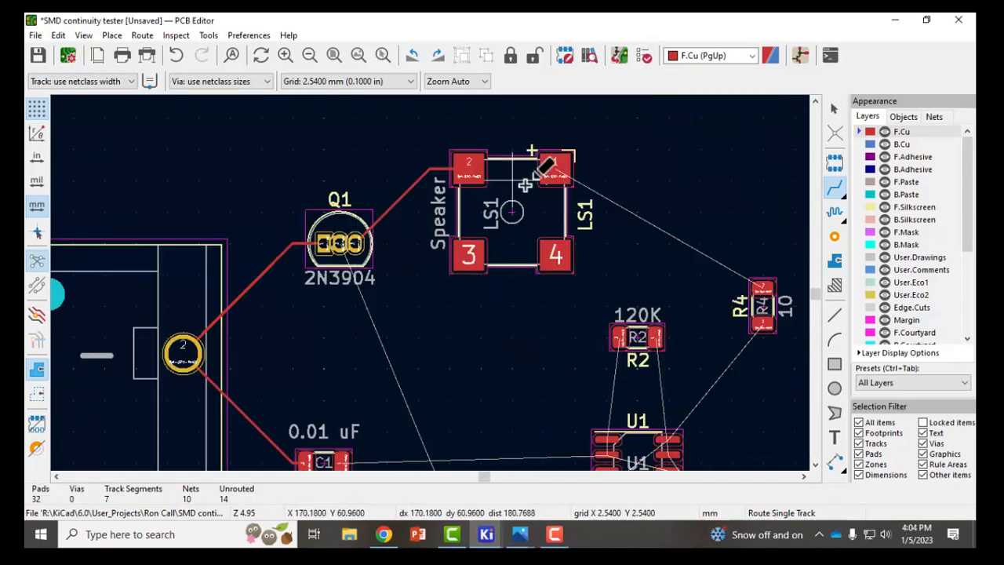
pyautogui.click(554, 167)
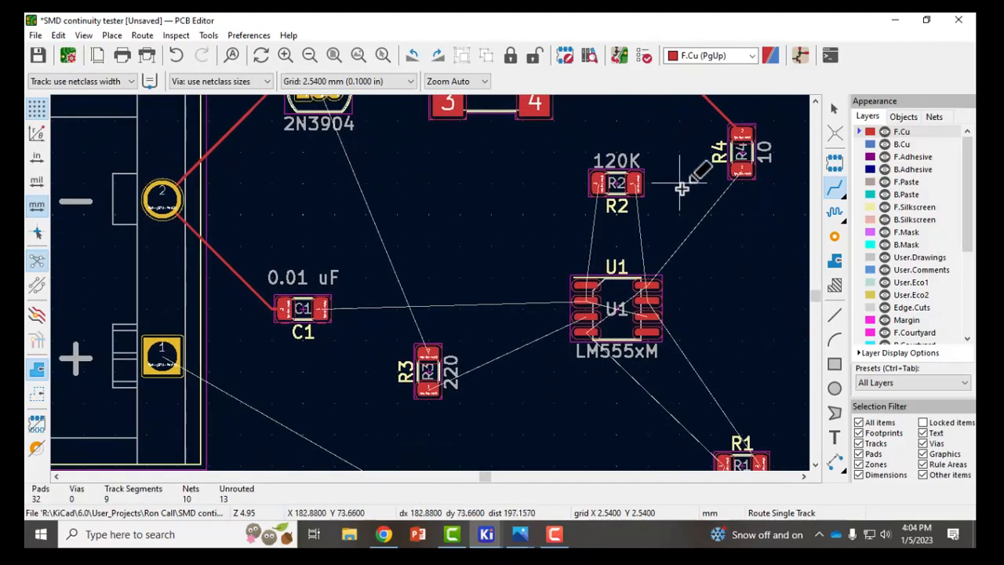
pyautogui.moveTo(631, 182)
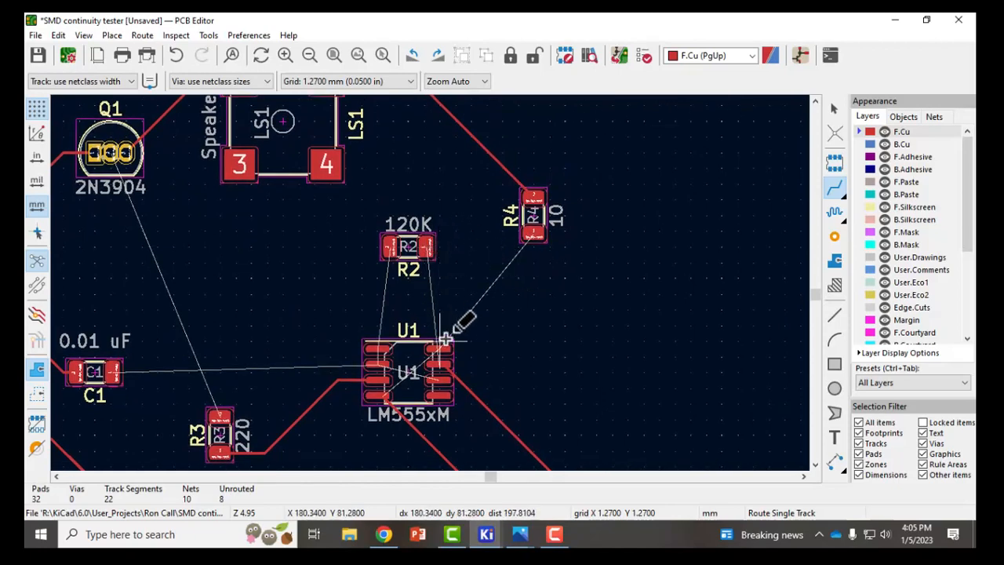
pyautogui.moveTo(441, 314)
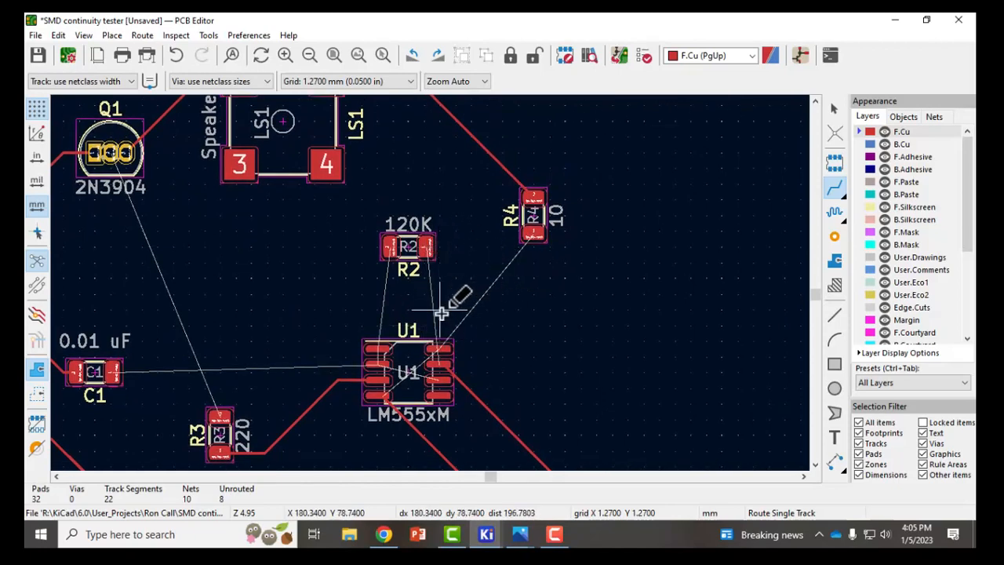
pyautogui.moveTo(448, 354)
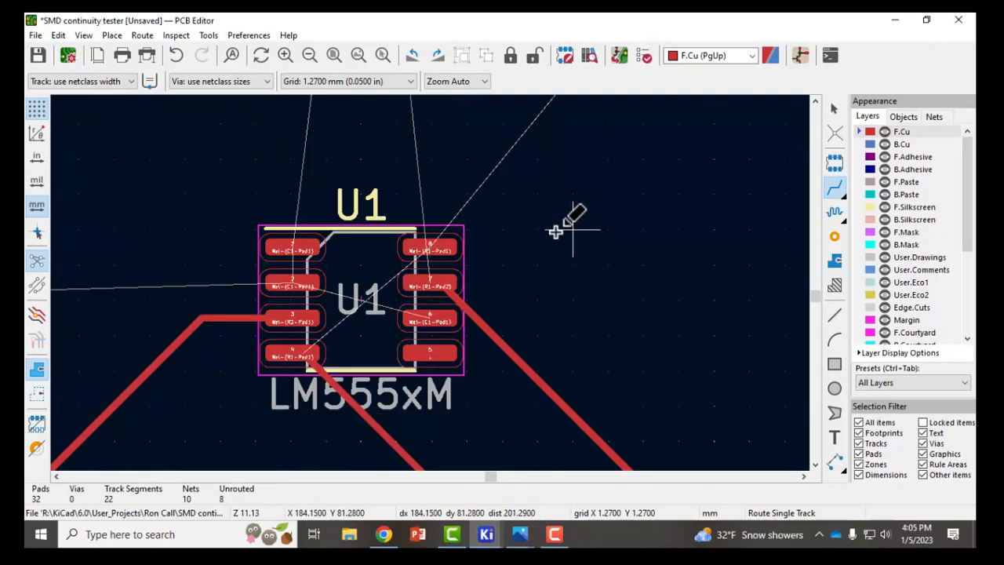
pyautogui.moveTo(429, 250)
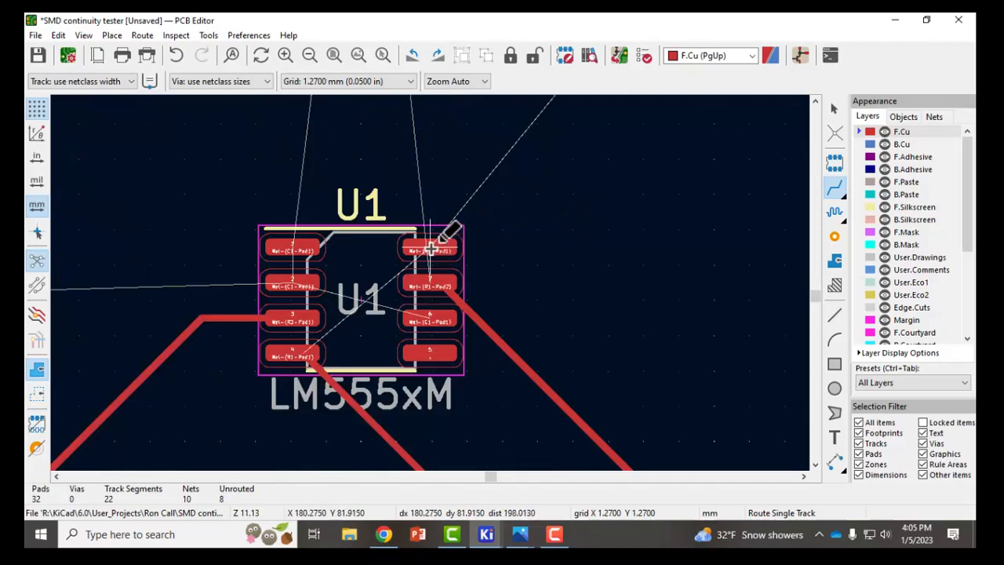
pyautogui.scroll(-3)
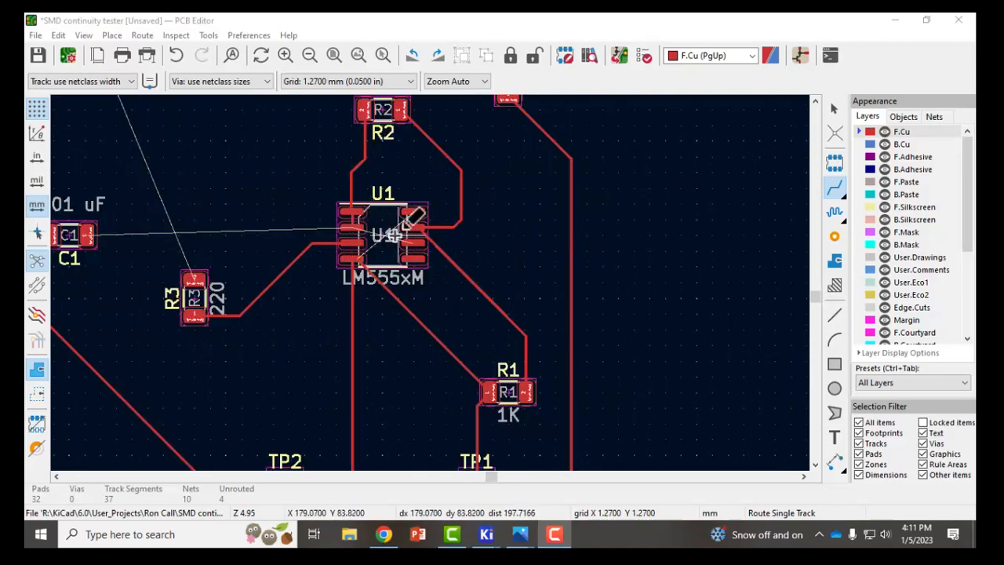
pyautogui.moveTo(165, 242)
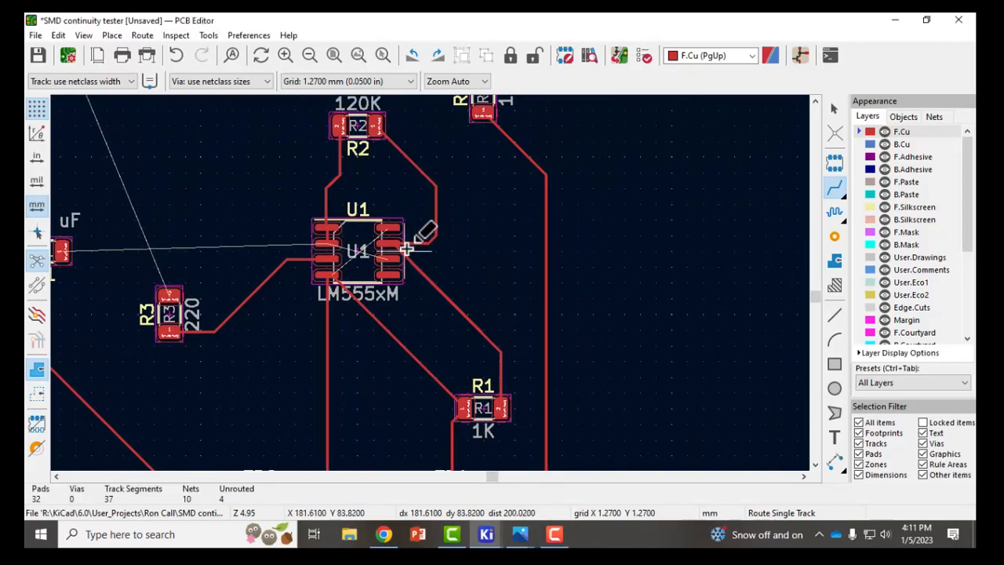
pyautogui.moveTo(391, 247)
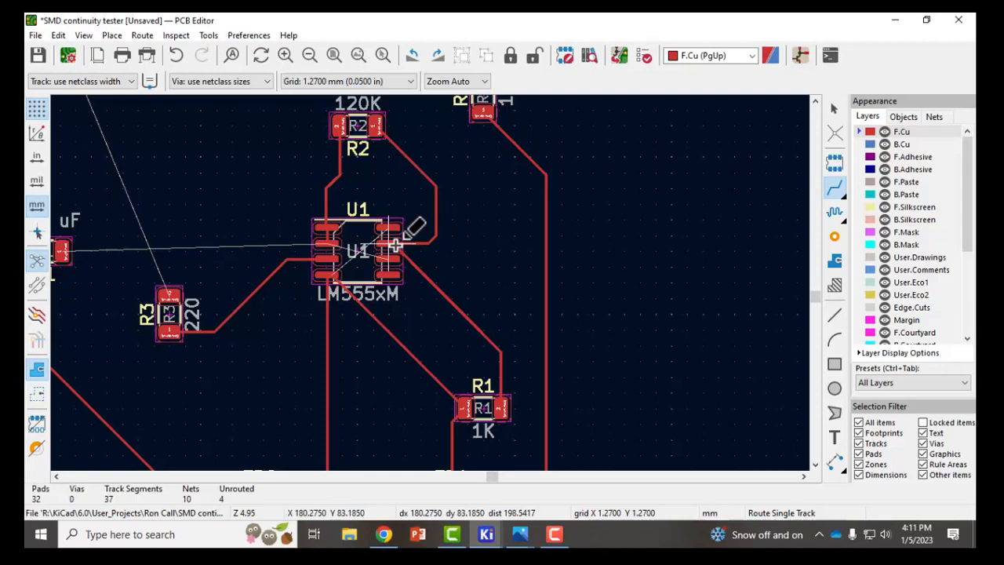
pyautogui.moveTo(500, 351)
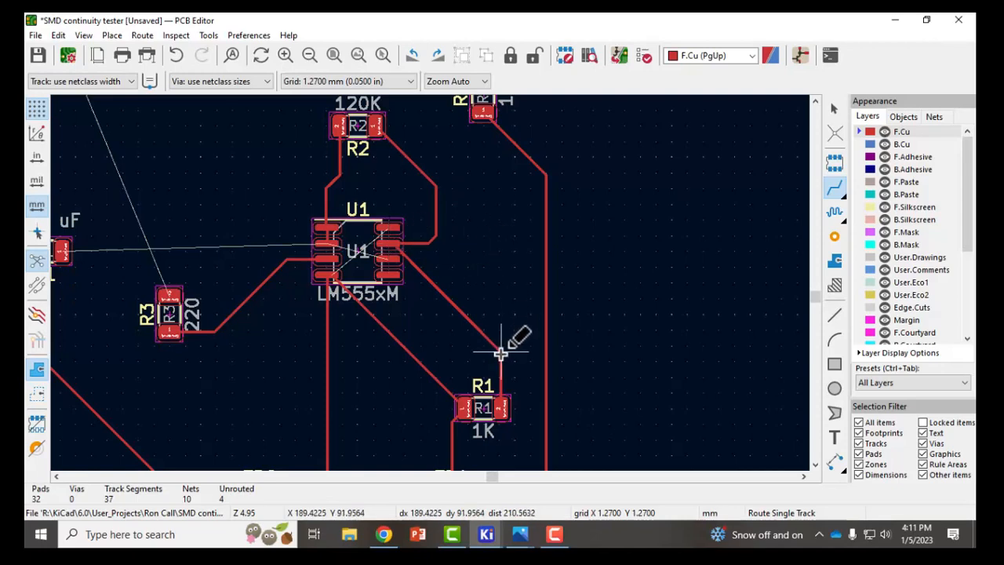
# Redraw R2's track from U1's right-hand pins down to R1.
pyautogui.click(500, 353)
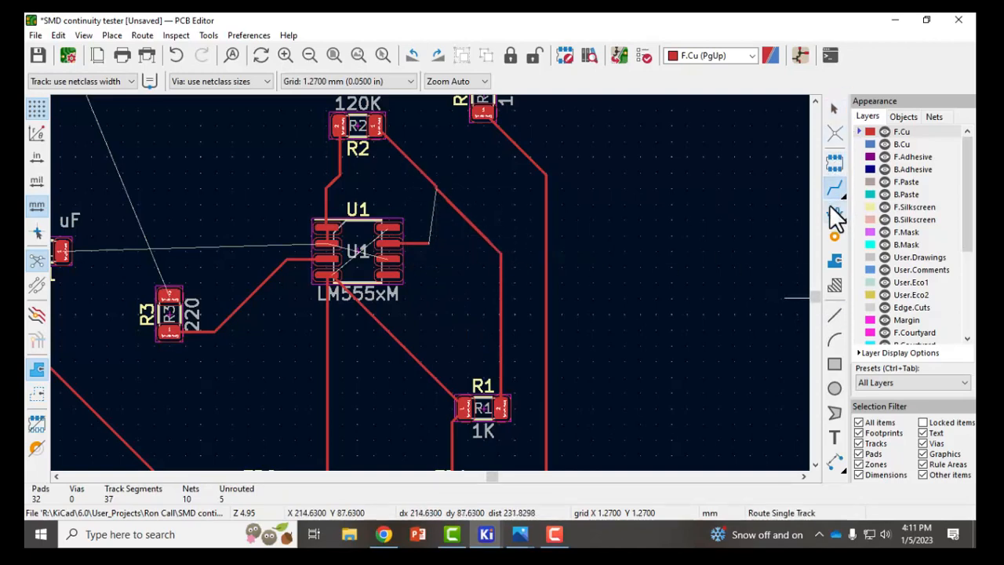
pyautogui.moveTo(425, 247)
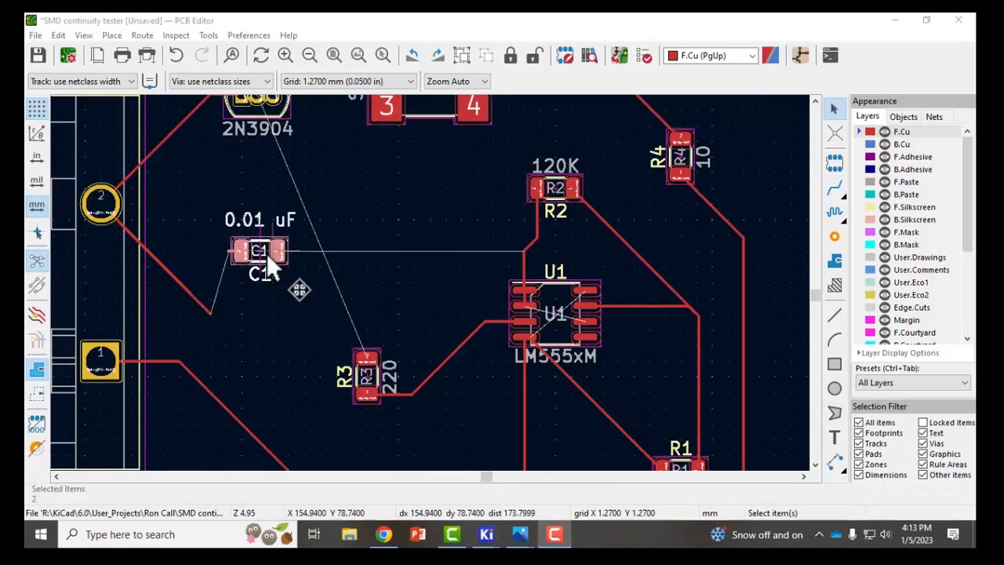
pyautogui.moveTo(184, 306)
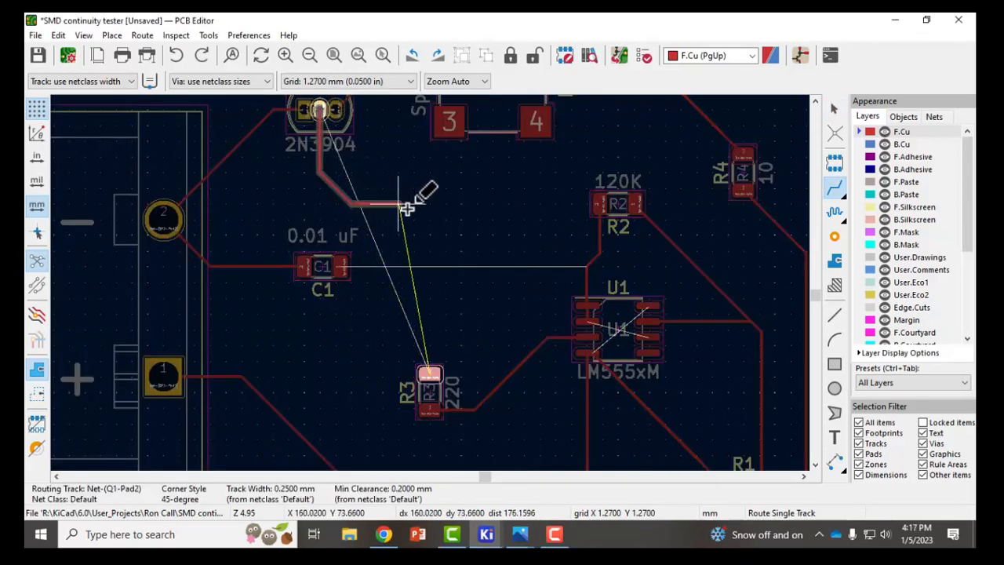
# Route Q1's track through two through vias on B.Cu down to R3.
pyautogui.click(441, 244)
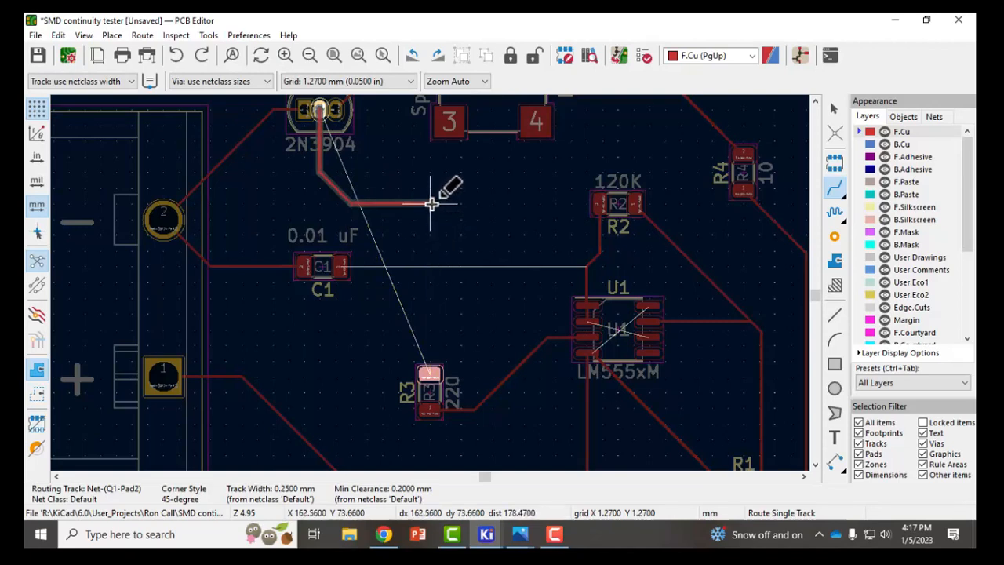
pyautogui.rightClick(432, 206)
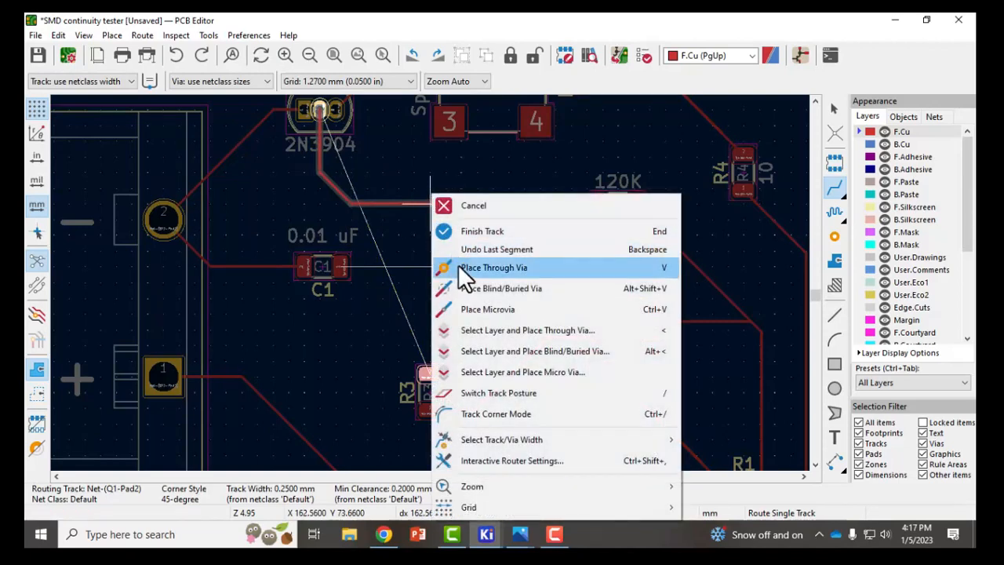
pyautogui.click(496, 267)
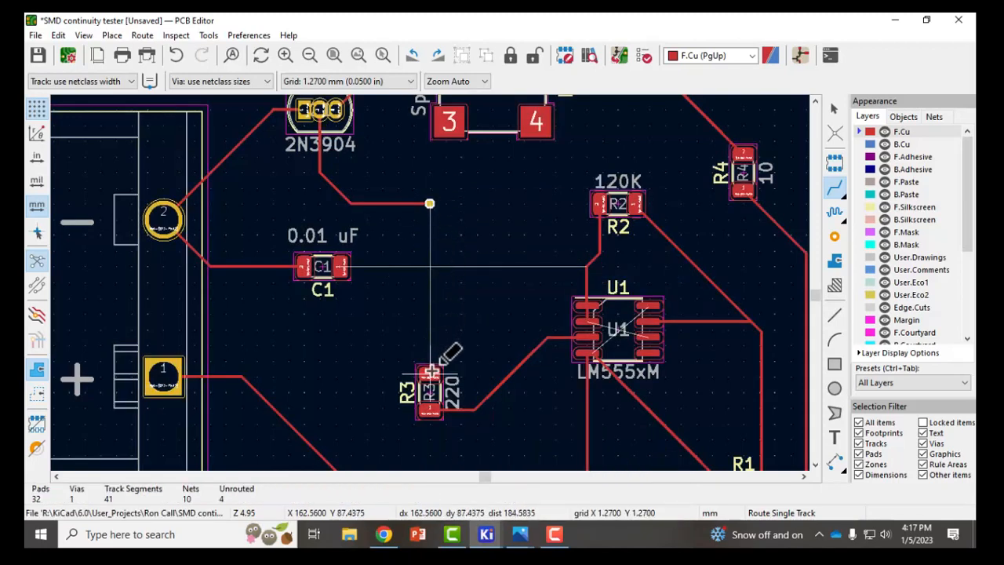
pyautogui.click(430, 357)
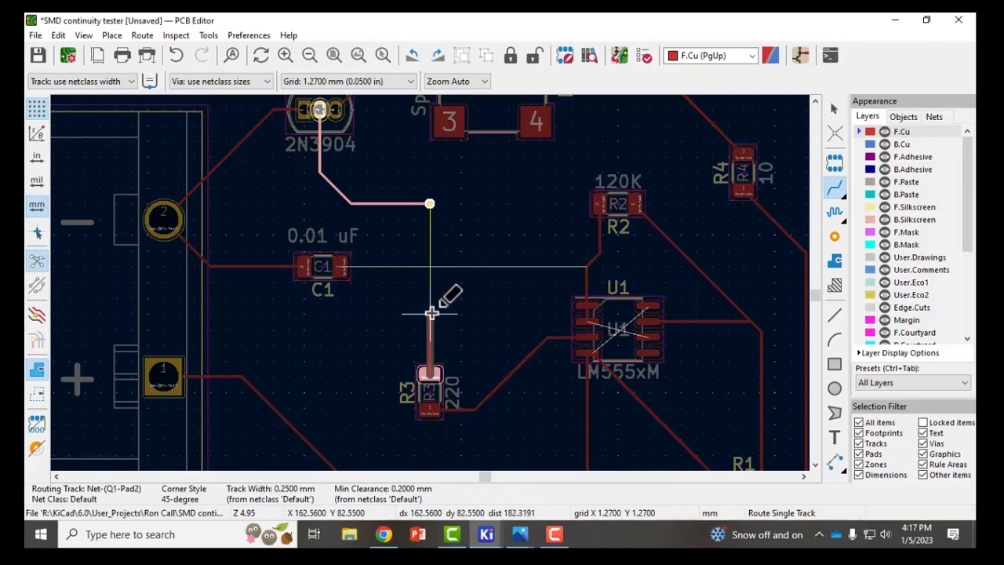
pyautogui.rightClick(430, 313)
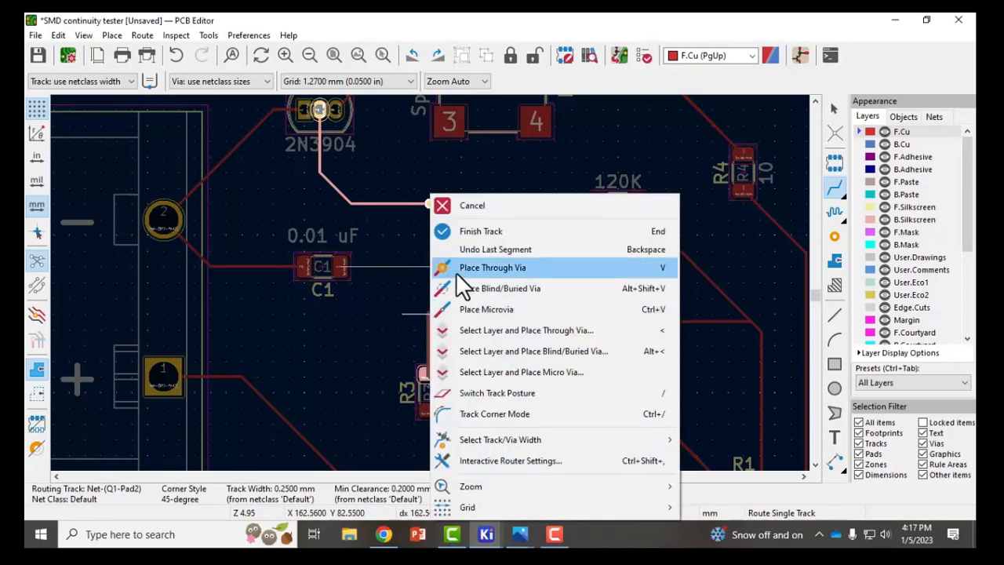
pyautogui.click(493, 268)
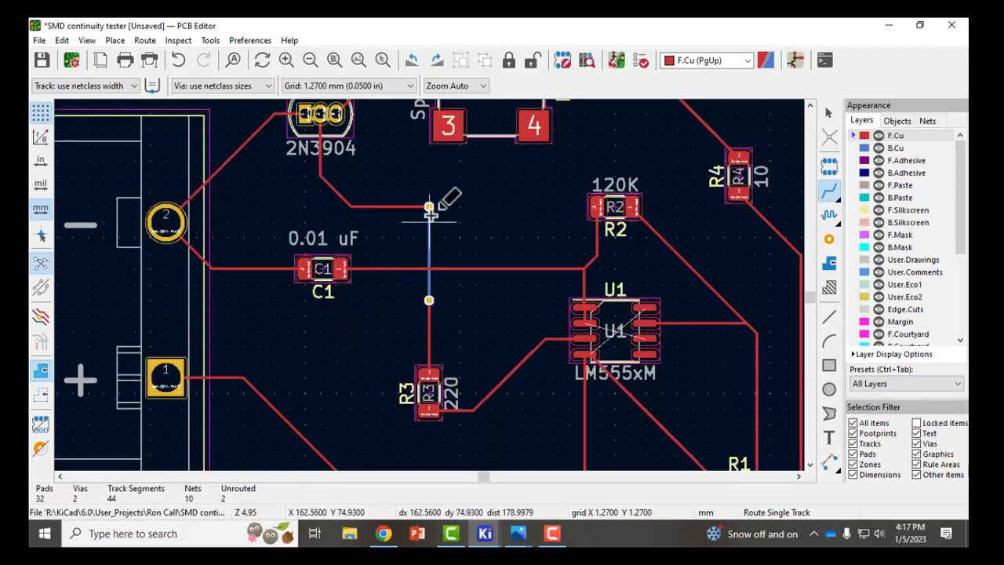
pyautogui.moveTo(488, 345)
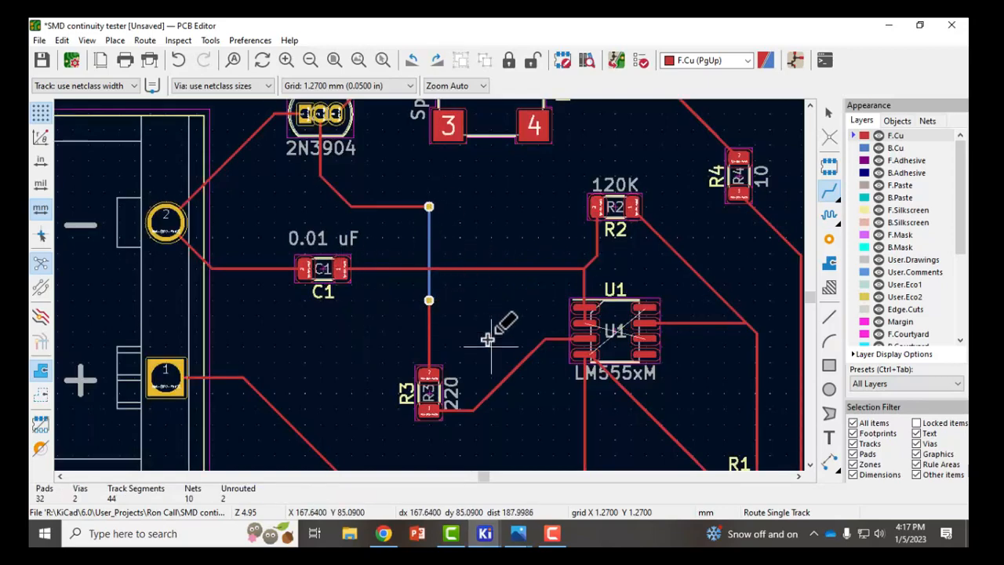
pyautogui.moveTo(474, 329)
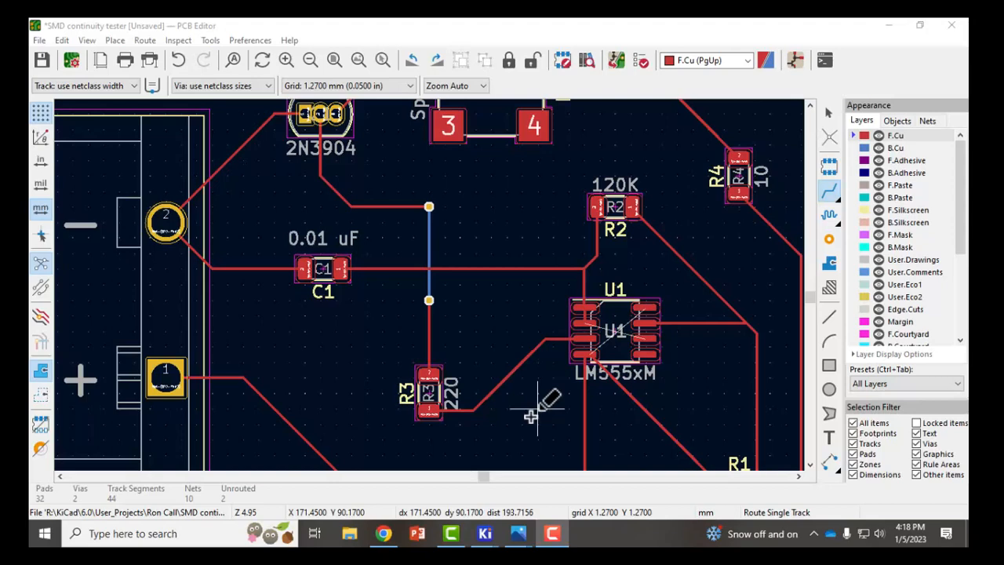
pyautogui.moveTo(537, 412)
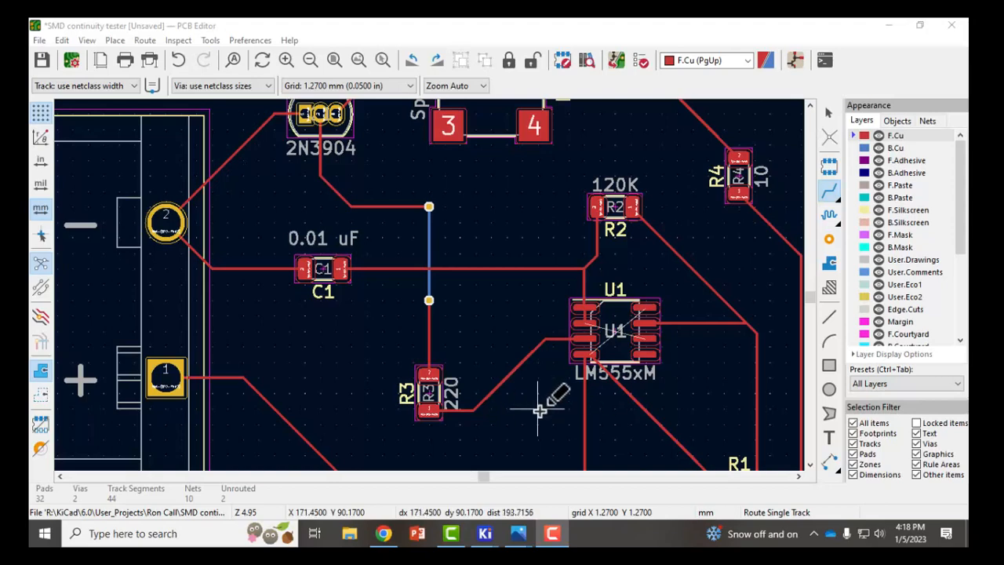
pyautogui.moveTo(648, 314)
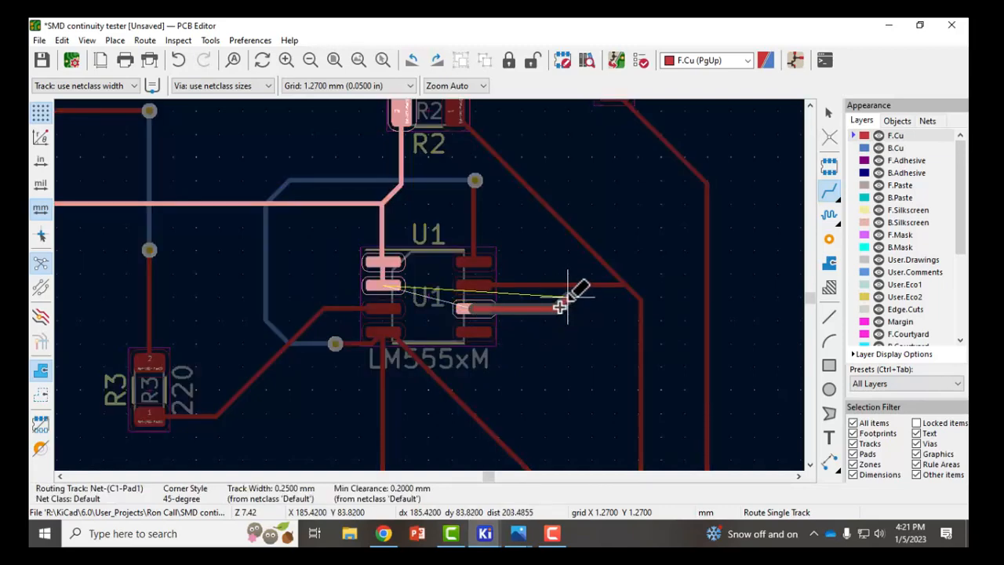
pyautogui.moveTo(570, 313)
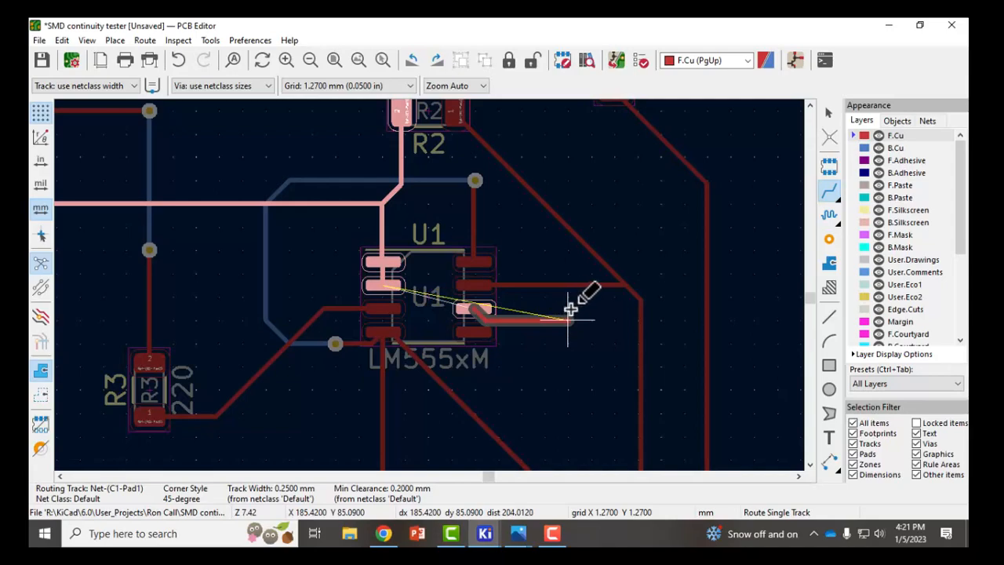
pyautogui.moveTo(553, 310)
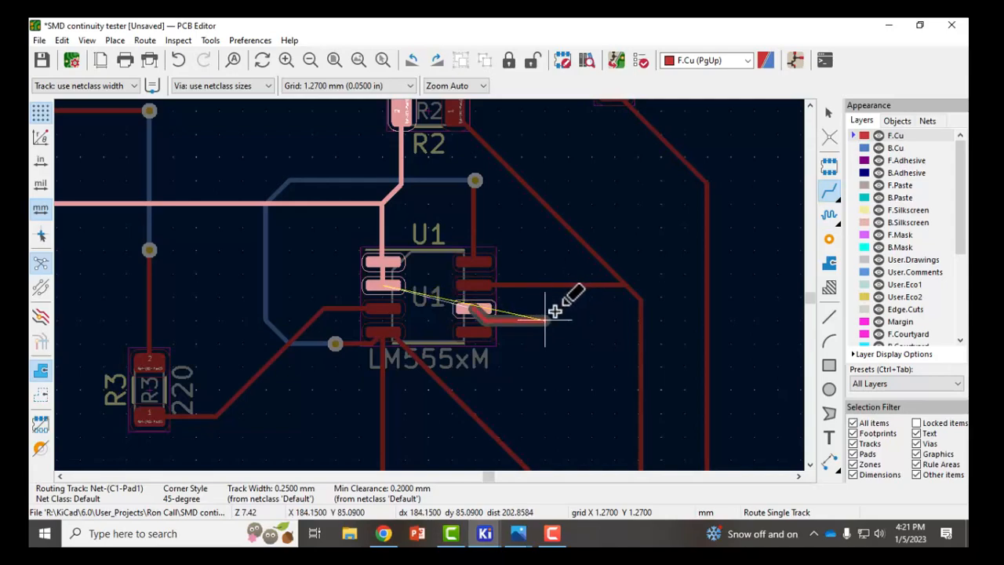
# Open routing options on the partly drawn C1-Pad1 track from U1.
pyautogui.rightClick(545, 314)
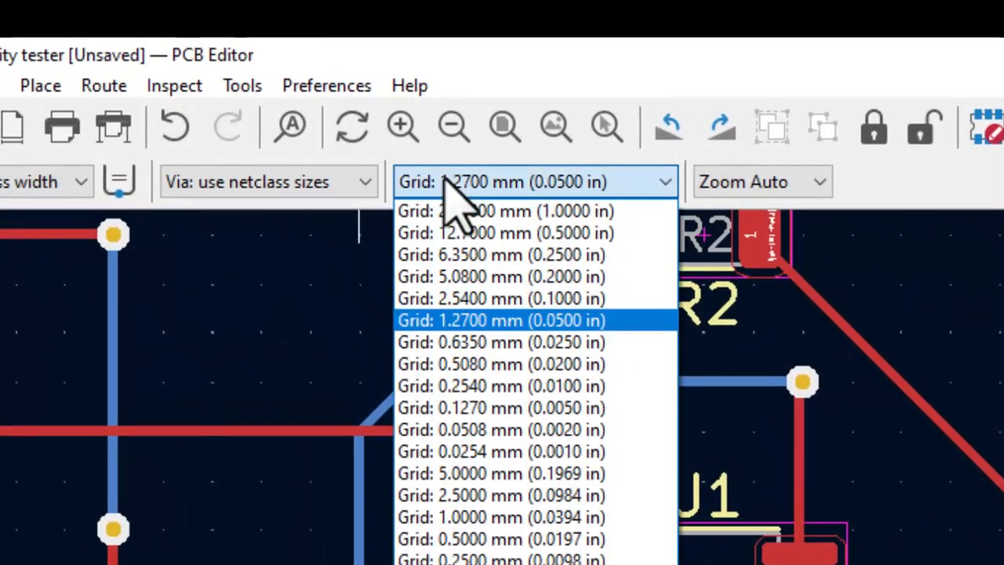
# Switch the grid to 0.6350 mm to finish the remaining tracks.
pyautogui.click(508, 342)
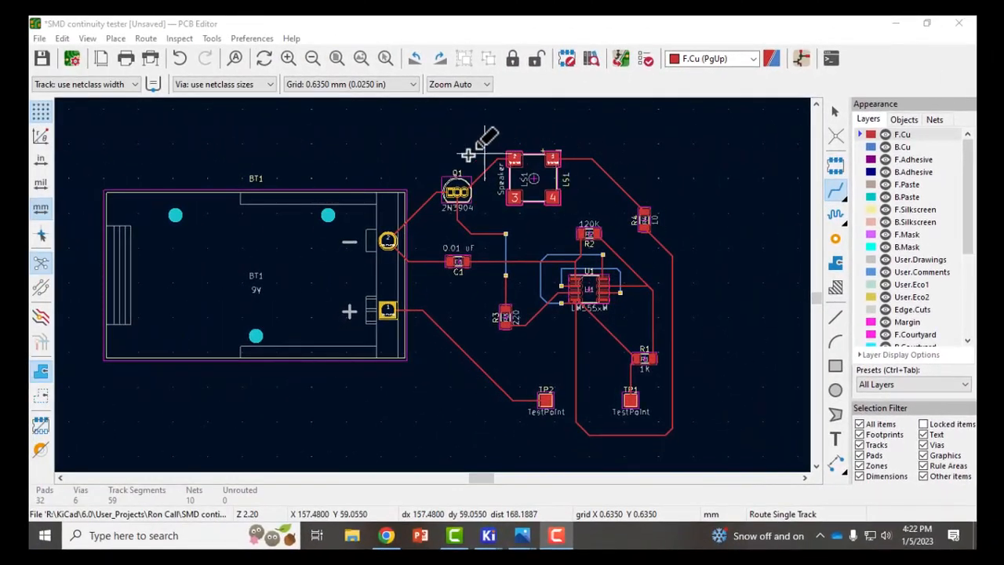
pyautogui.moveTo(674, 149)
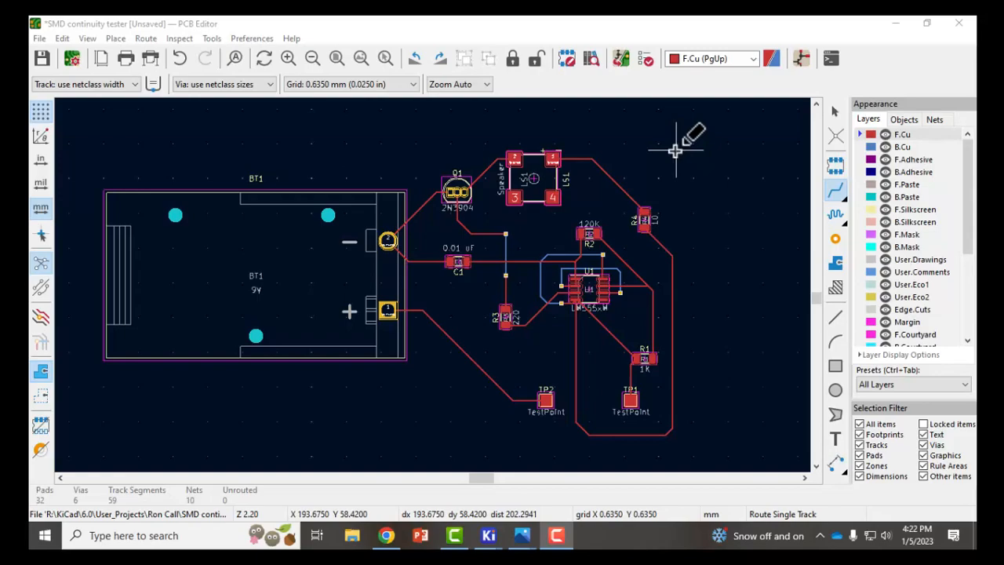
pyautogui.moveTo(468, 207)
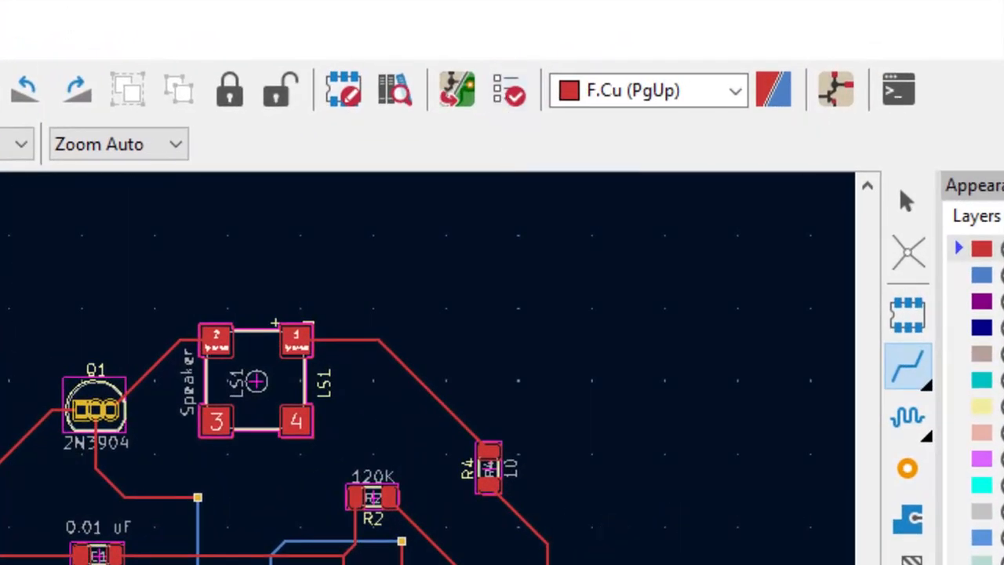
pyautogui.scroll(-3)
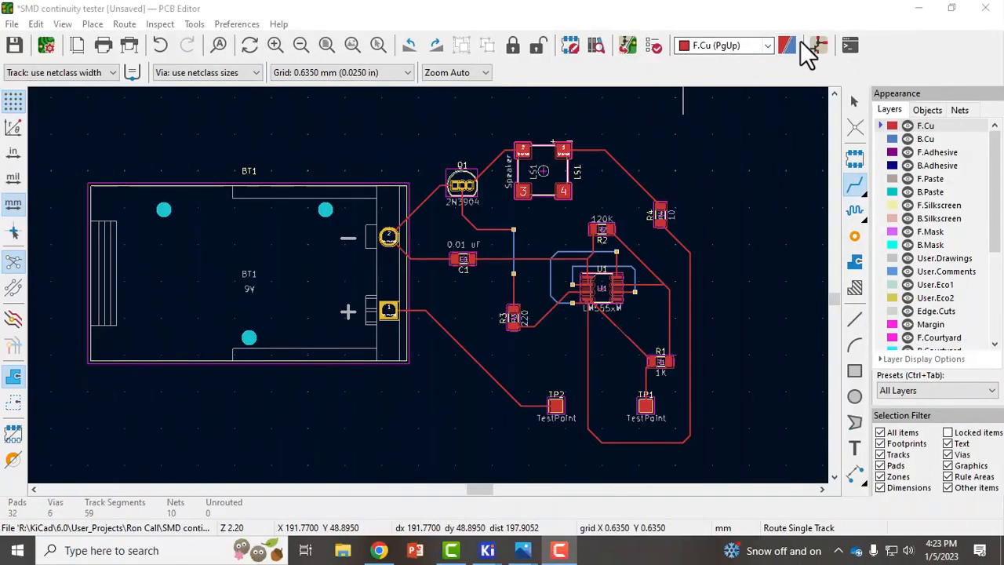
# Run DRC, reporting an unconnected R1-Pad2 track end and missing board outline.
pyautogui.click(818, 45)
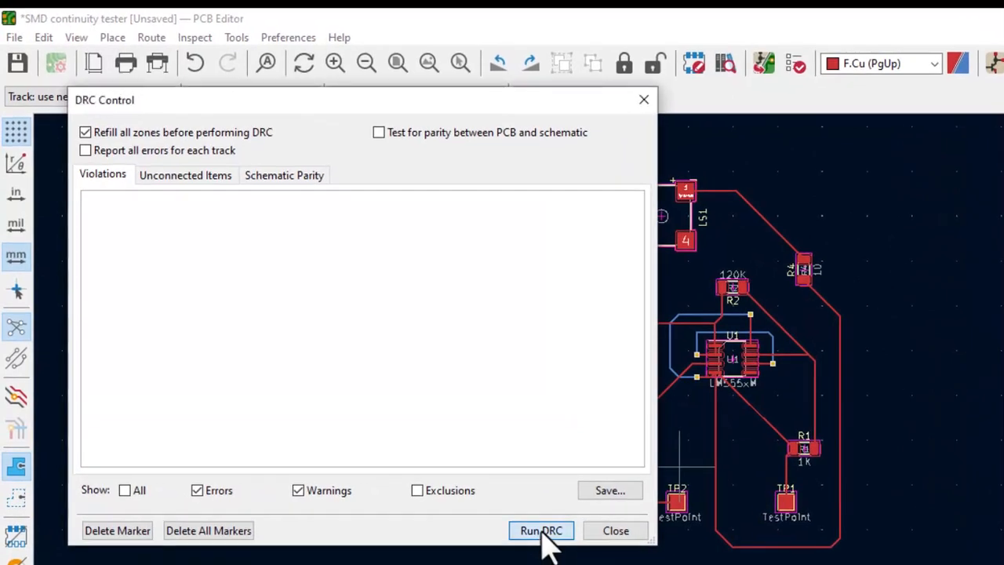
pyautogui.click(541, 531)
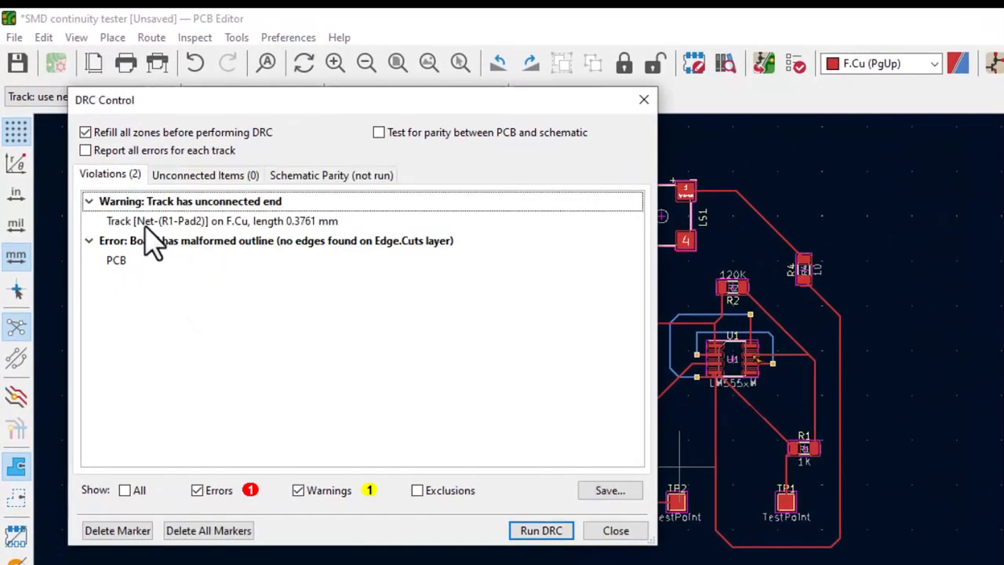
pyautogui.moveTo(235, 514)
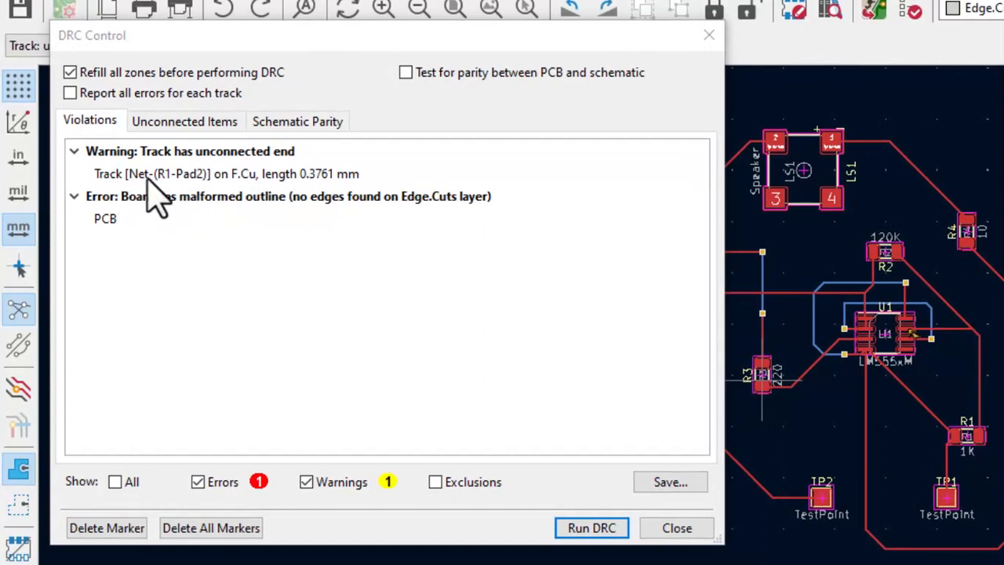
pyautogui.moveTo(196, 204)
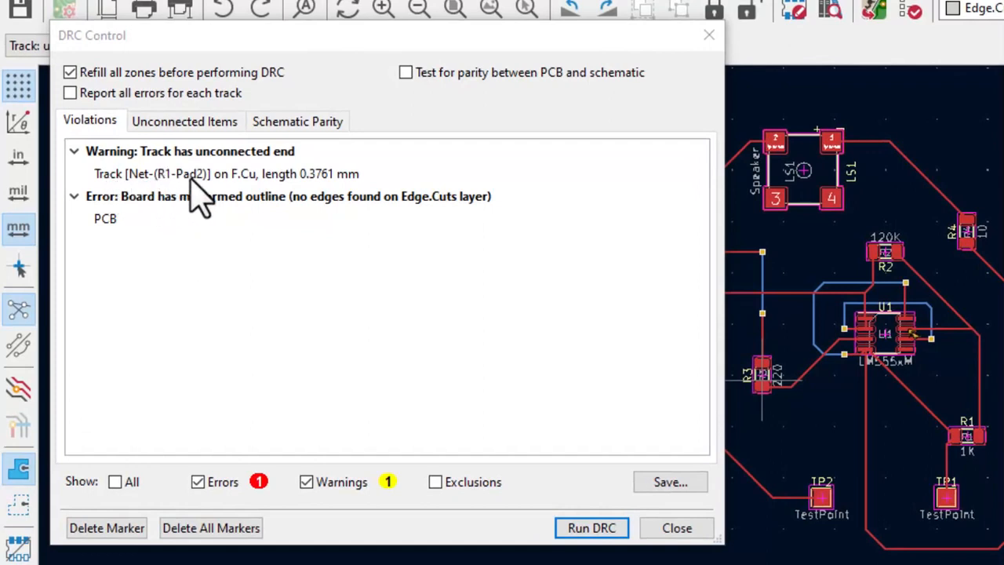
pyautogui.moveTo(247, 204)
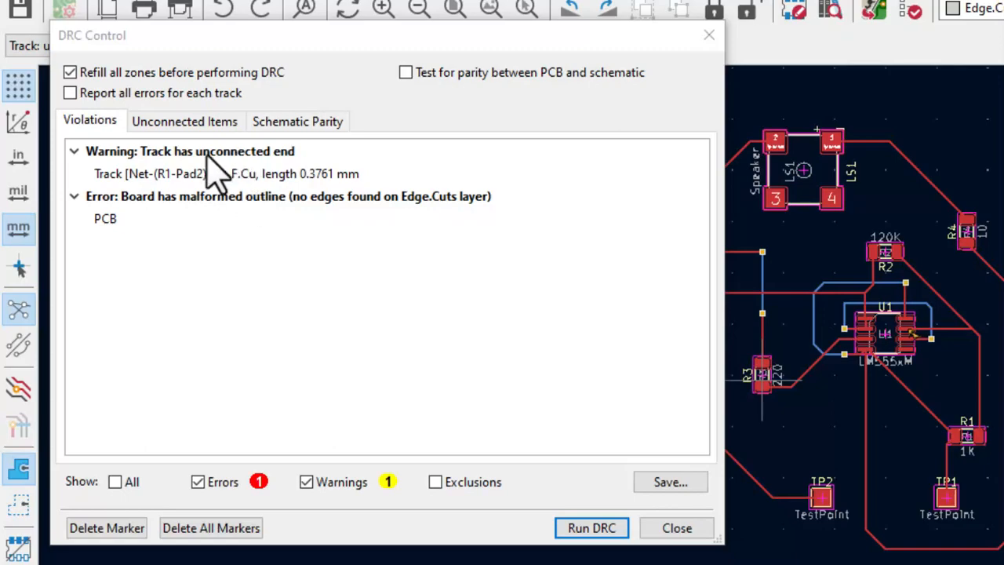
pyautogui.moveTo(266, 174)
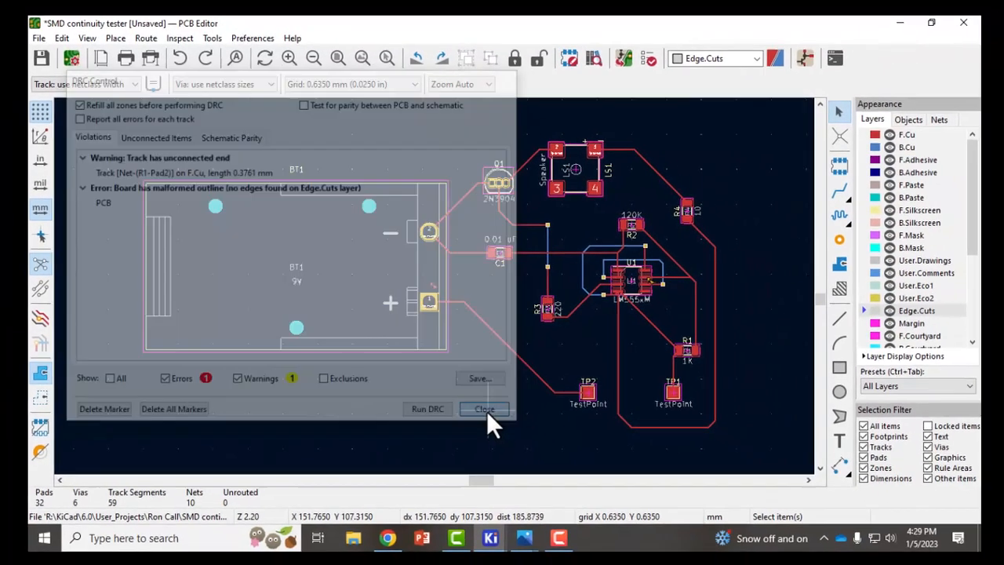
# Dismiss the DRC report and remove the dangling track stub by R1, leaving 58 segments.
pyautogui.click(483, 409)
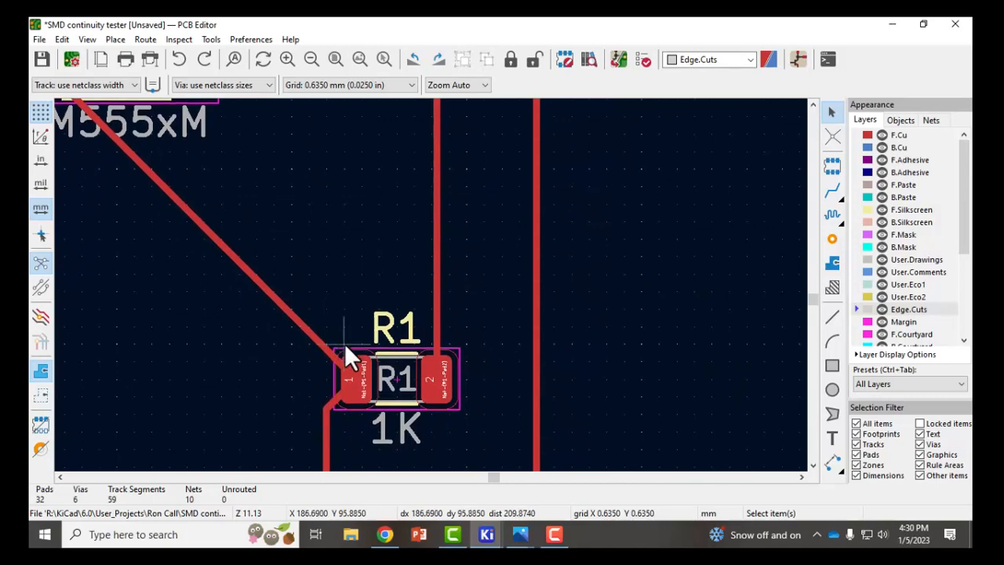
pyautogui.moveTo(435, 282)
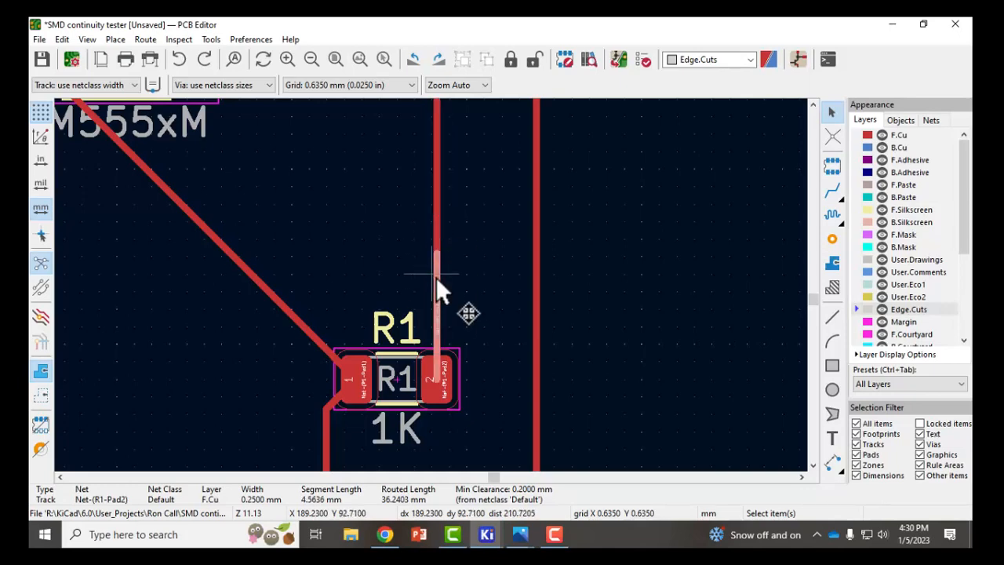
pyautogui.moveTo(440, 314)
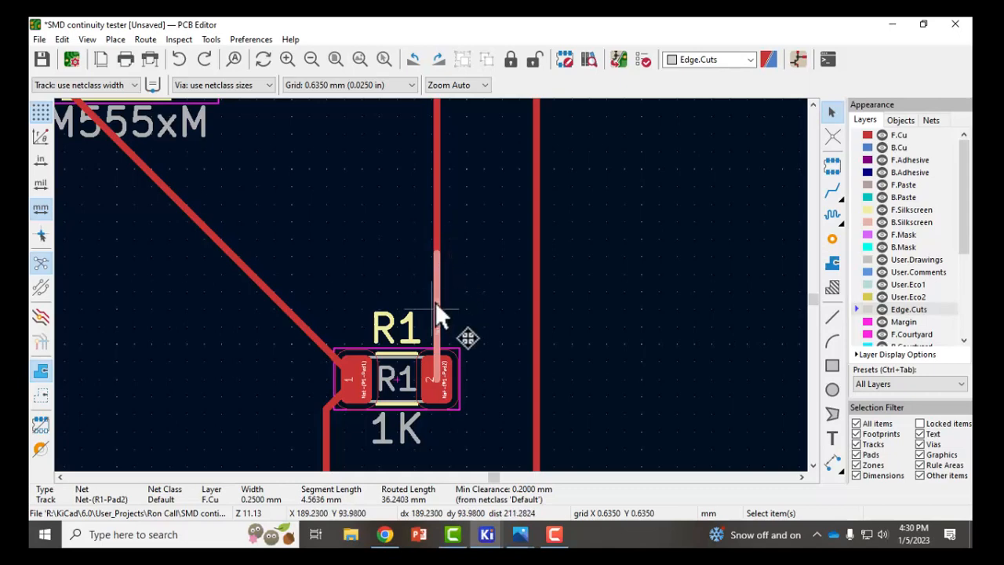
pyautogui.moveTo(443, 294)
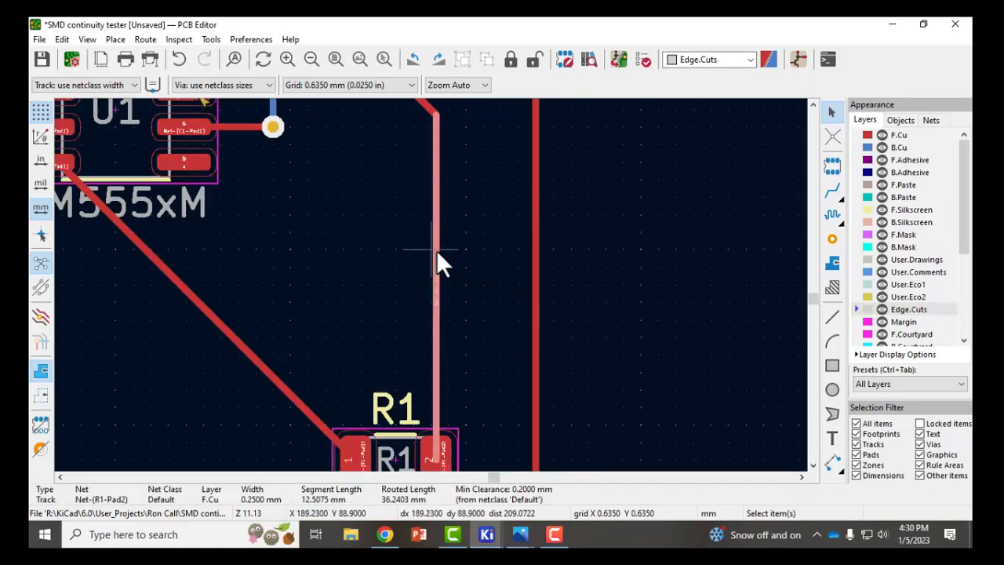
pyautogui.moveTo(459, 321)
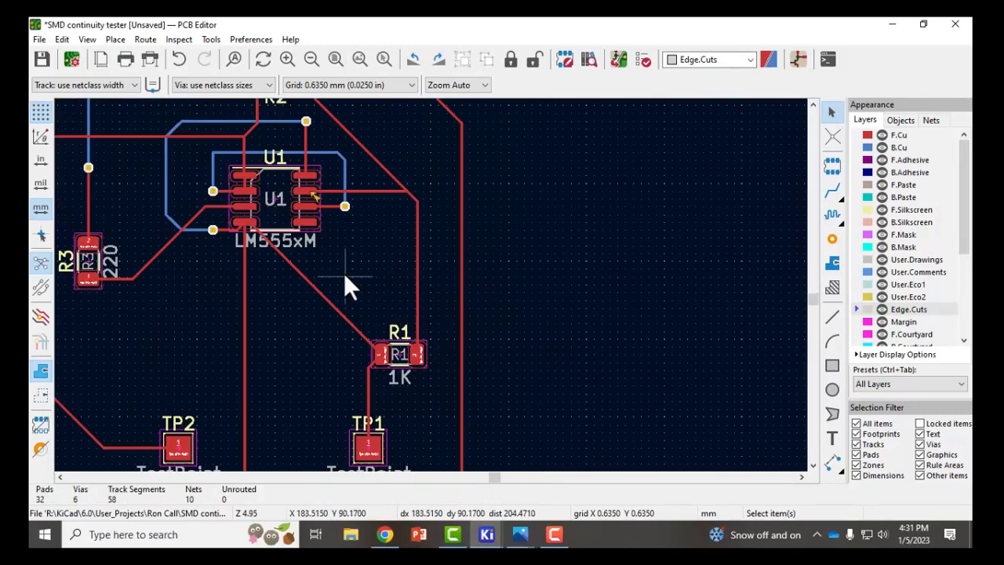
pyautogui.scroll(-3)
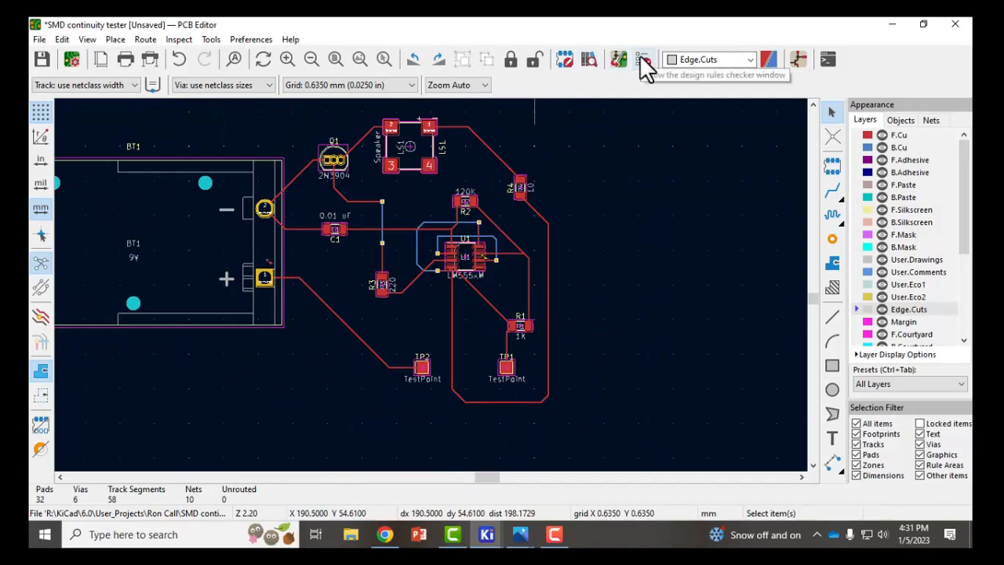
# Delete the unconnected-track marker and all other markers, then rerun the design rules check.
pyautogui.click(643, 59)
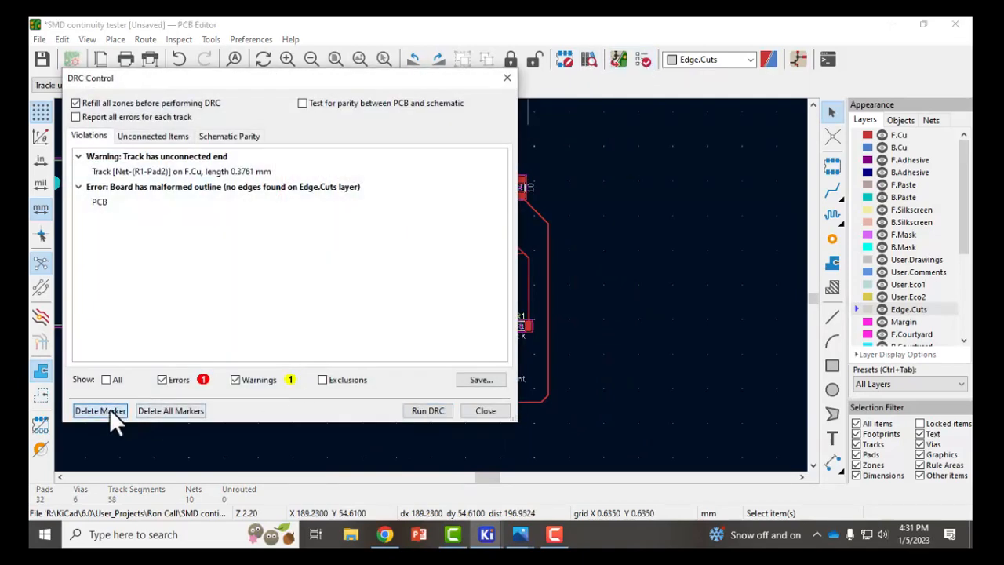
pyautogui.click(170, 410)
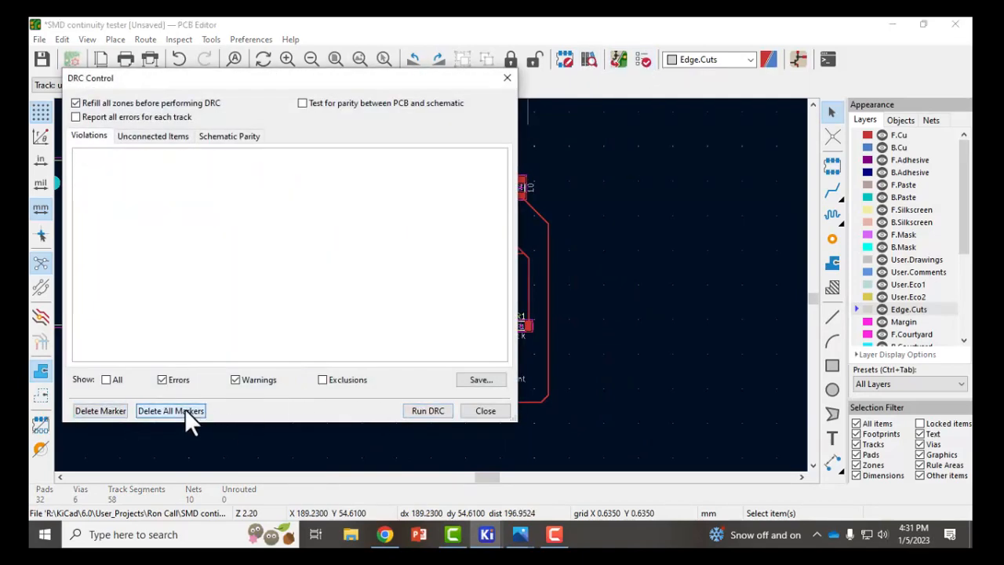
pyautogui.click(427, 410)
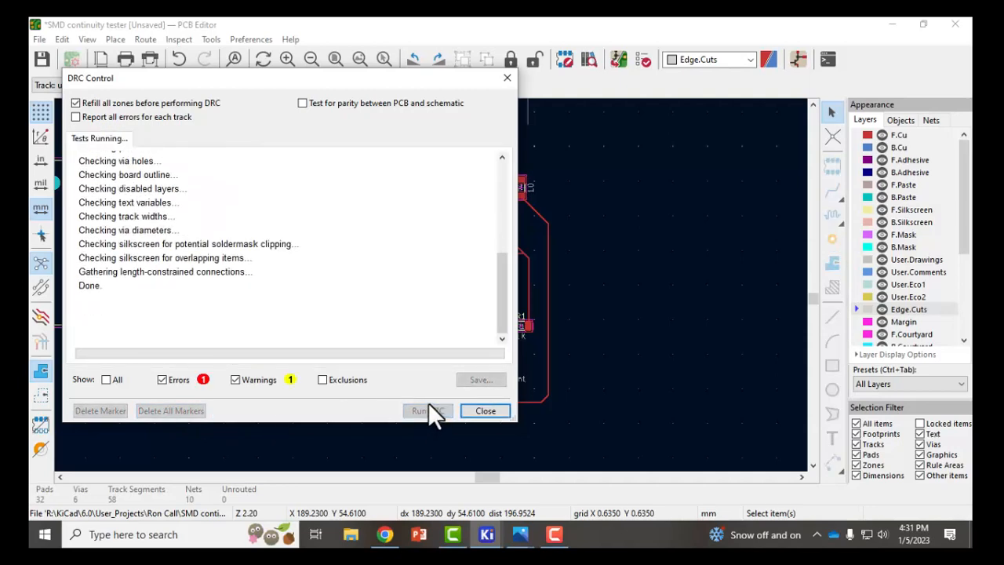
pyautogui.click(485, 410)
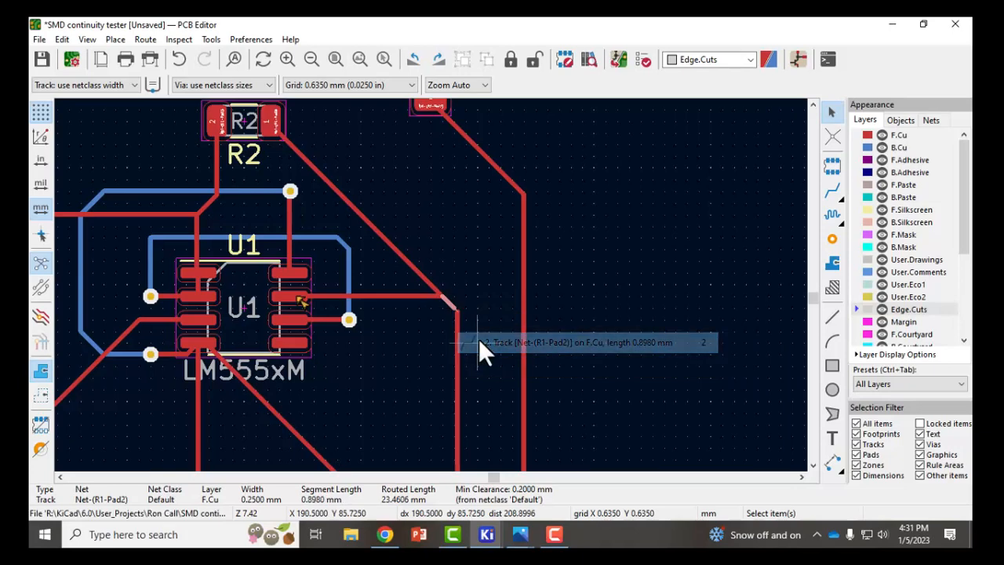
pyautogui.moveTo(455, 325)
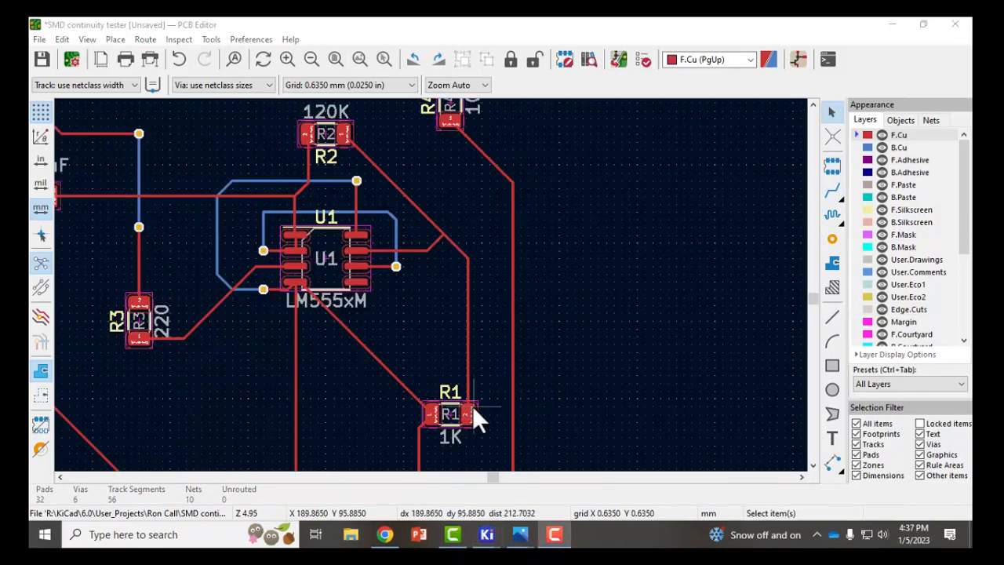
pyautogui.moveTo(434, 259)
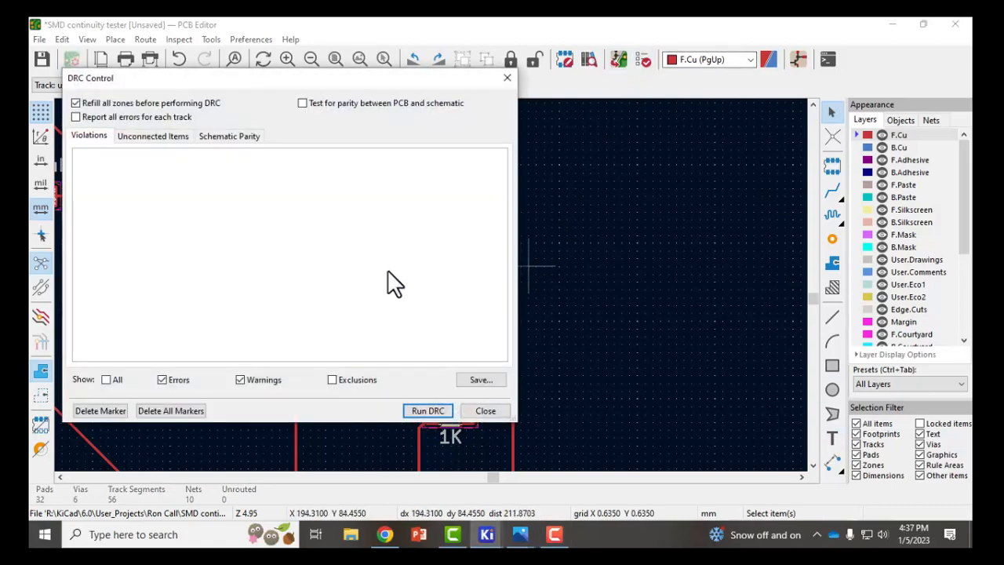
# Rerun DRC, leaving only the missing Edge.Cuts board outline error and no warnings.
pyautogui.click(427, 411)
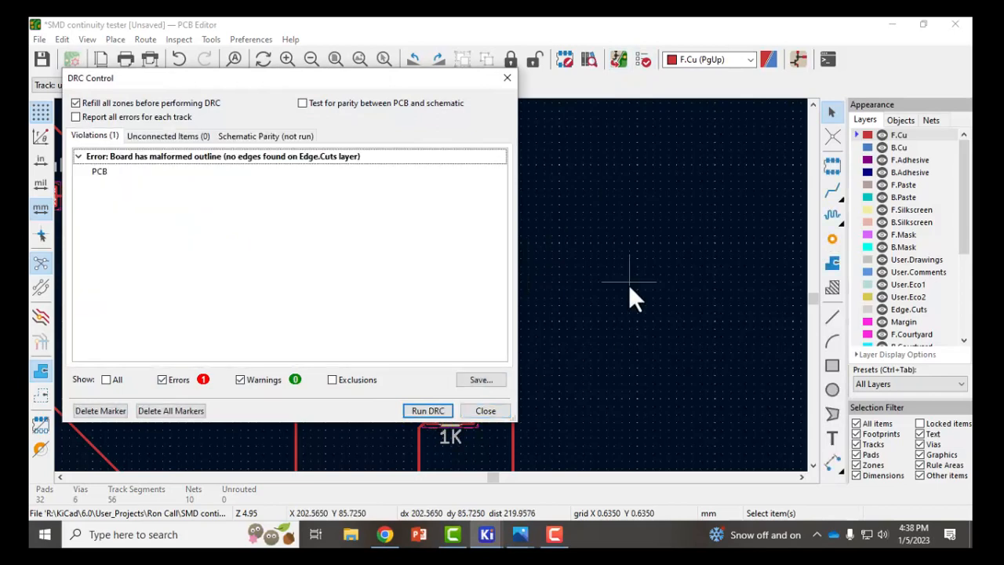
pyautogui.moveTo(126, 180)
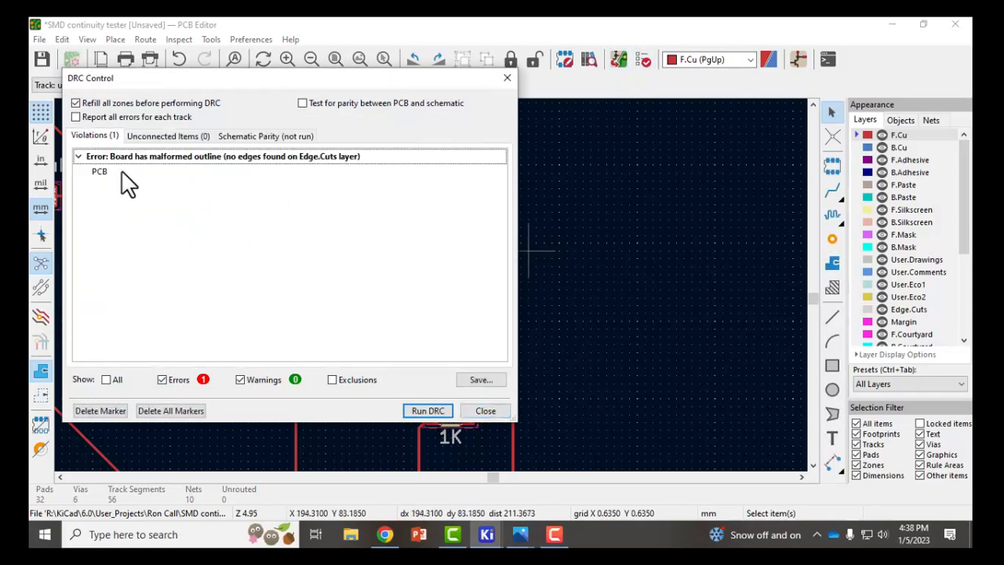
pyautogui.moveTo(145, 182)
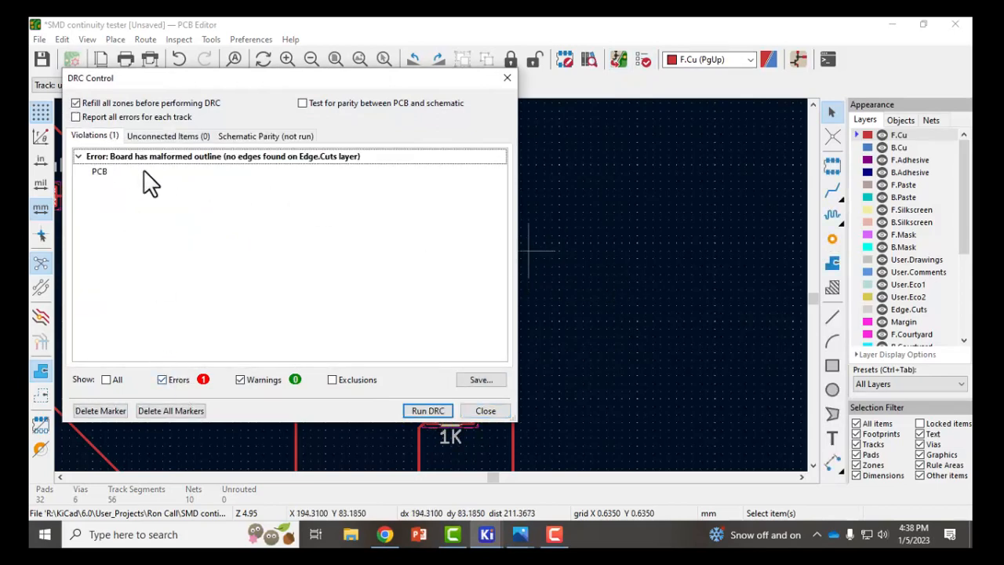
pyautogui.moveTo(291, 171)
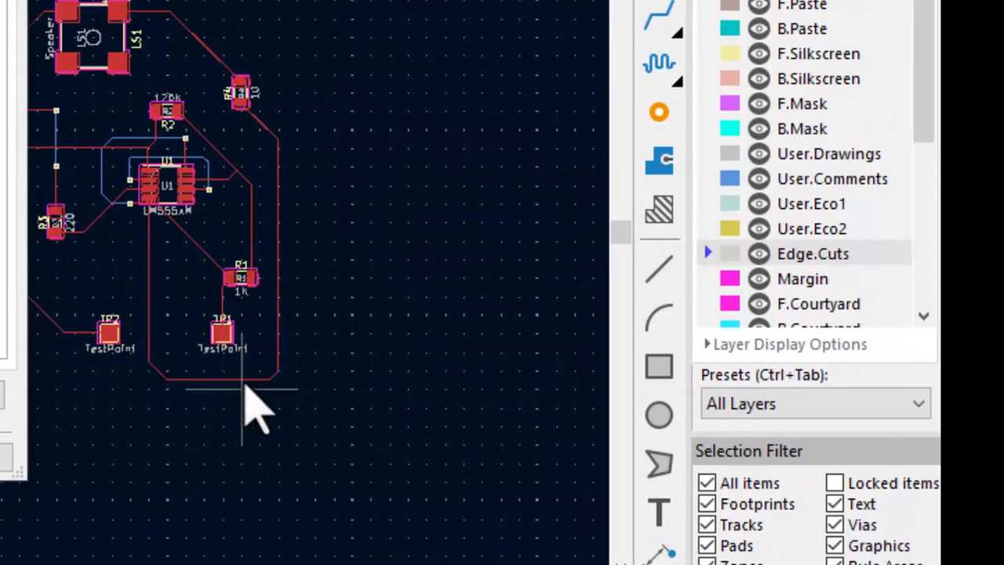
pyautogui.moveTo(271, 439)
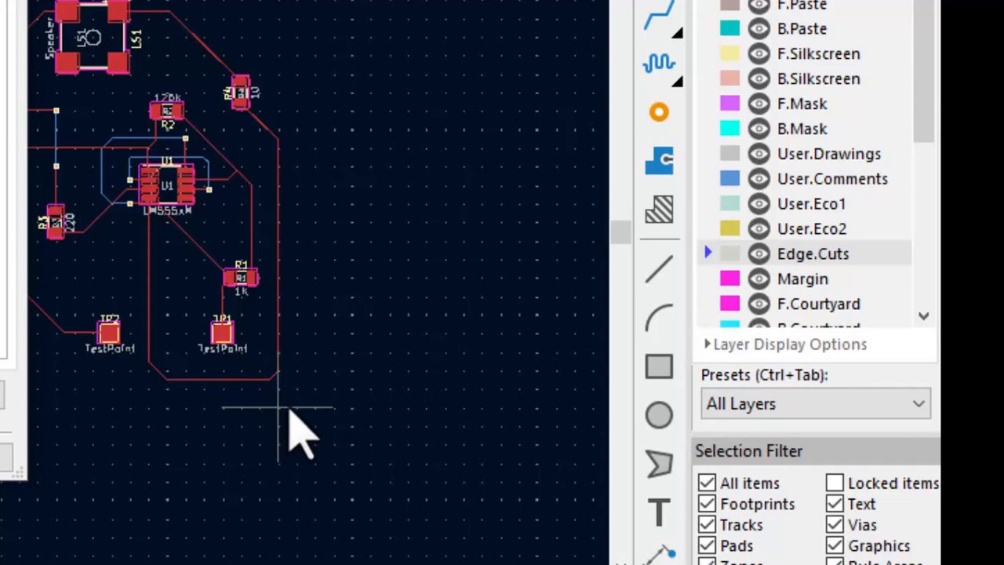
pyautogui.moveTo(298, 427)
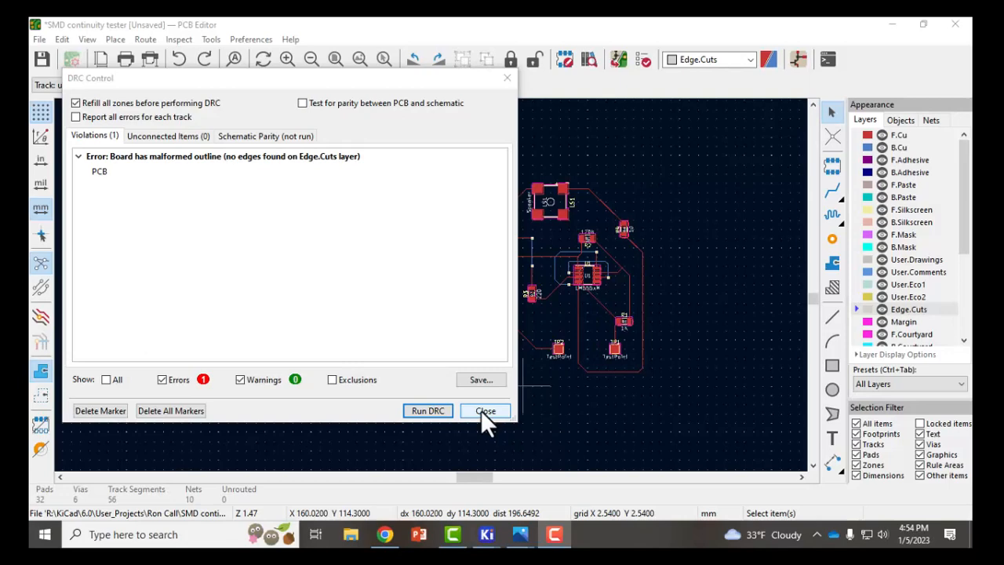
# Close the DRC window and draw straight Edge.Cuts lines around the battery holder.
pyautogui.click(484, 410)
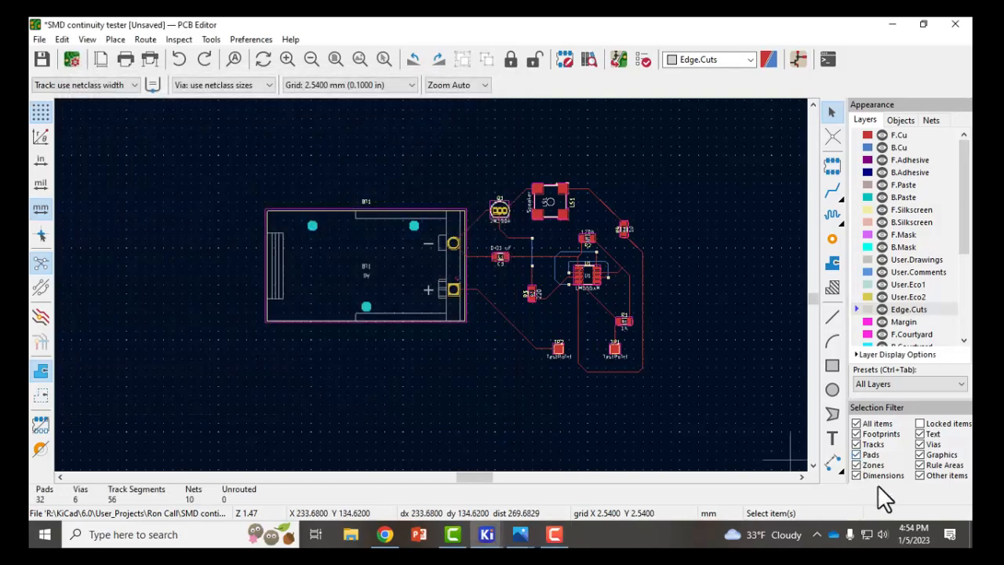
pyautogui.moveTo(498, 384)
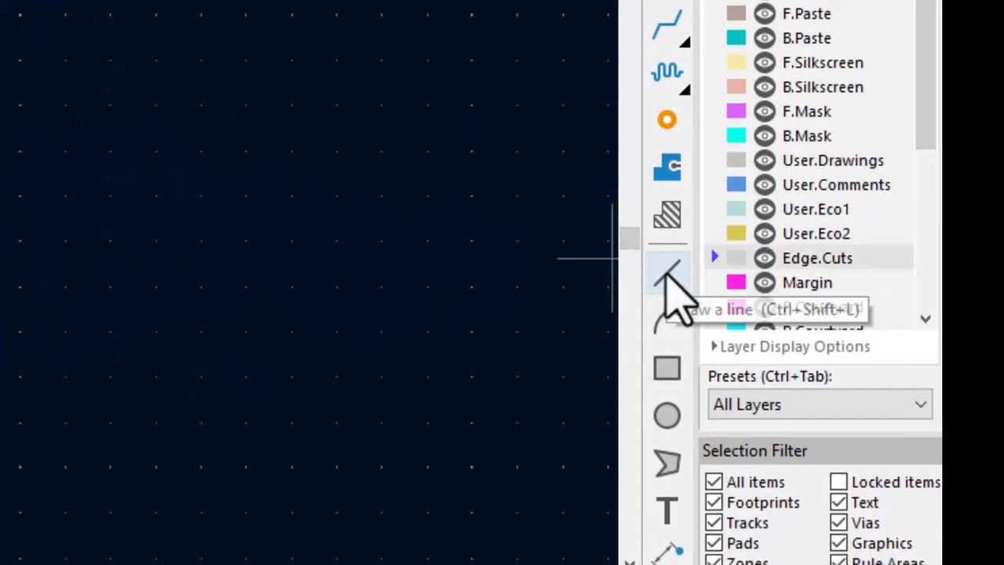
pyautogui.click(667, 283)
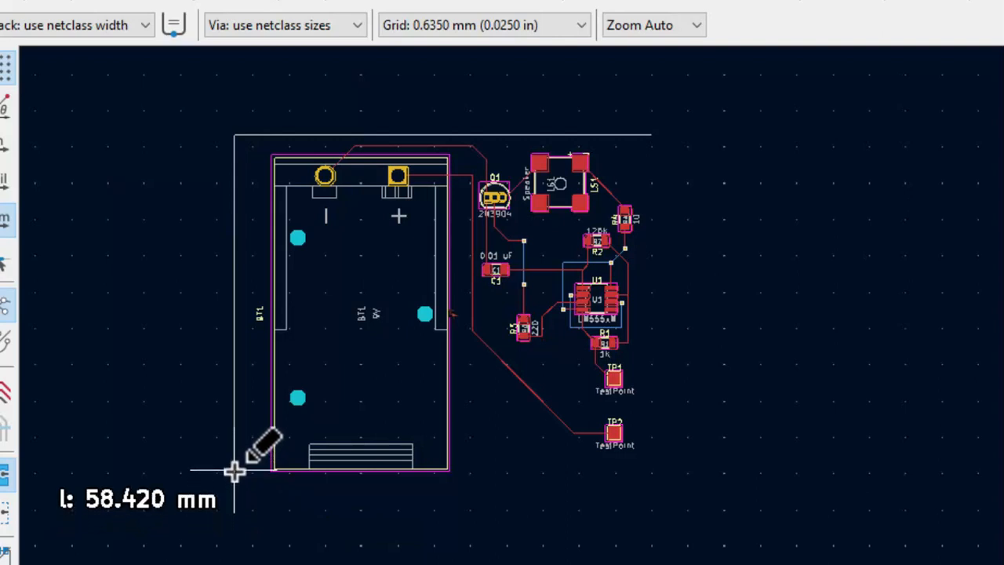
pyautogui.moveTo(266, 470)
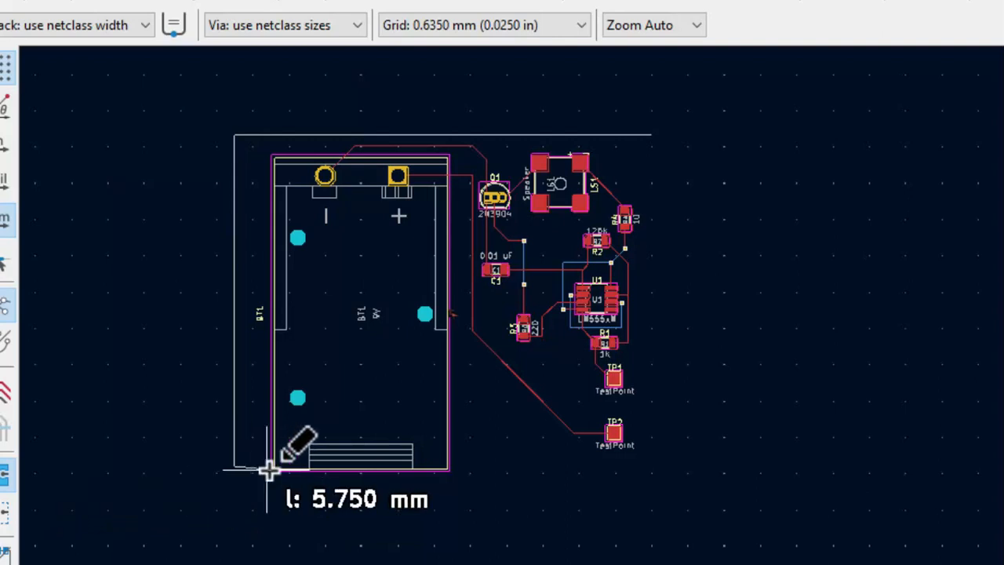
pyautogui.moveTo(653, 408)
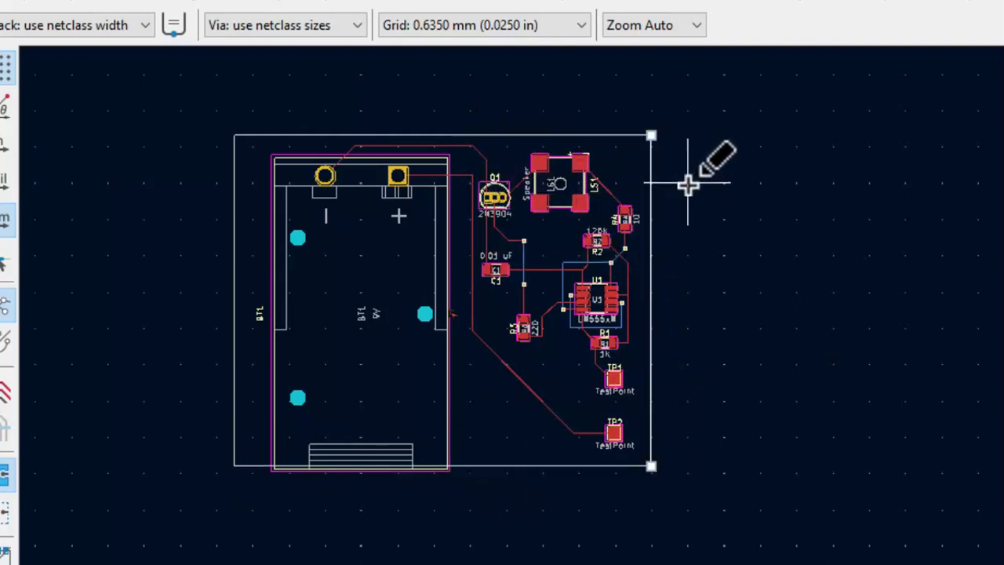
pyautogui.moveTo(673, 395)
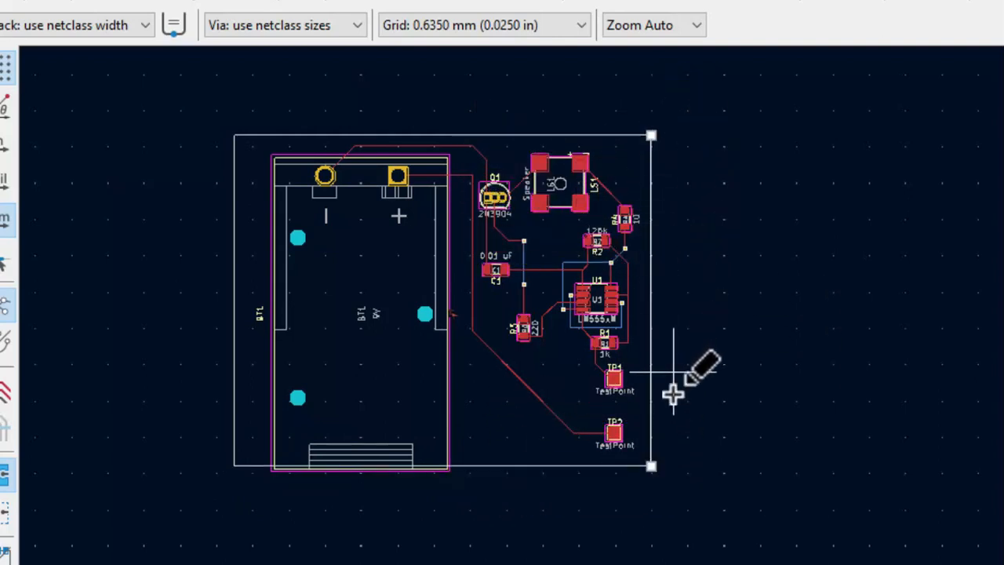
pyautogui.moveTo(658, 136)
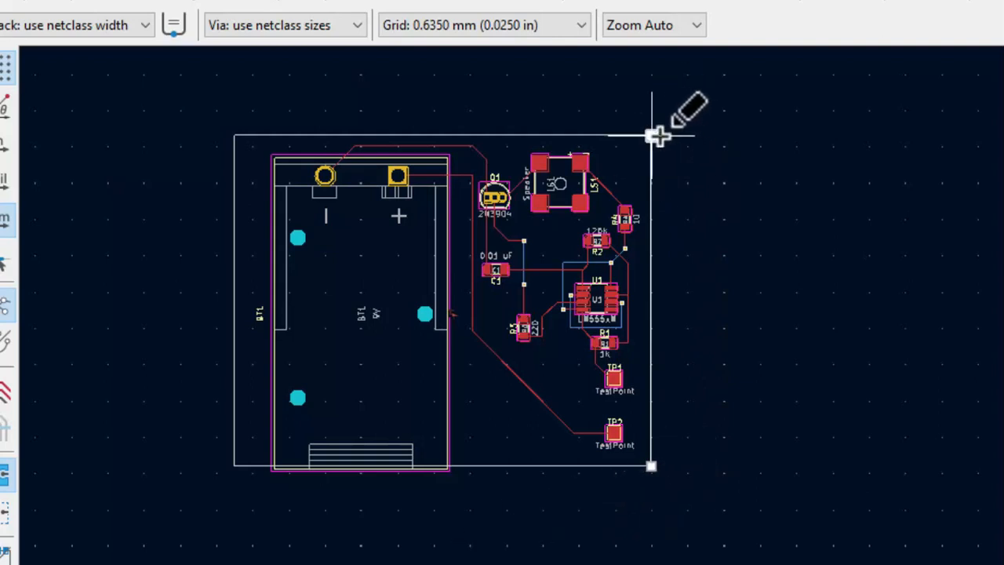
pyautogui.moveTo(651, 471)
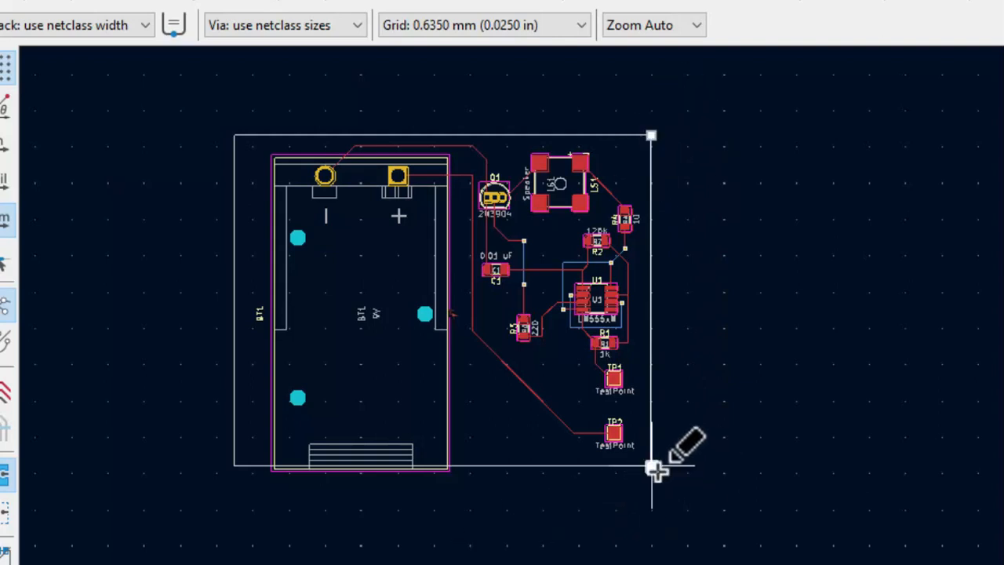
pyautogui.moveTo(718, 432)
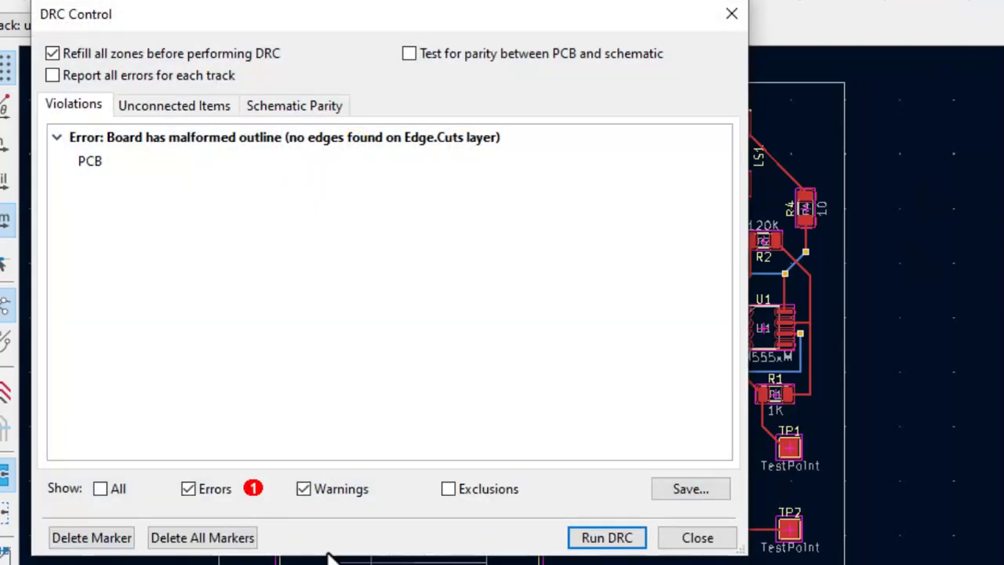
# Rerun DRC, confirming no errors and two silkscreen-clipped-by-solder-mask warnings.
pyautogui.click(606, 538)
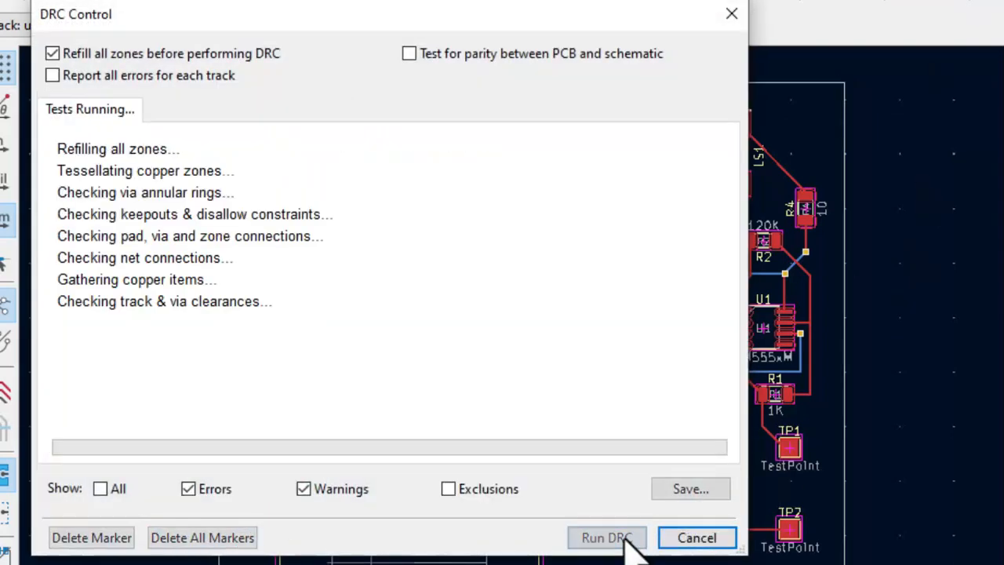
pyautogui.click(607, 537)
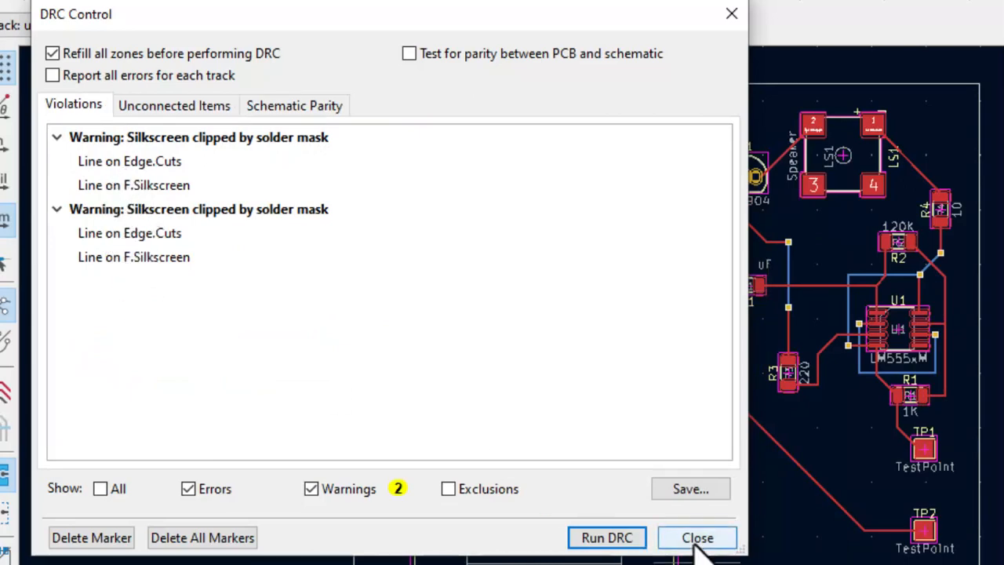
pyautogui.click(698, 536)
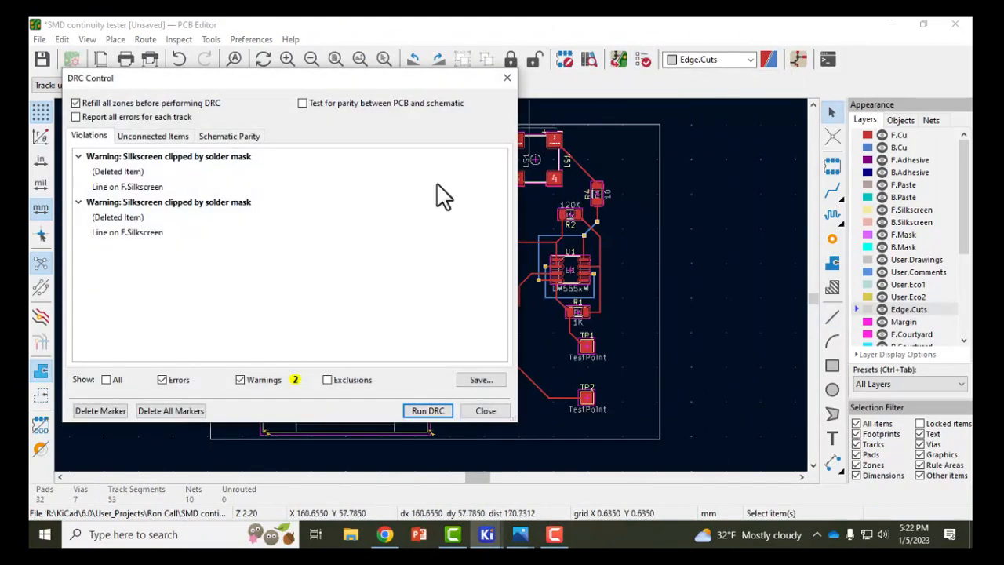
# Clear all markers and rerun DRC to get zero errors, zero warnings, nothing unconnected.
pyautogui.click(171, 410)
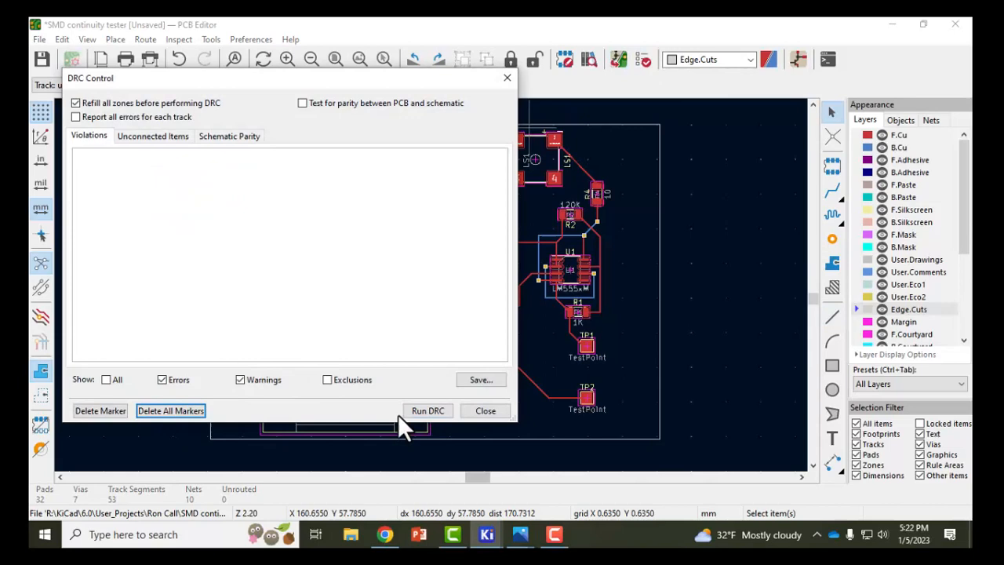
pyautogui.click(428, 410)
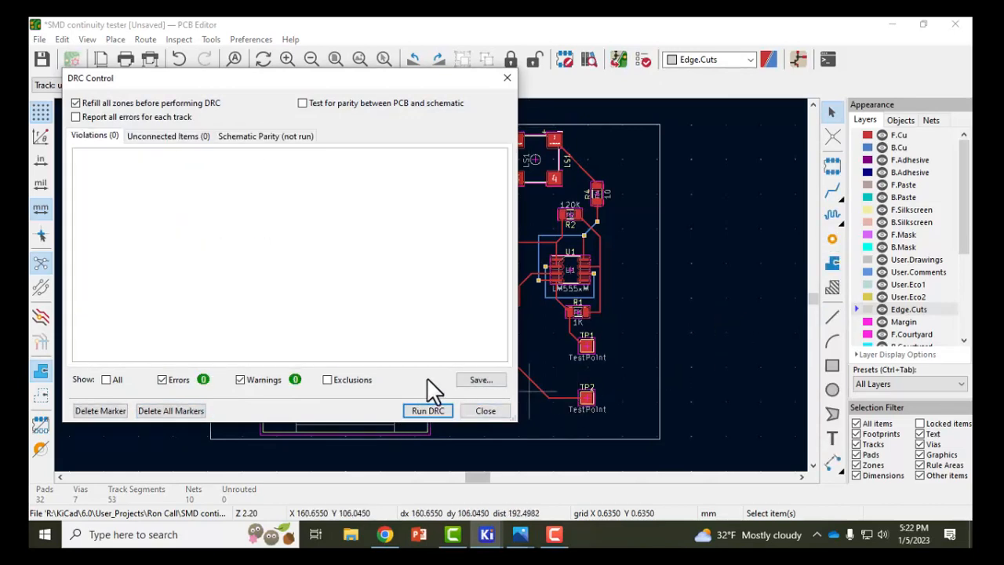
pyautogui.click(485, 410)
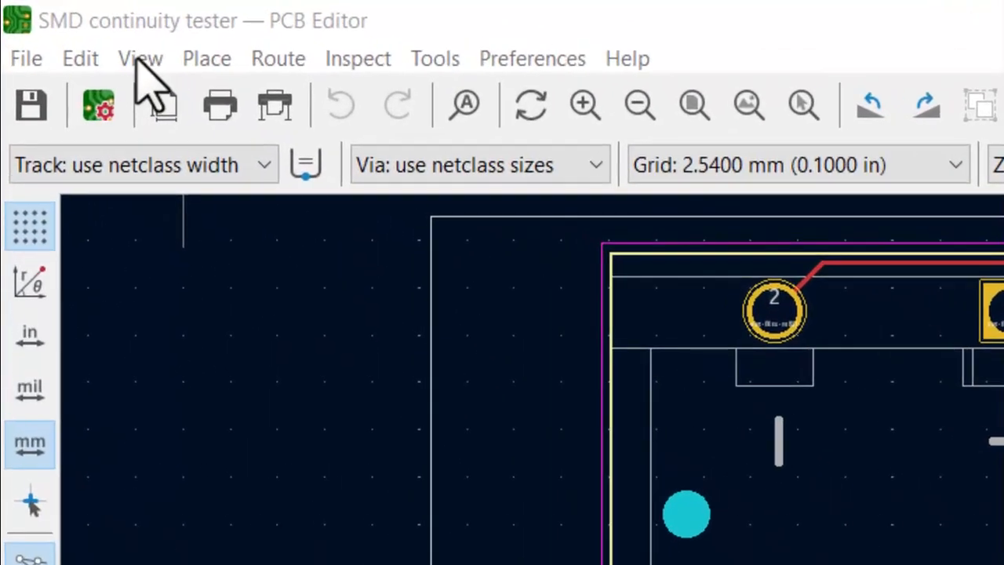
# Open the 3D Viewer from the View menu and orbit the populated board to an angle.
pyautogui.click(140, 58)
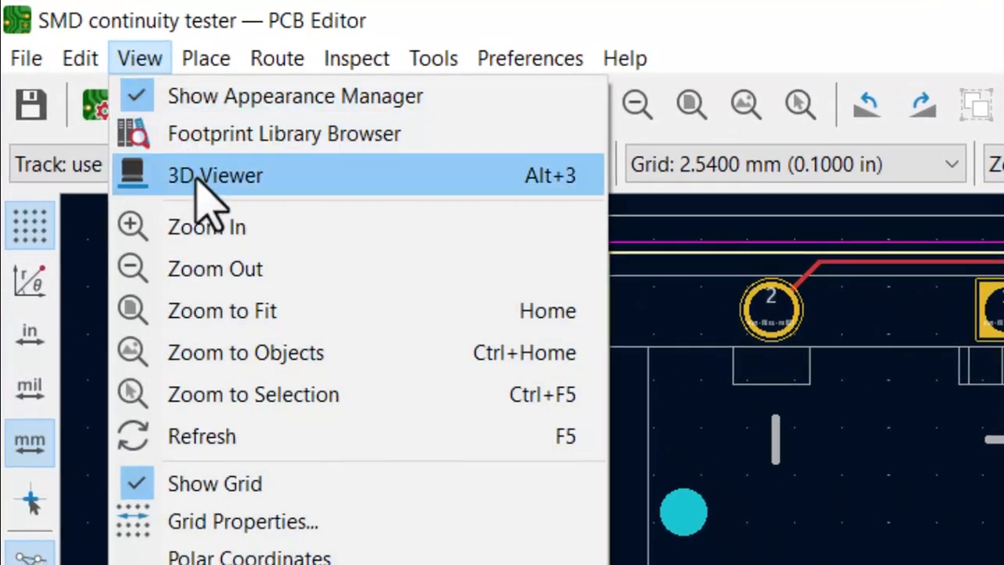
pyautogui.click(214, 175)
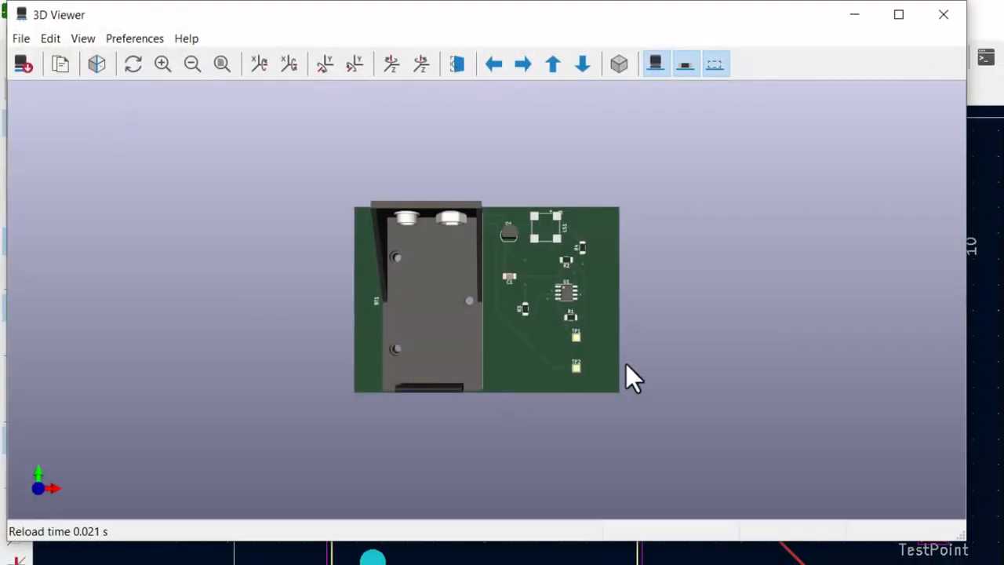
pyautogui.moveTo(514, 282)
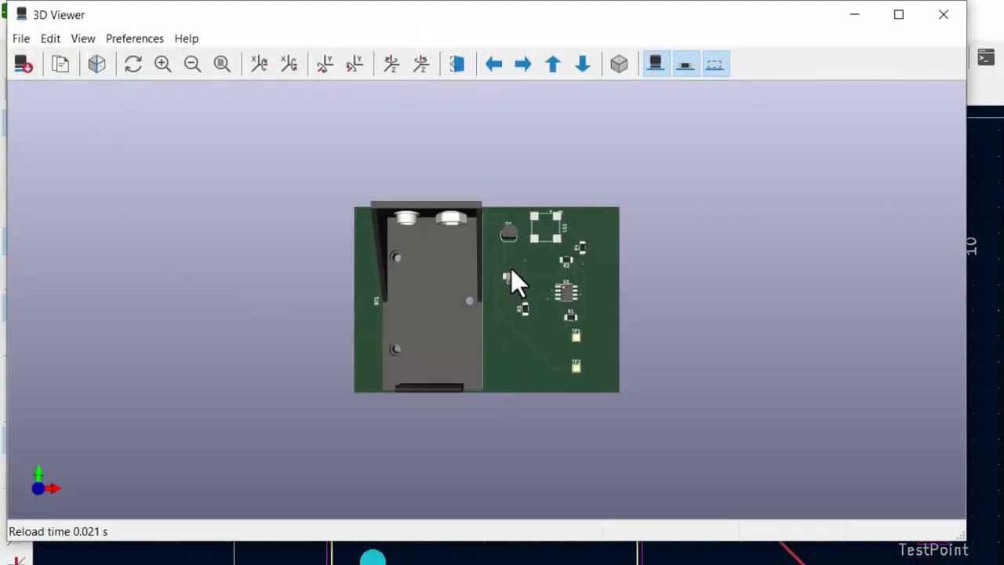
pyautogui.moveTo(518, 283); pyautogui.dragTo(639, 247)
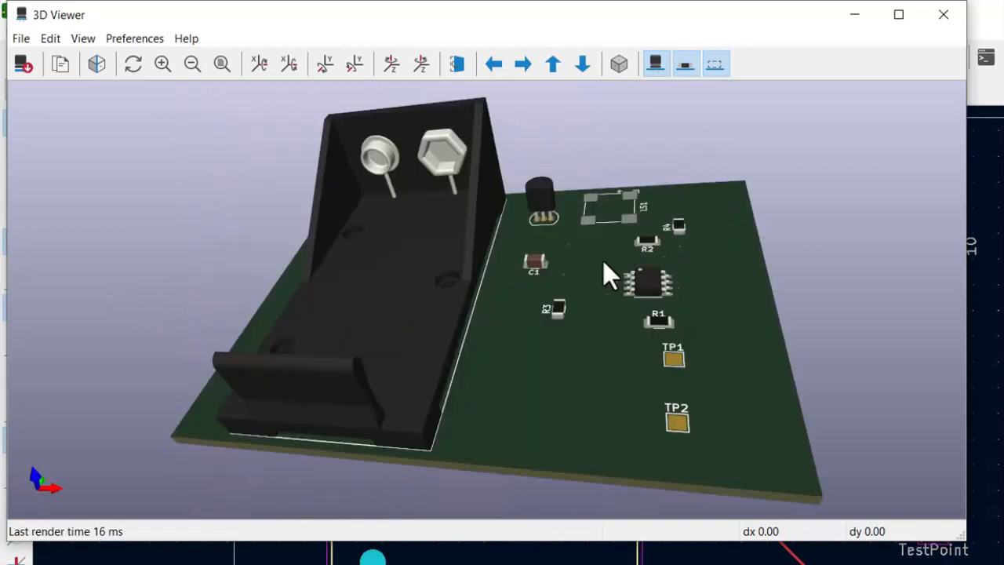
pyautogui.moveTo(585, 278)
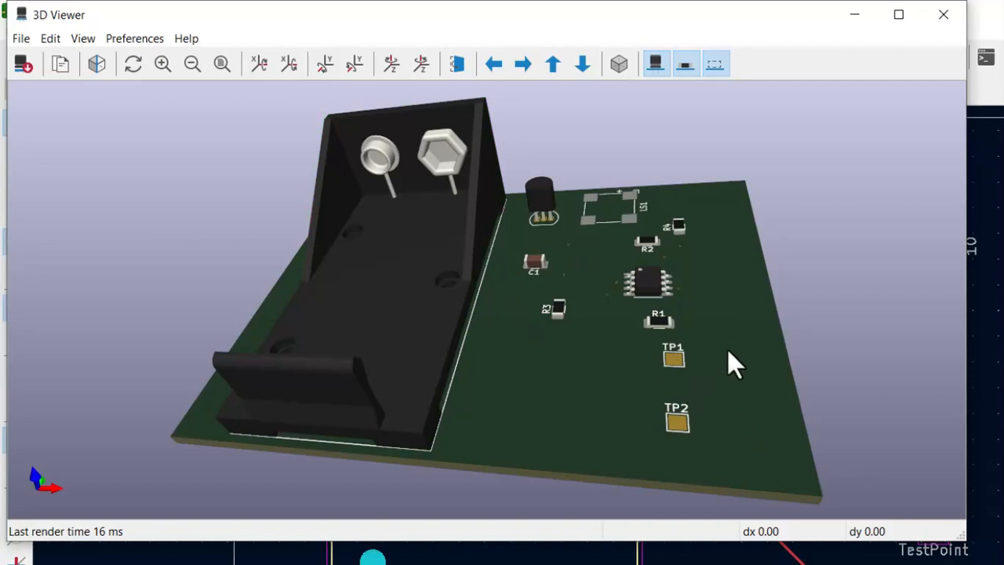
pyautogui.moveTo(994, 23)
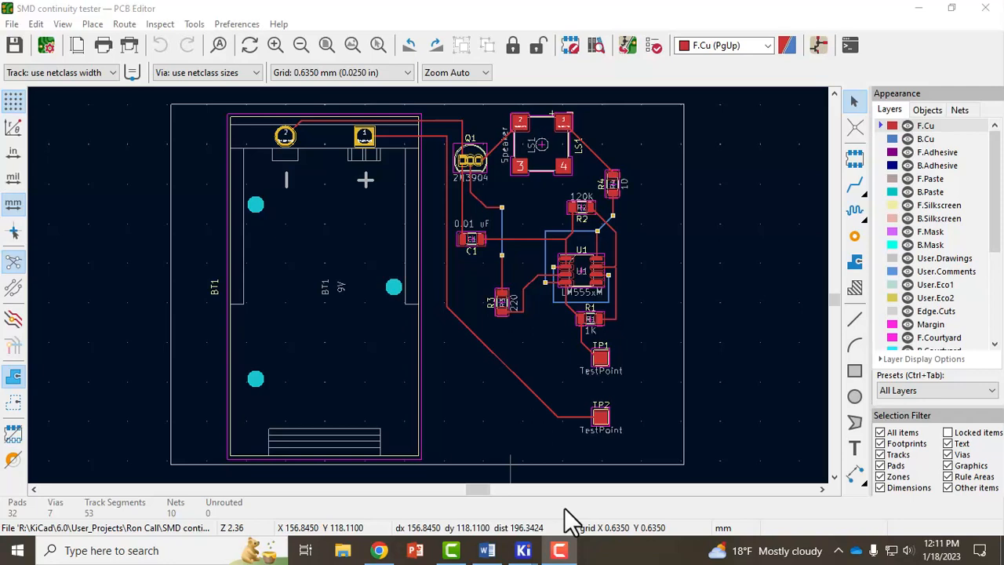
pyautogui.moveTo(35, 35)
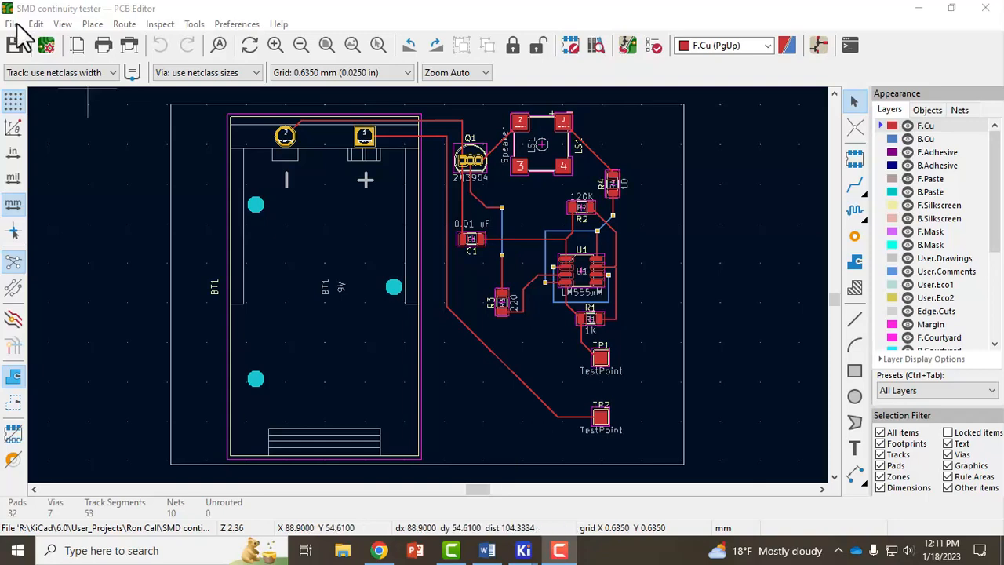
# Return from the 3D Viewer to the routed PCB layout and bring up the File menu.
pyautogui.click(13, 24)
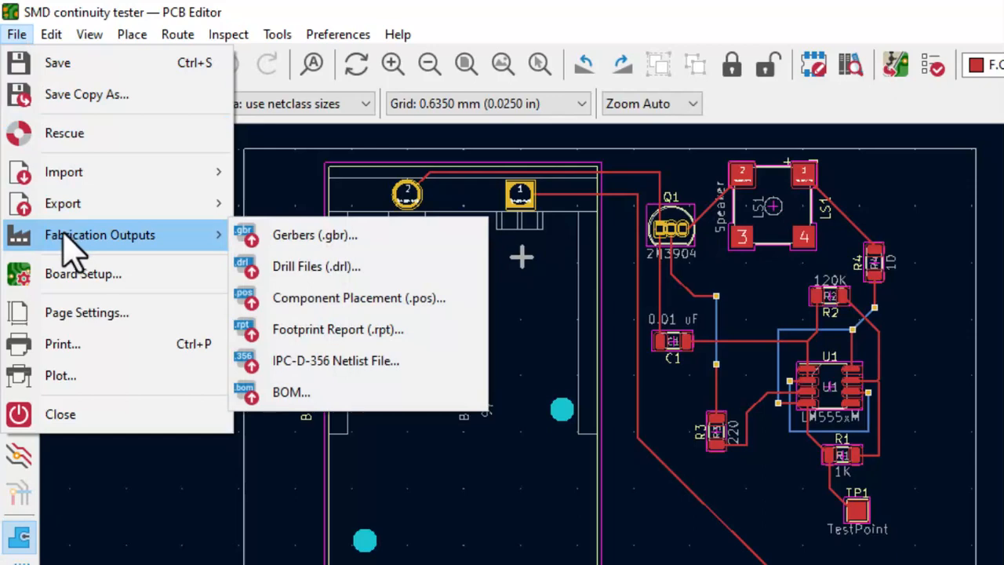
pyautogui.moveTo(283, 243)
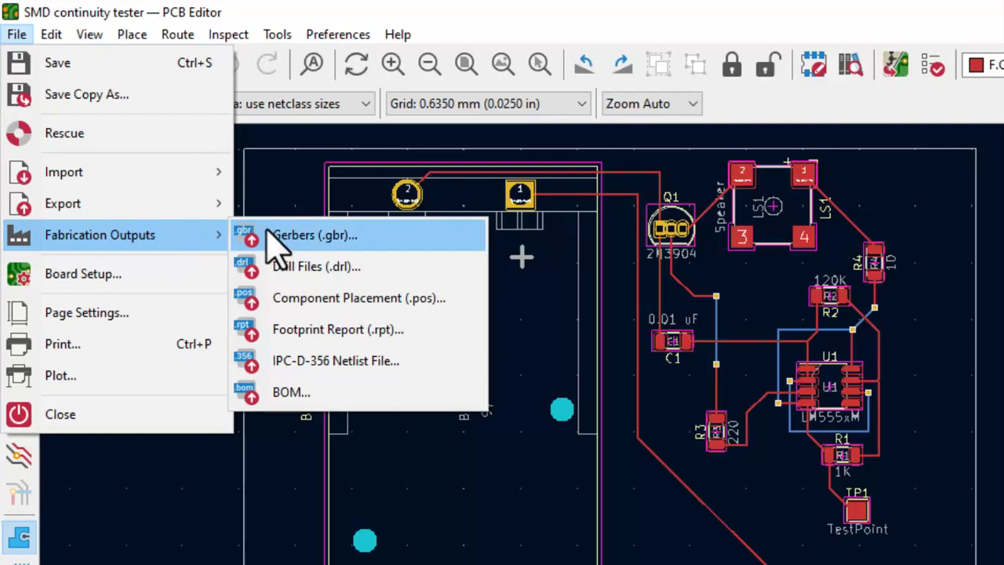
pyautogui.moveTo(298, 282)
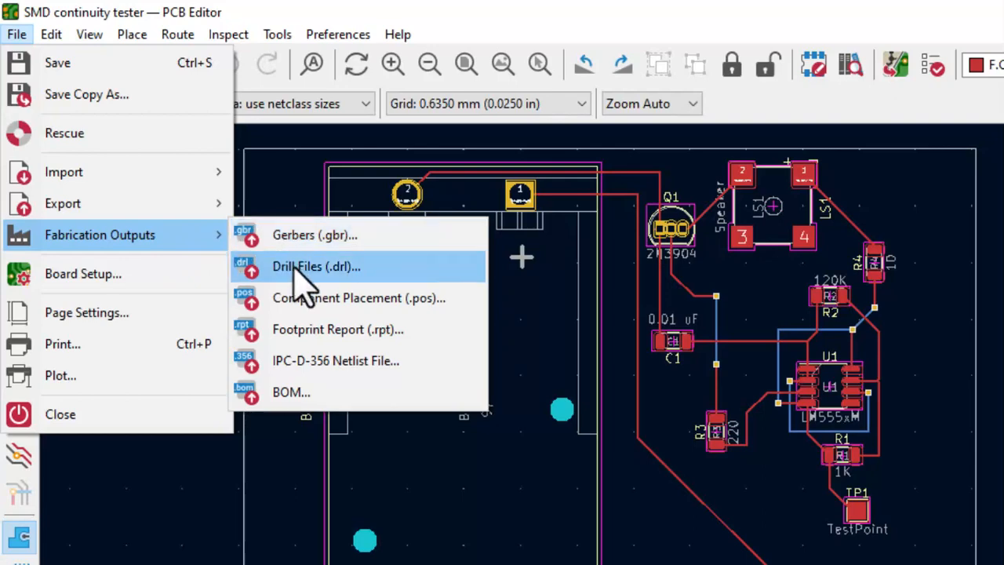
pyautogui.moveTo(286, 282)
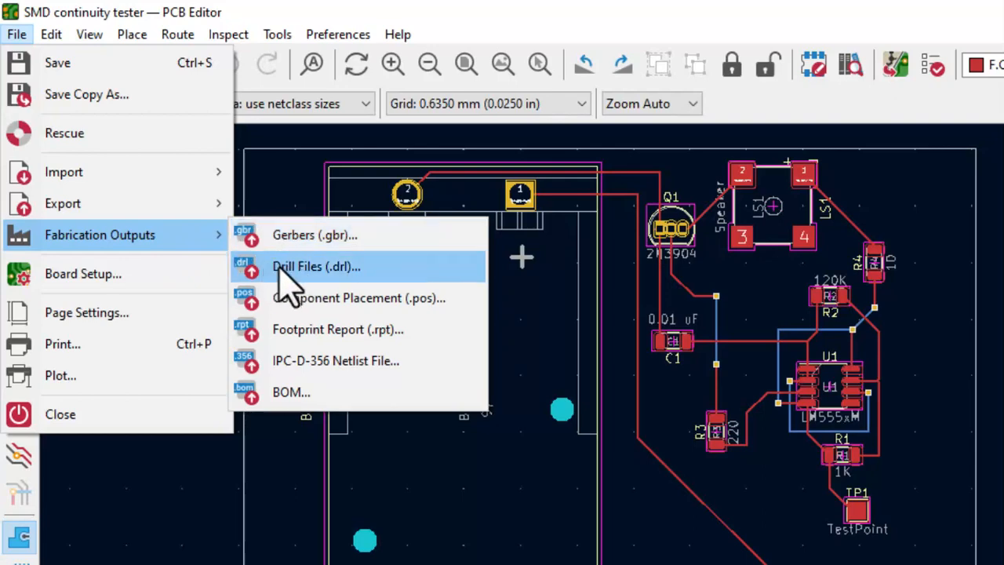
pyautogui.moveTo(377, 274)
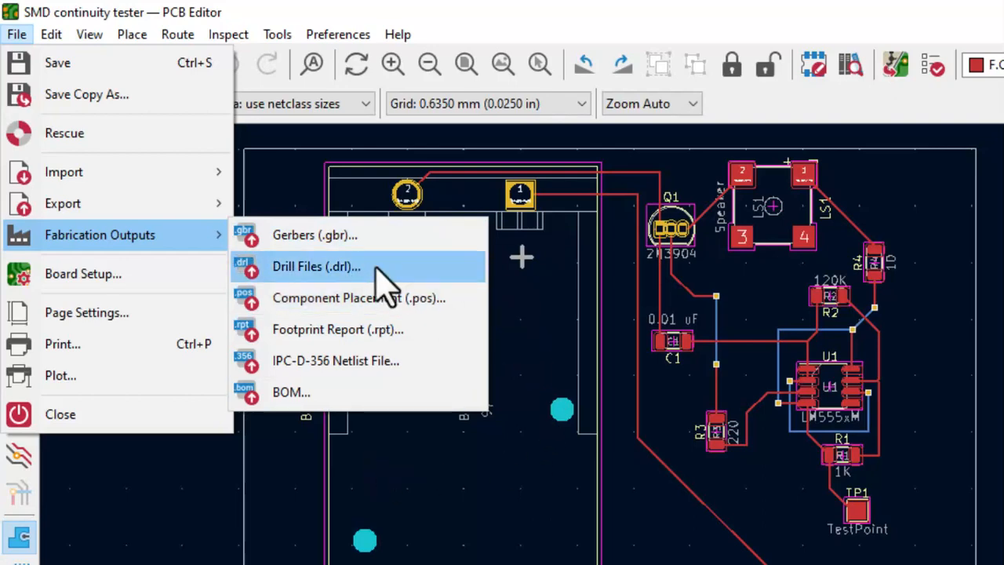
pyautogui.moveTo(291, 283)
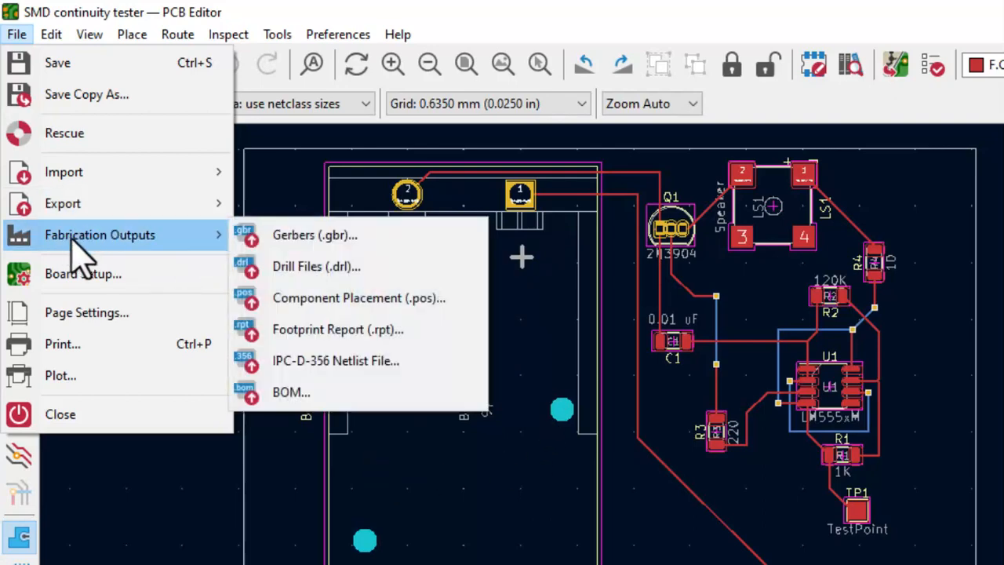
pyautogui.moveTo(59, 375)
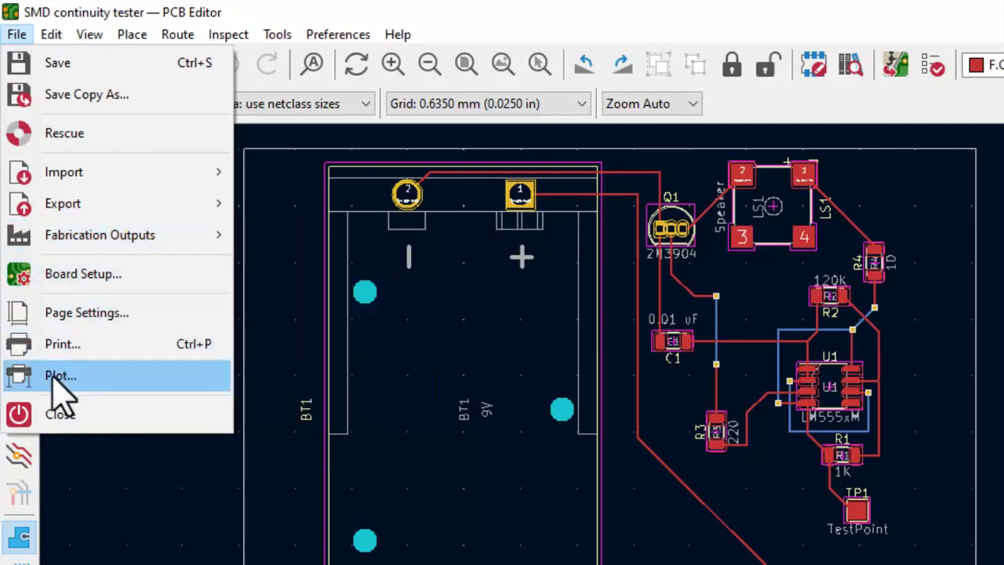
pyautogui.moveTo(79, 408)
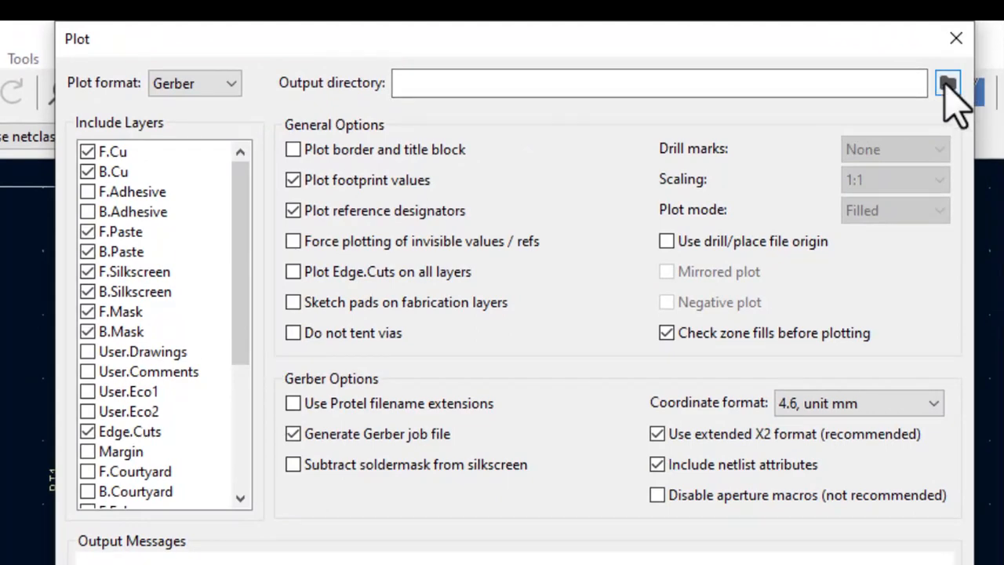
# Set the Plot output directory to the project folder as a project-relative path.
pyautogui.click(955, 81)
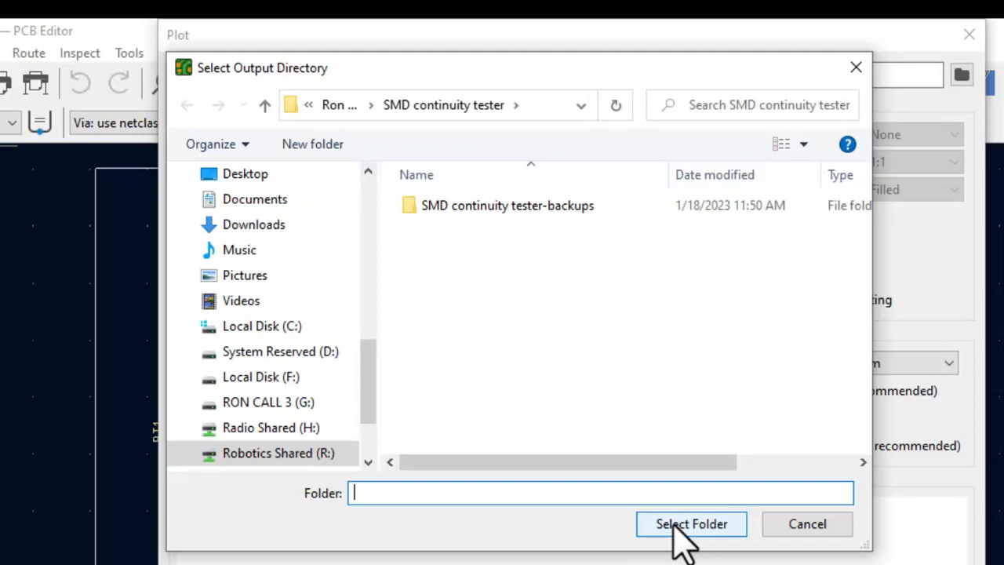
pyautogui.click(691, 524)
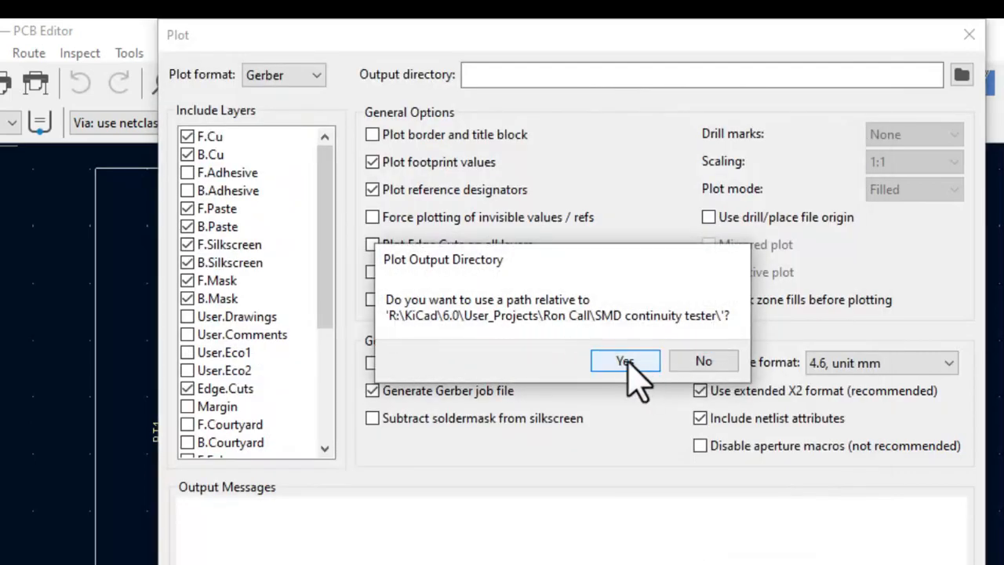
pyautogui.click(624, 360)
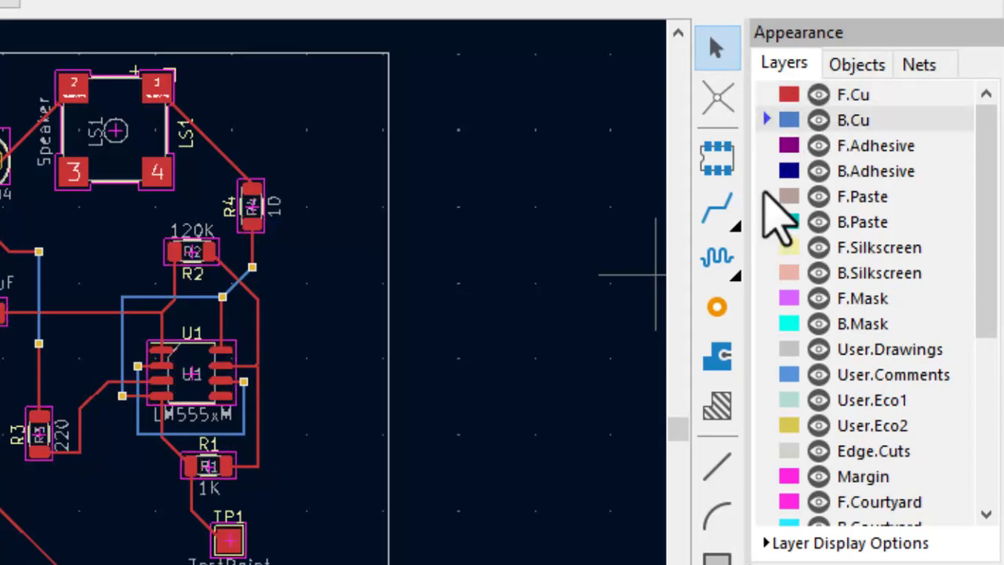
pyautogui.moveTo(776, 274)
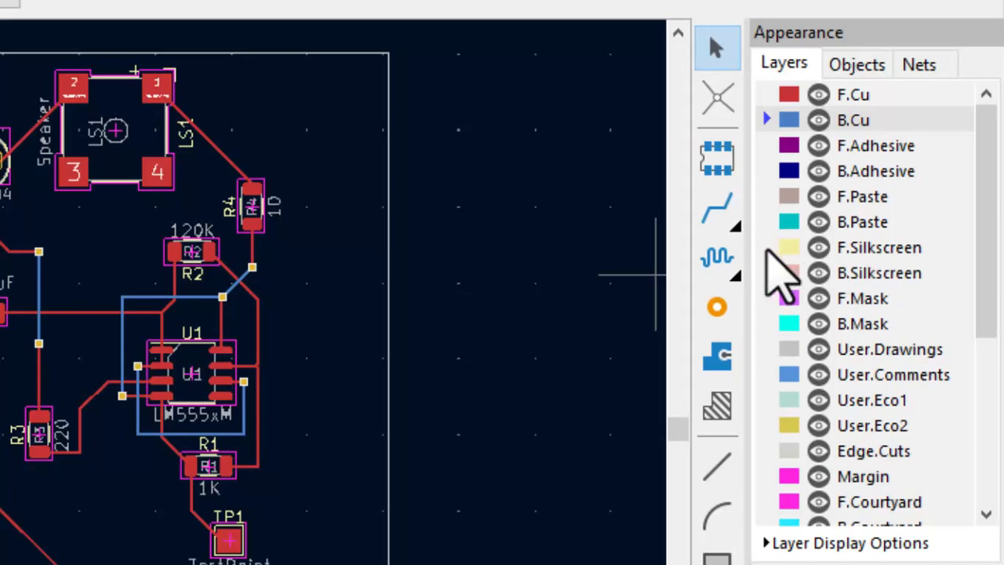
pyautogui.moveTo(161, 329)
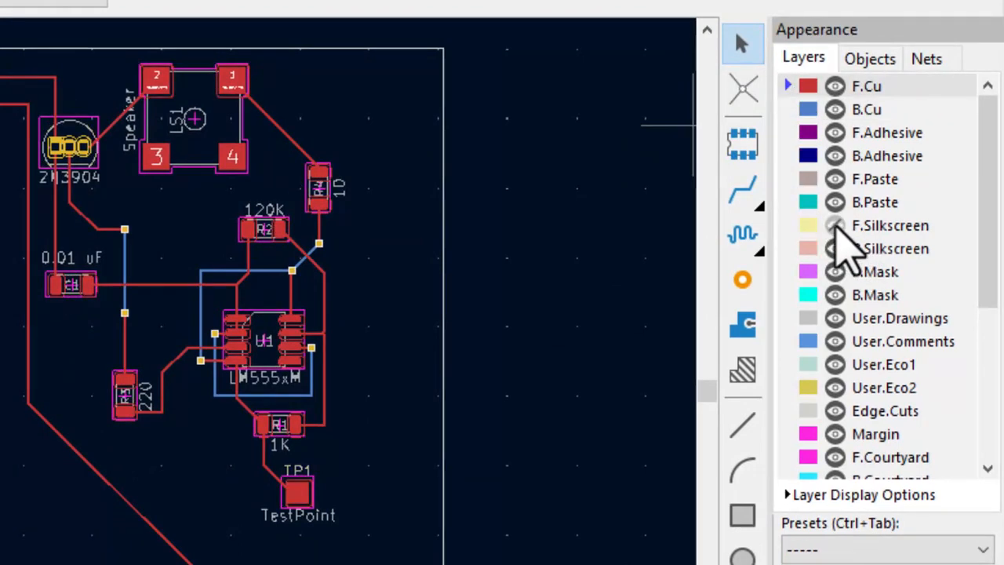
pyautogui.click(879, 549)
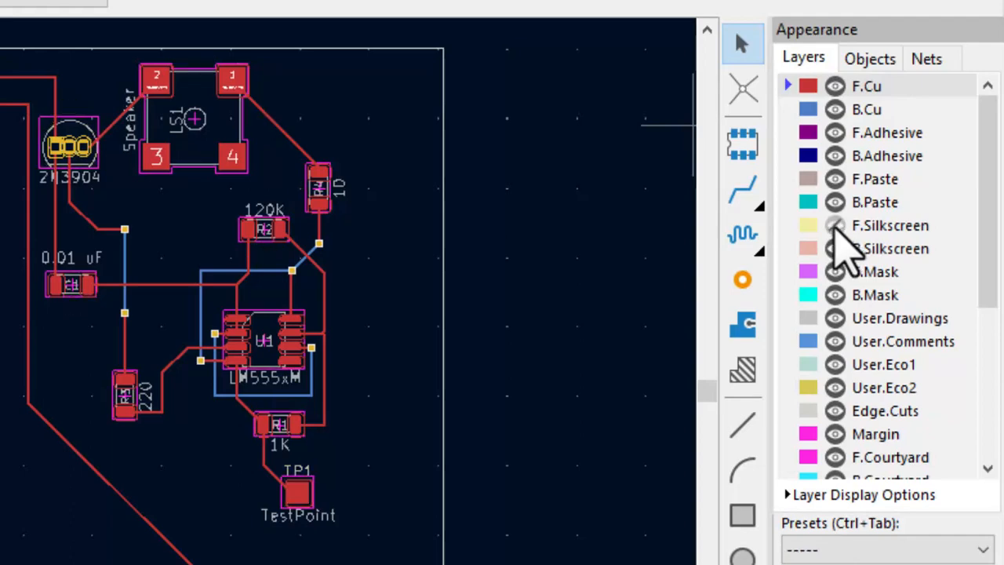
pyautogui.click(879, 547)
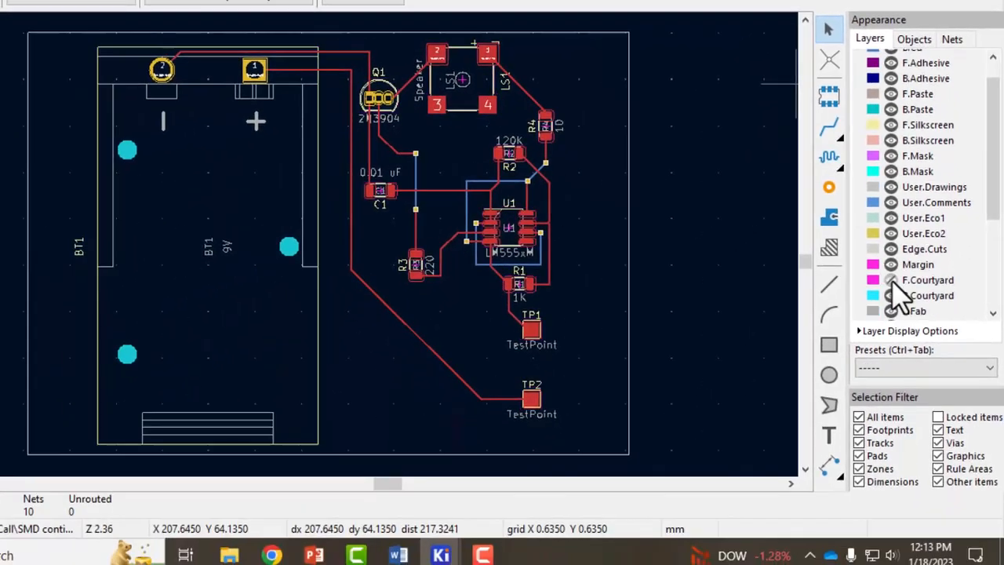
pyautogui.click(923, 368)
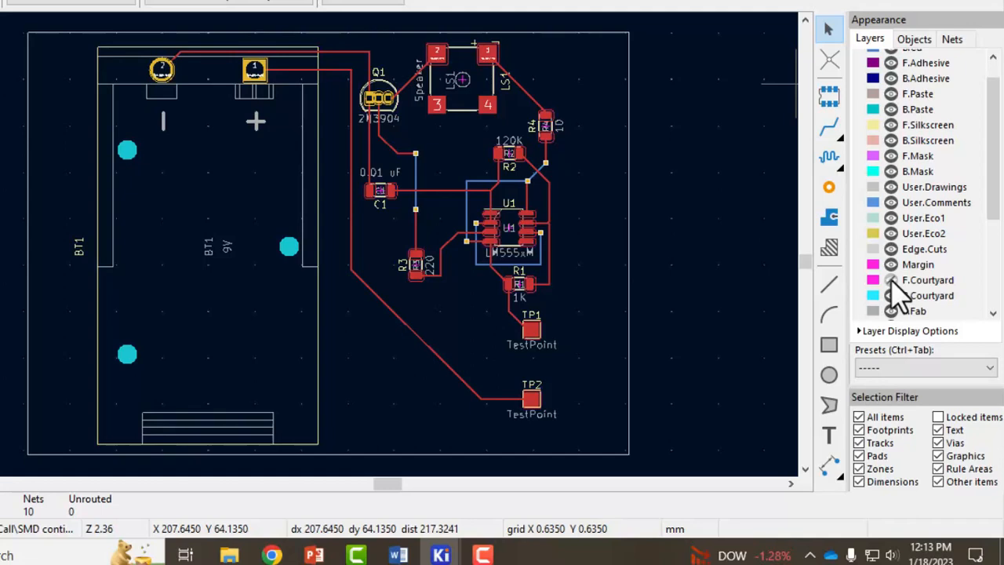
pyautogui.click(924, 367)
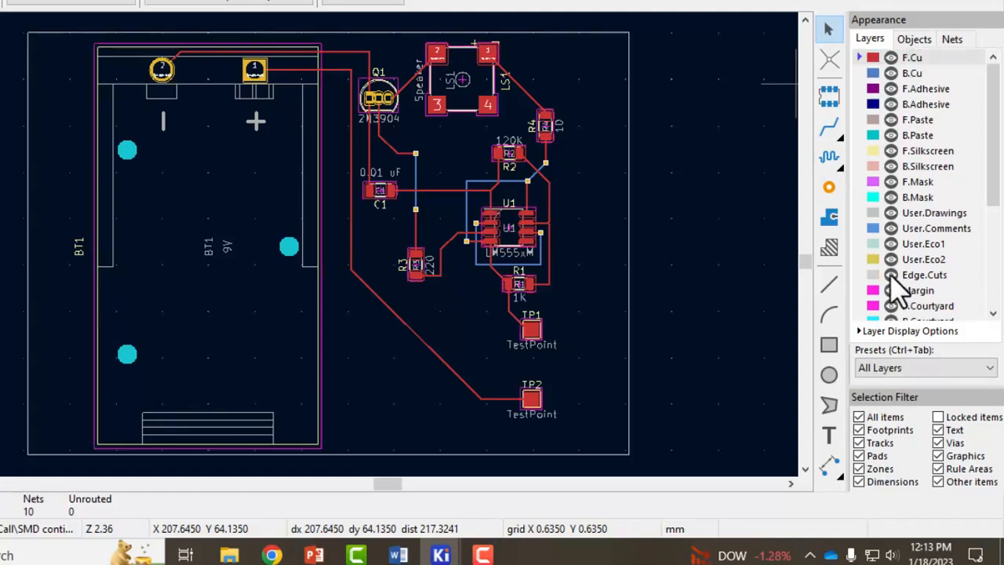
pyautogui.click(908, 45)
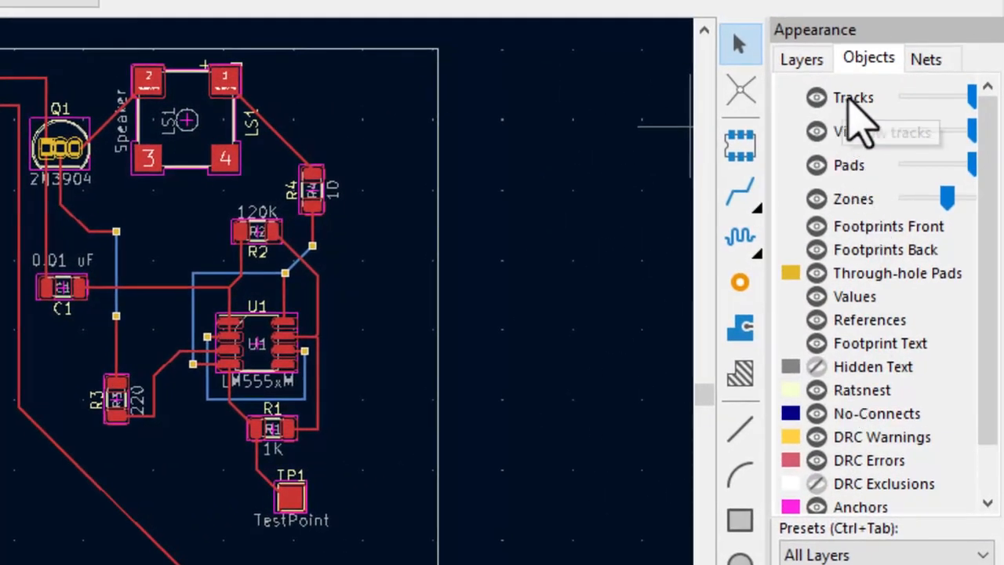
pyautogui.click(815, 131)
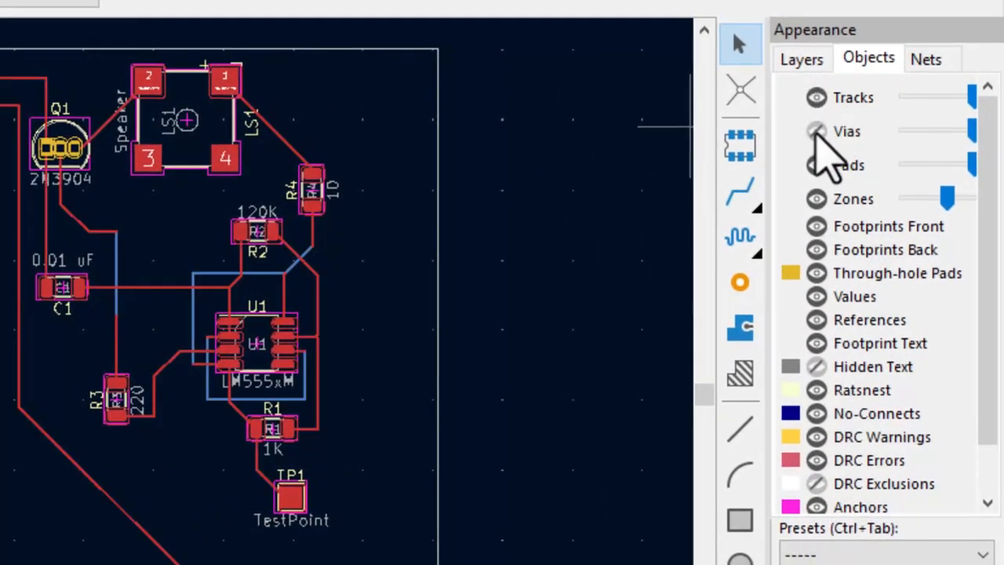
pyautogui.click(789, 57)
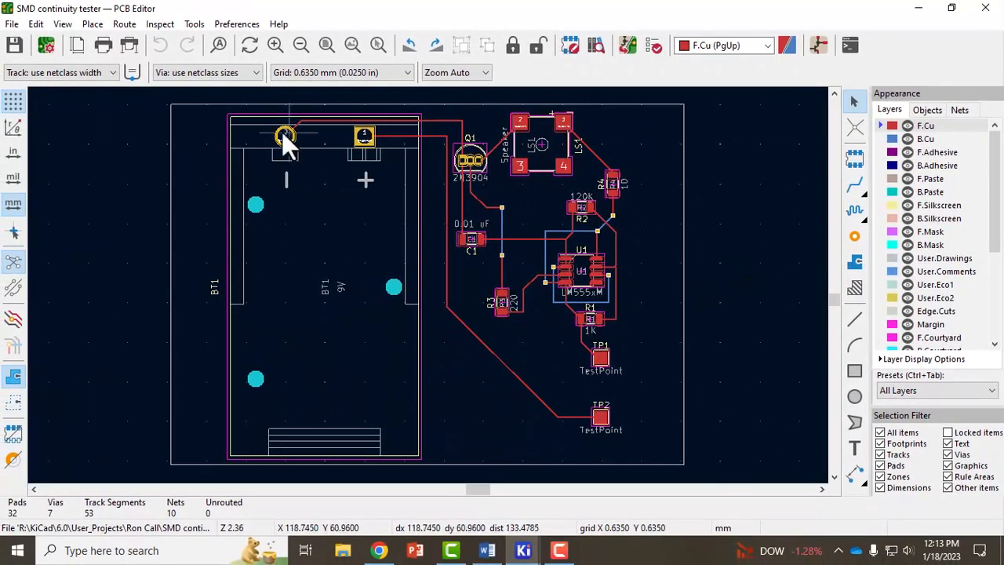
# Plot the Gerber layer files and job file into the project folder.
pyautogui.click(11, 23)
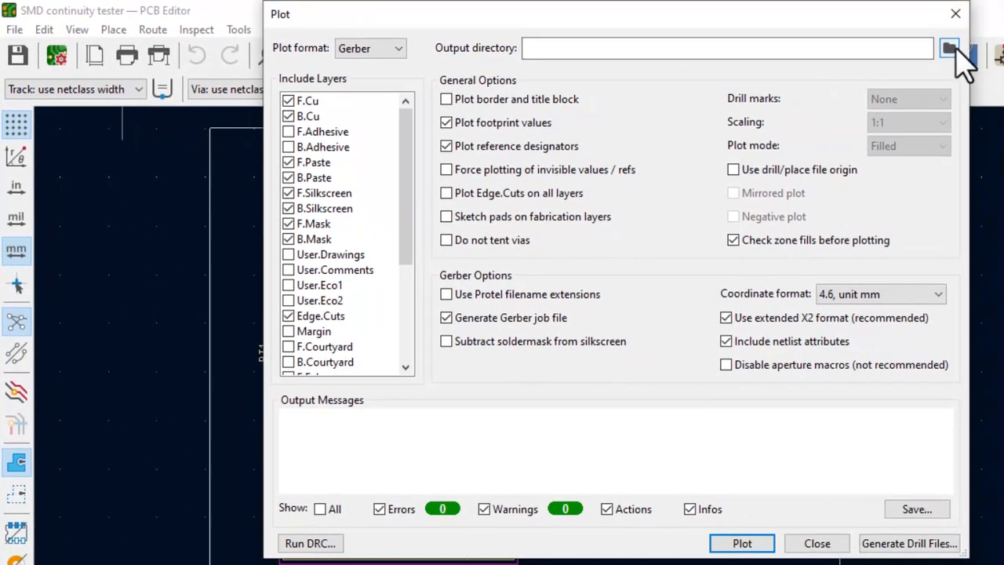
pyautogui.click(952, 48)
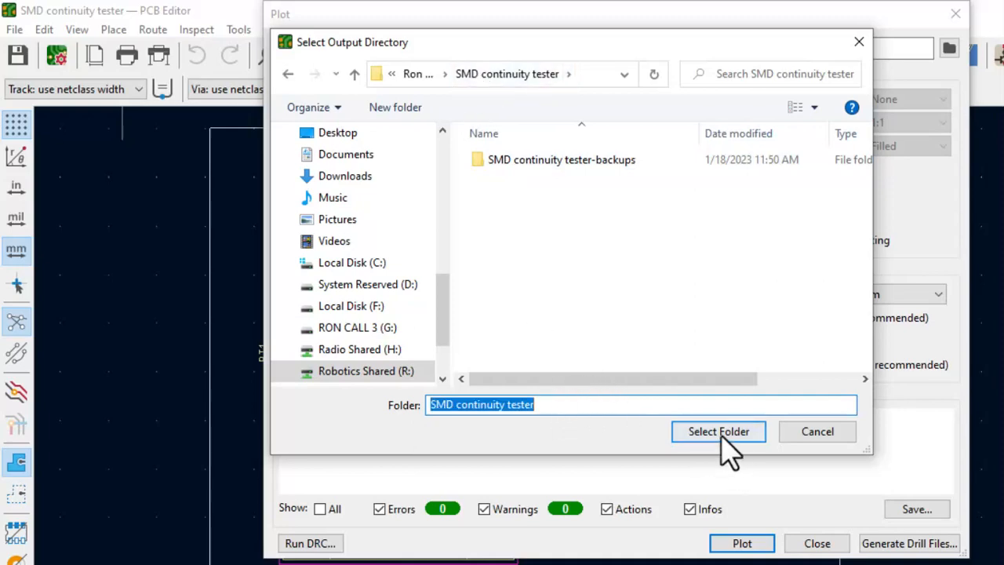
pyautogui.click(718, 432)
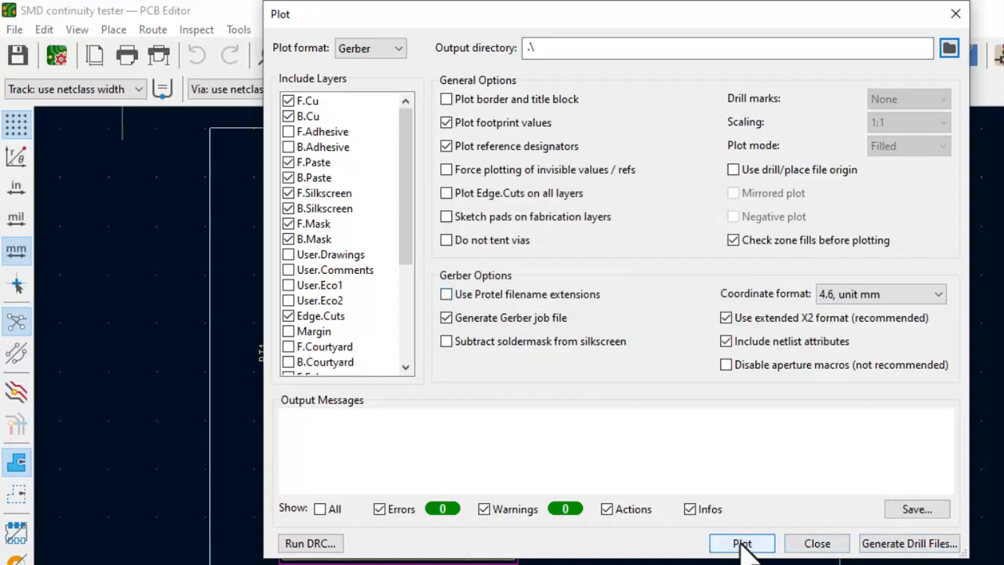
pyautogui.click(741, 543)
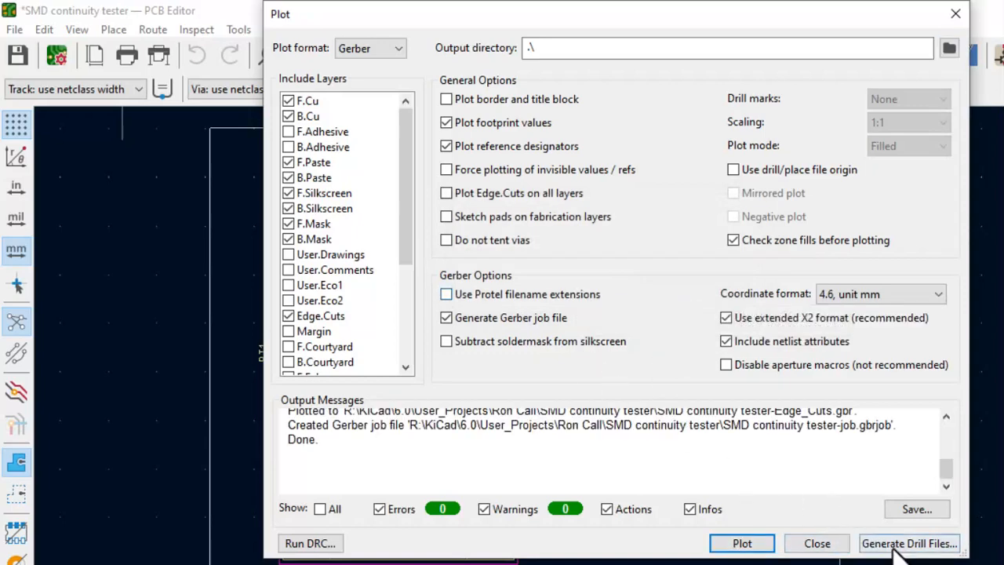
# Generate drill files into the project folder and close the Plot dialog.
pyautogui.click(918, 542)
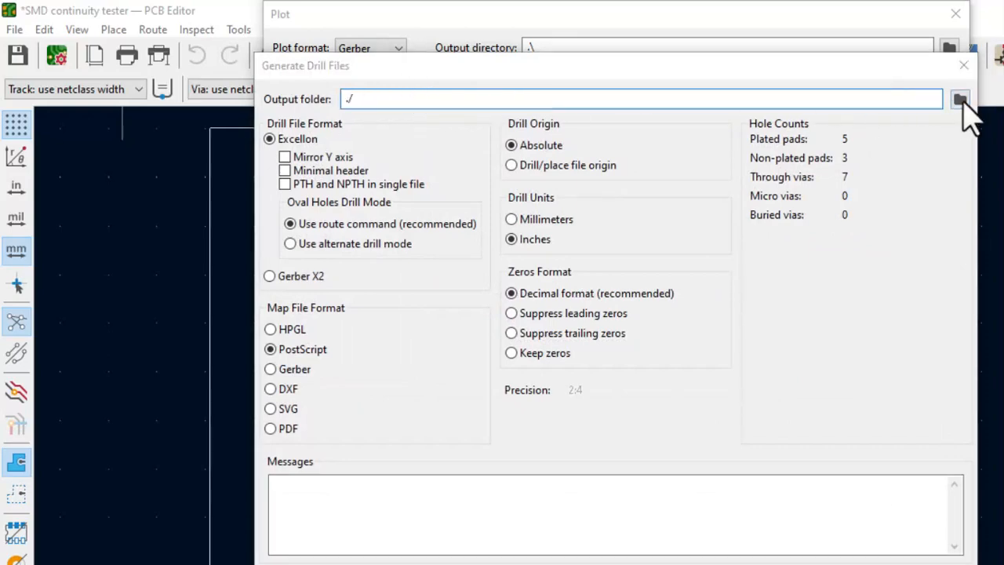
pyautogui.click(959, 98)
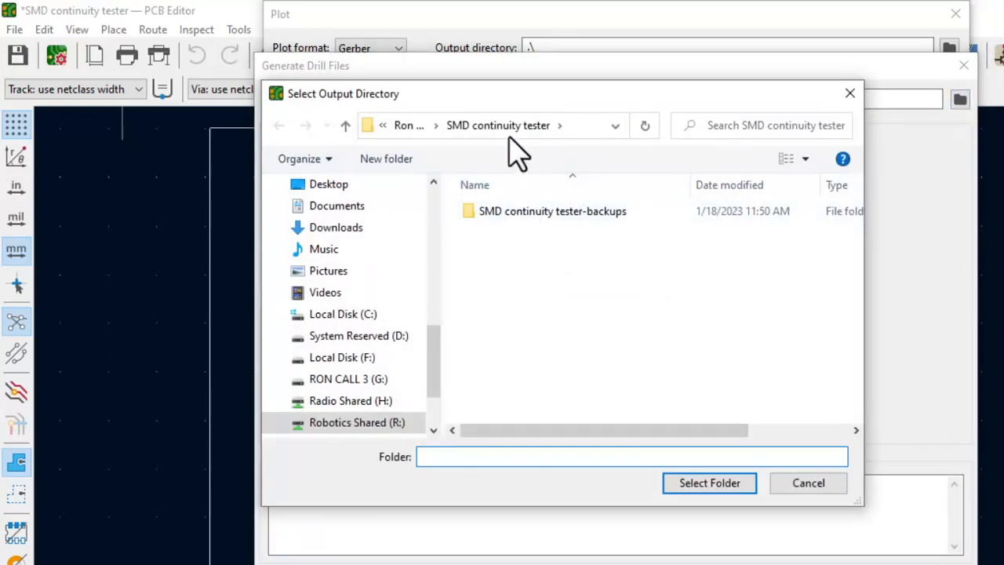
pyautogui.click(830, 483)
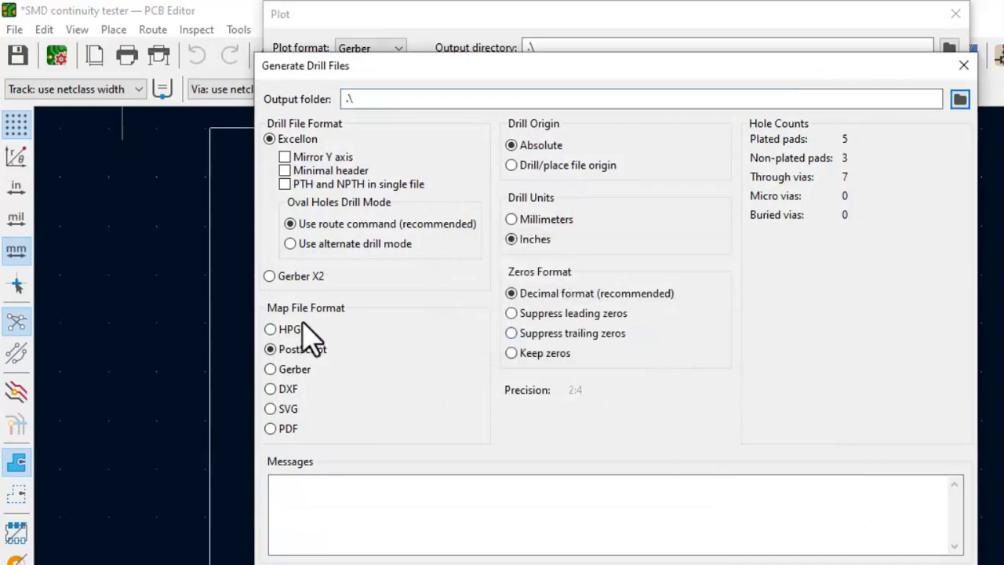
pyautogui.moveTo(477, 192)
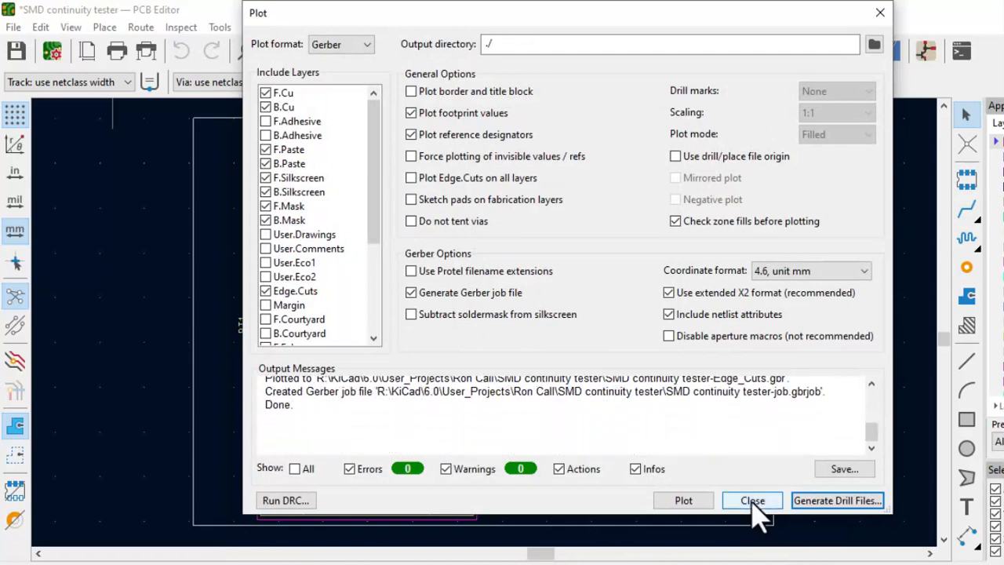
pyautogui.click(752, 500)
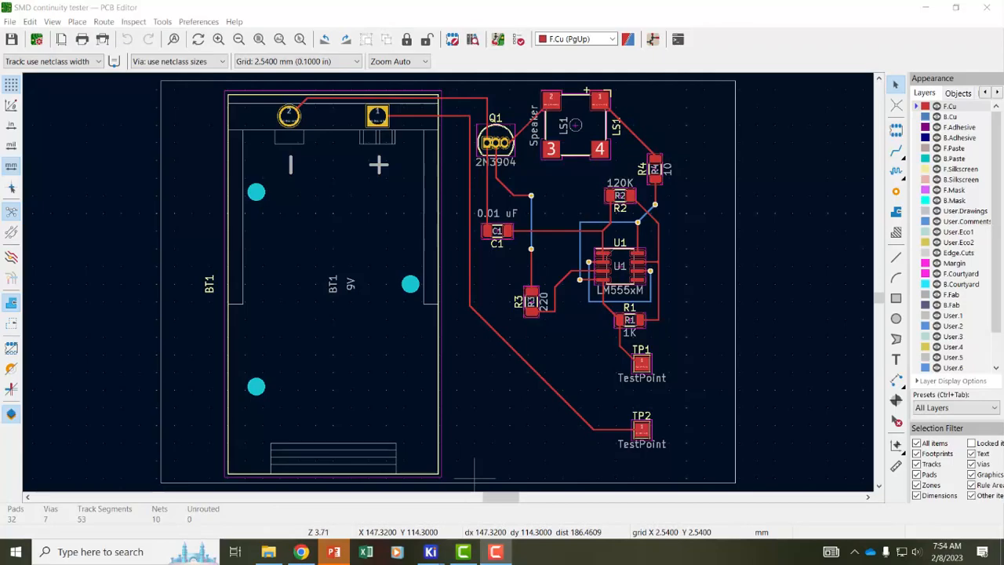
pyautogui.moveTo(482, 455)
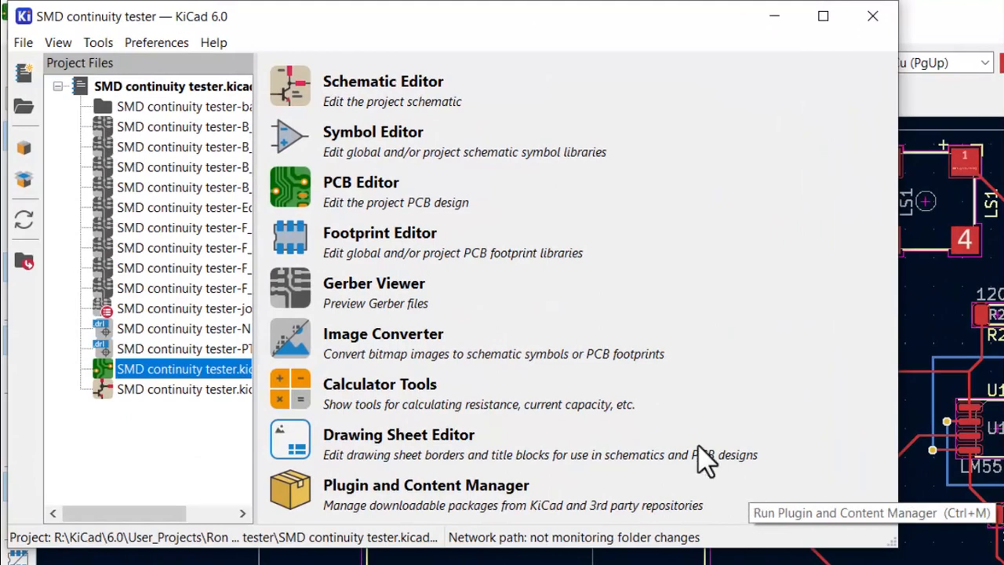
pyautogui.moveTo(328, 306)
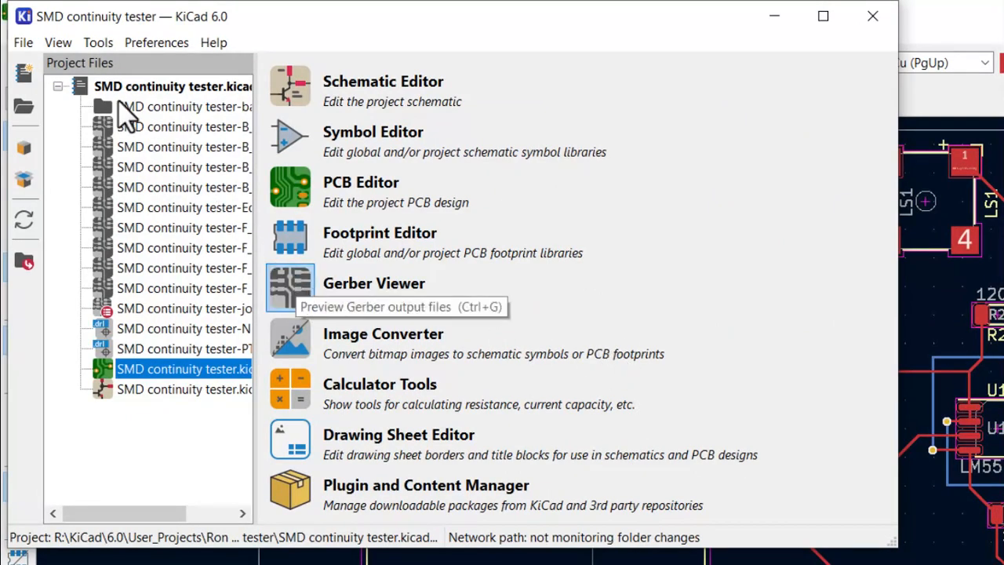
# Launch the Gerber Viewer from the KiCad project manager.
pyautogui.click(290, 283)
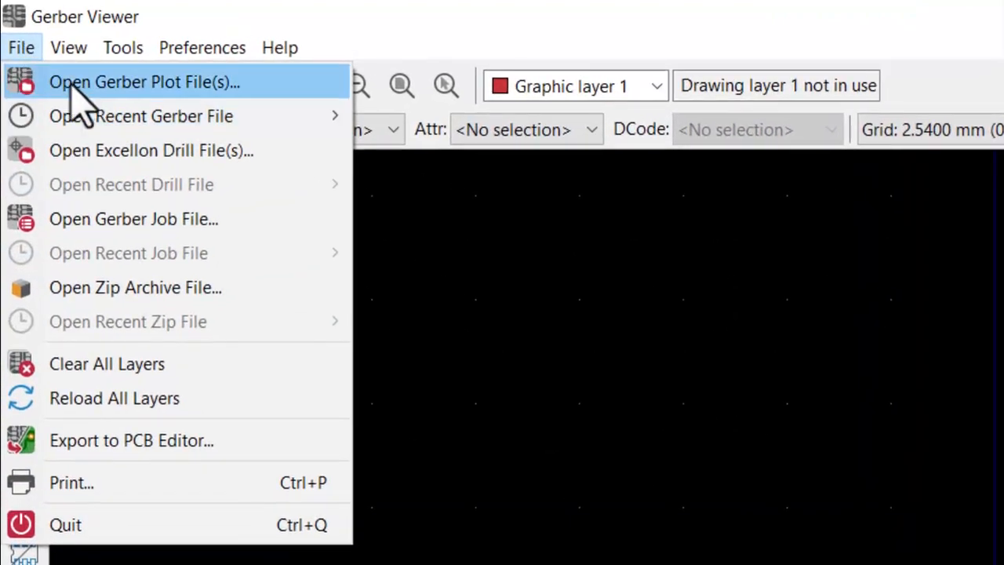
# Load F_Cu.gbr from the SMD continuity tester folder into the Gerber Viewer.
pyautogui.click(149, 82)
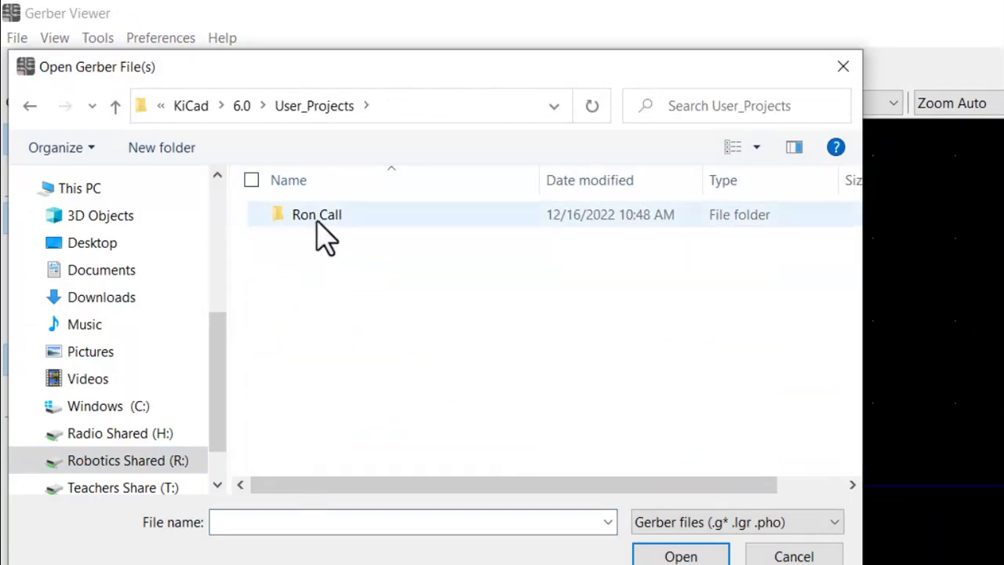
pyautogui.doubleClick(316, 214)
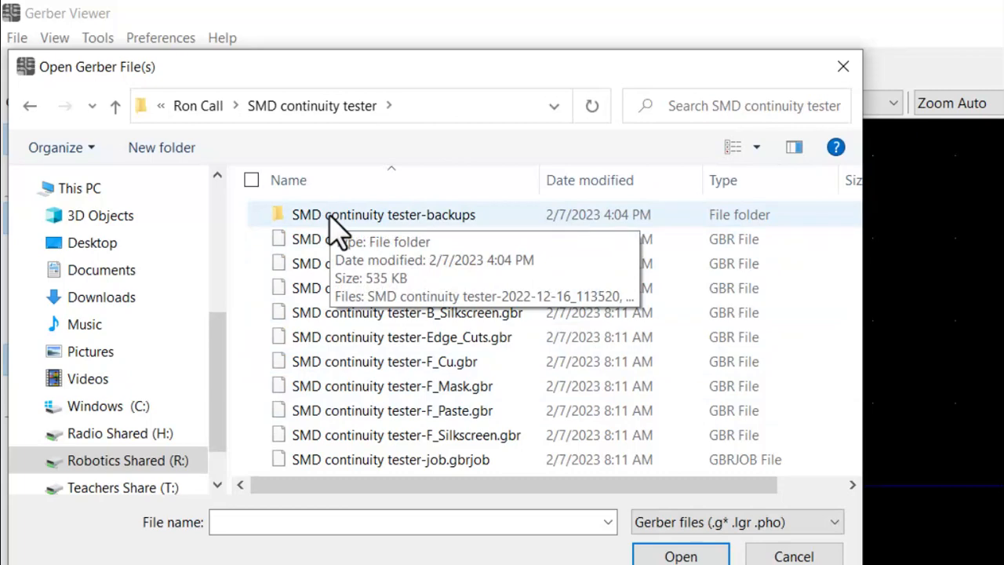
pyautogui.moveTo(490, 329)
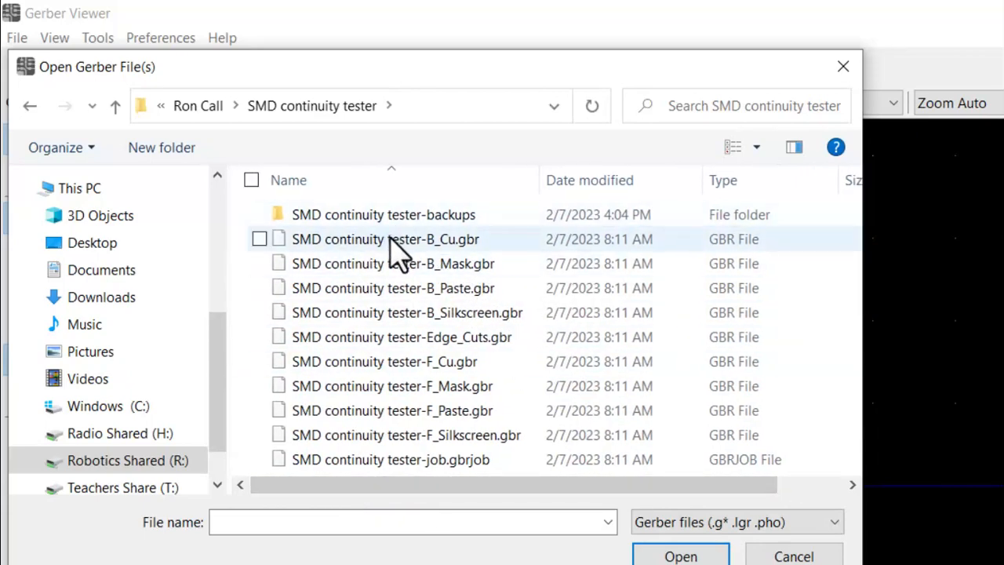
pyautogui.click(385, 362)
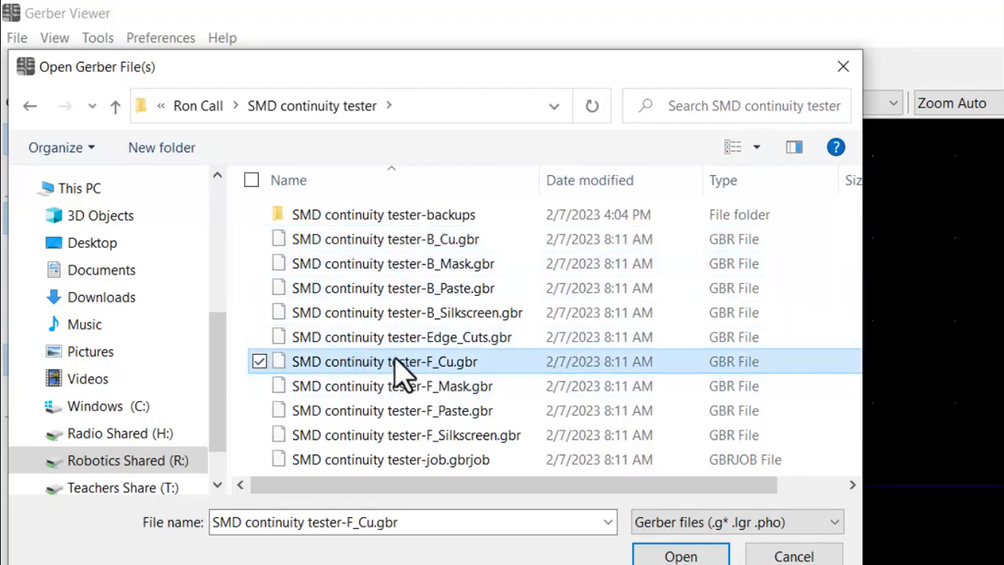
pyautogui.click(682, 554)
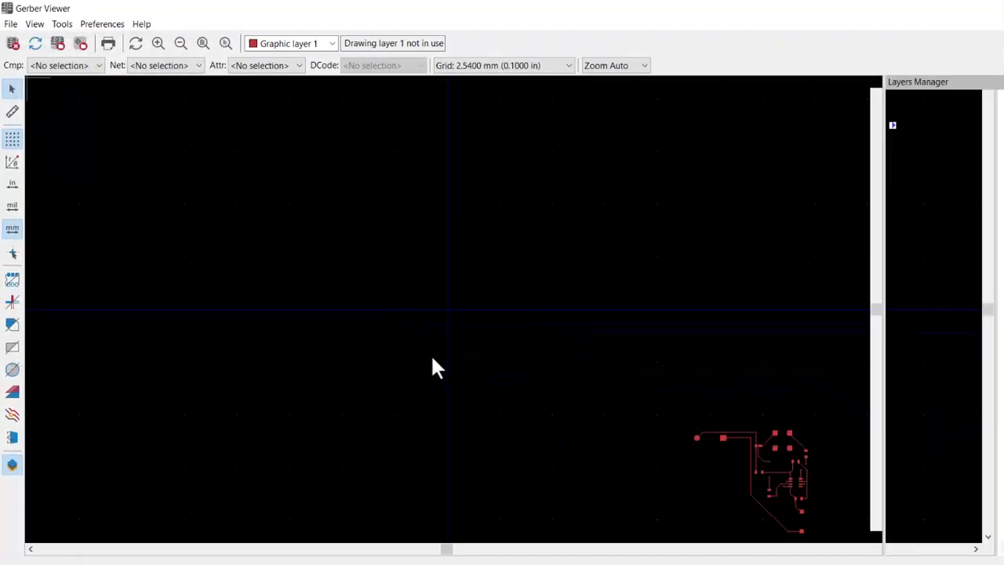
pyautogui.click(10, 23)
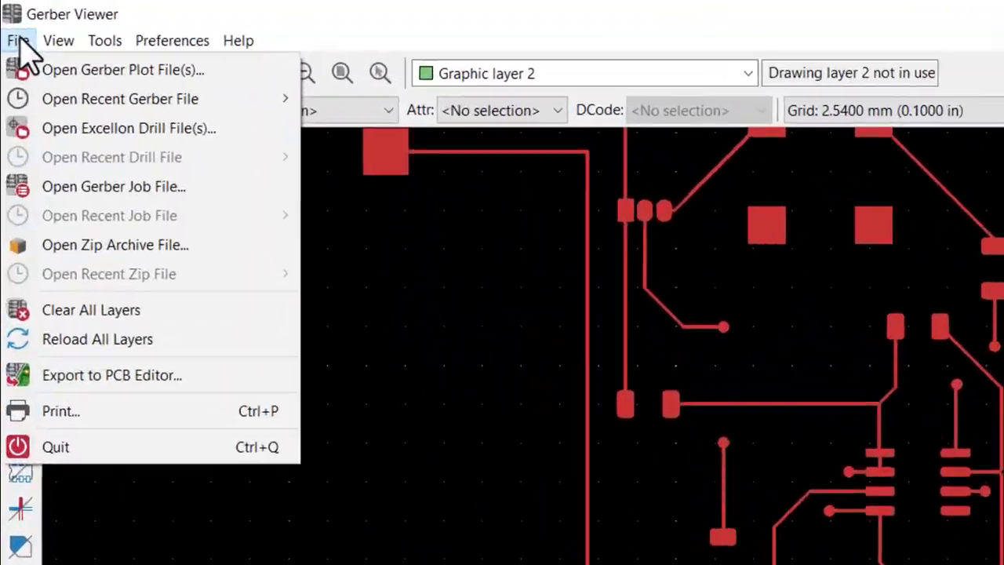
pyautogui.moveTo(127, 188)
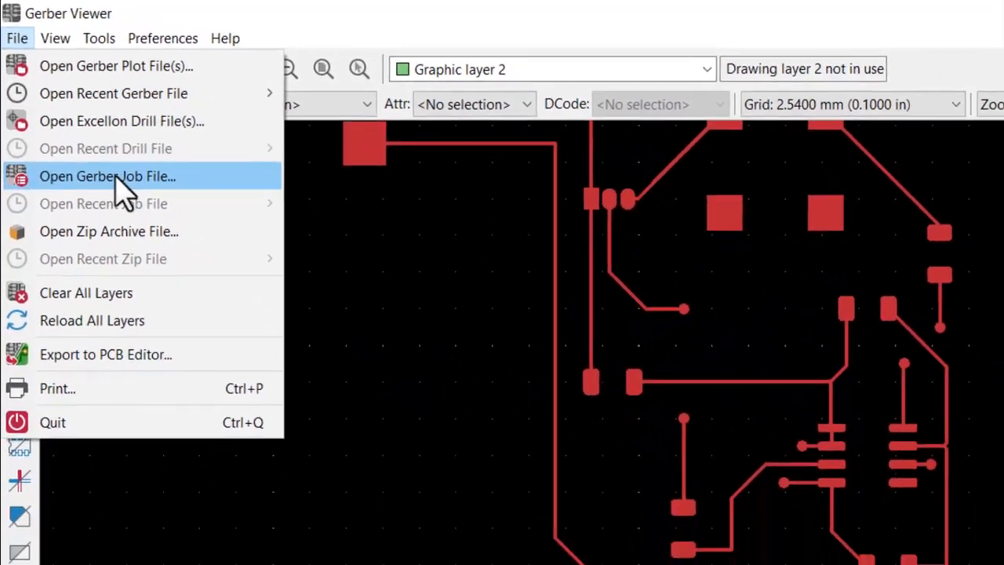
# Load SMD continuity tester-job.gbrjob for all nine layers, toggling top silkscreen visibility.
pyautogui.click(108, 176)
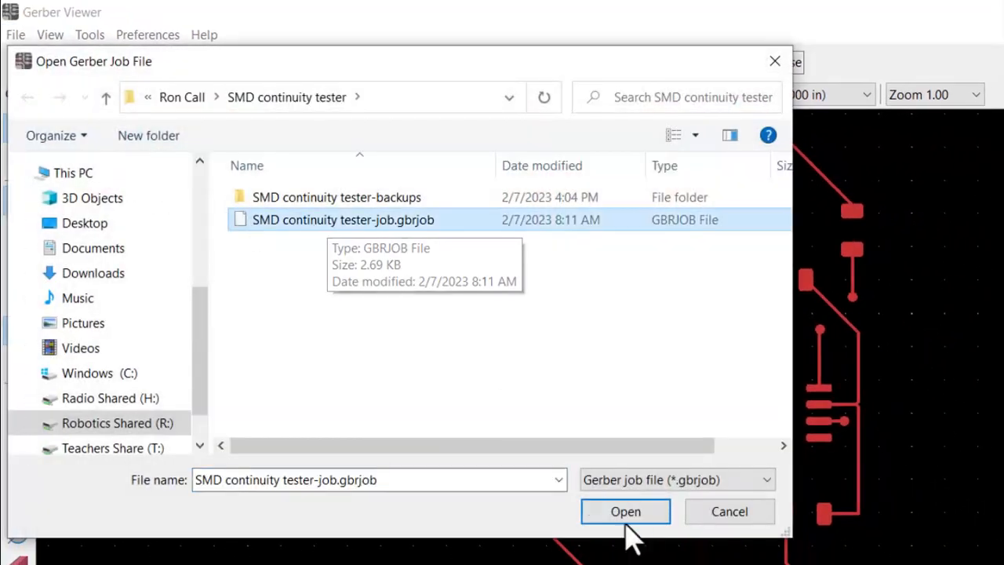
pyautogui.click(625, 511)
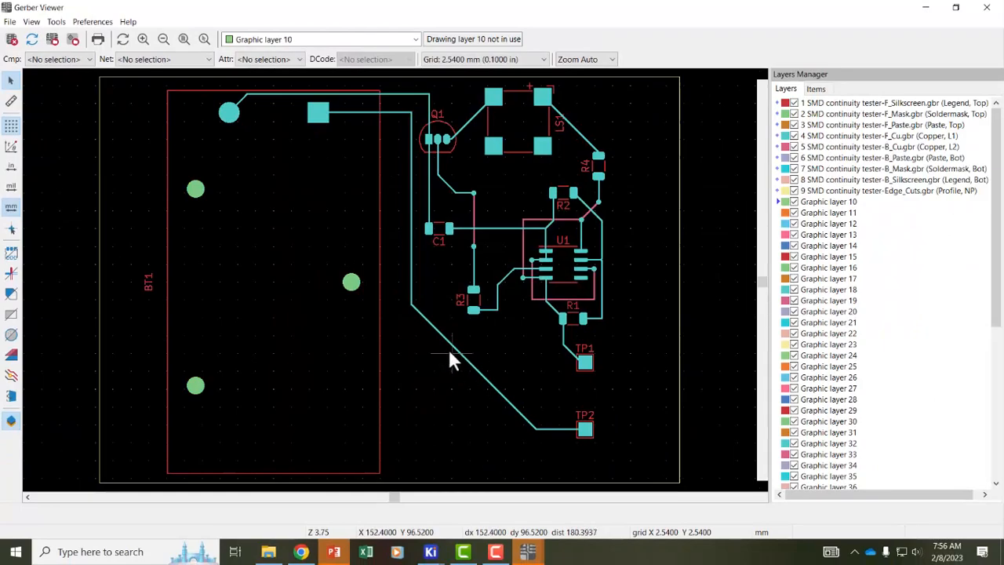
pyautogui.moveTo(490, 322)
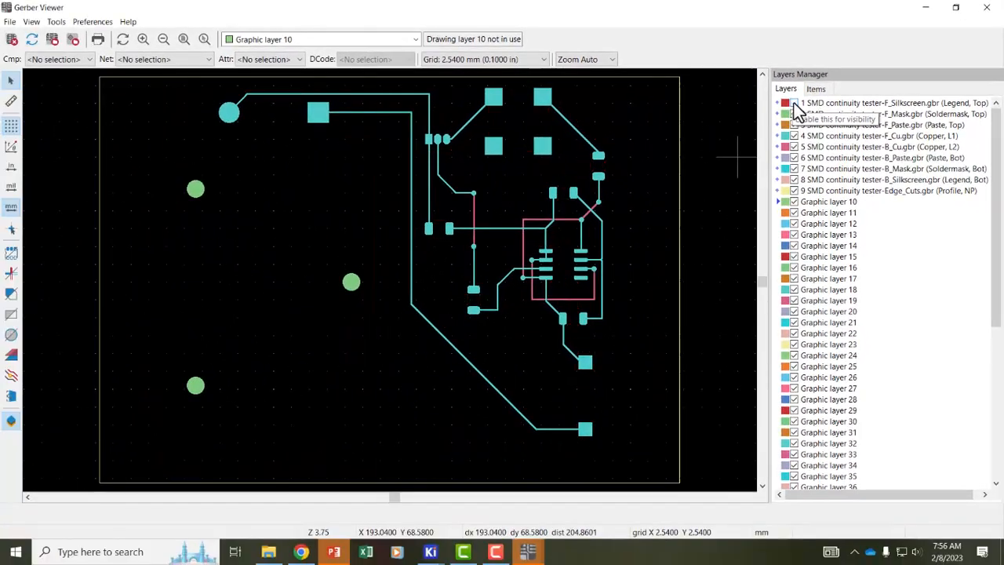
pyautogui.click(793, 103)
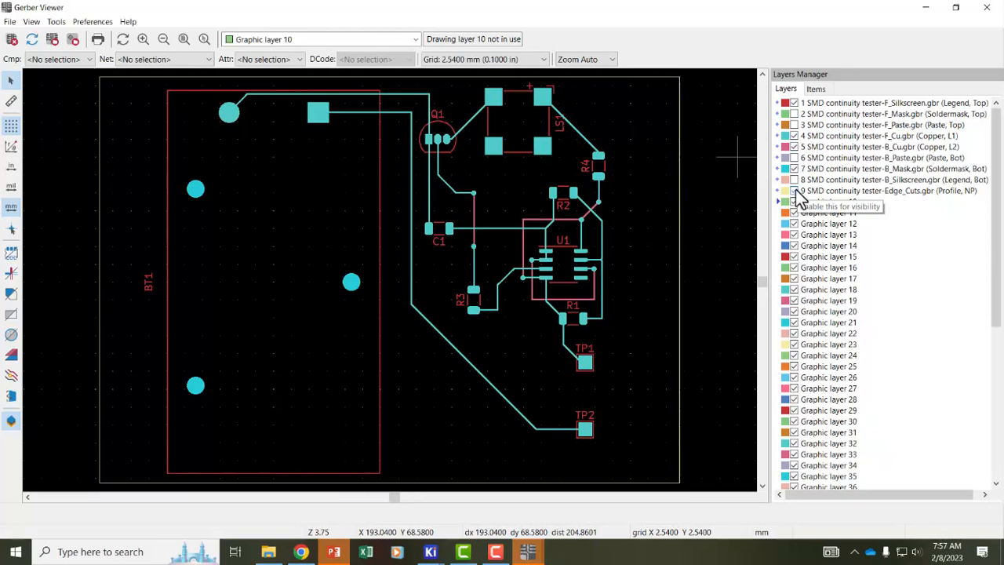
pyautogui.moveTo(467, 239)
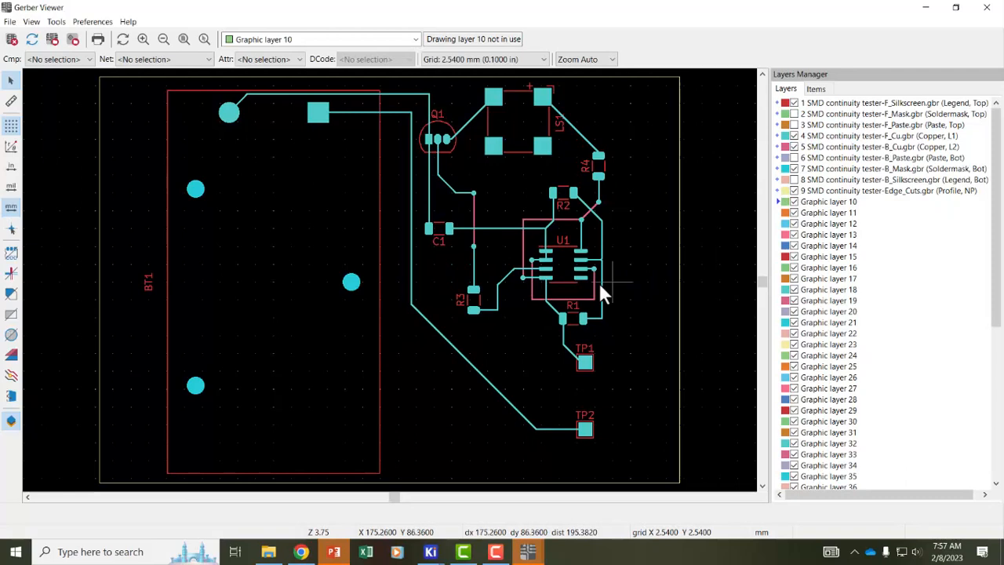
pyautogui.moveTo(469, 251)
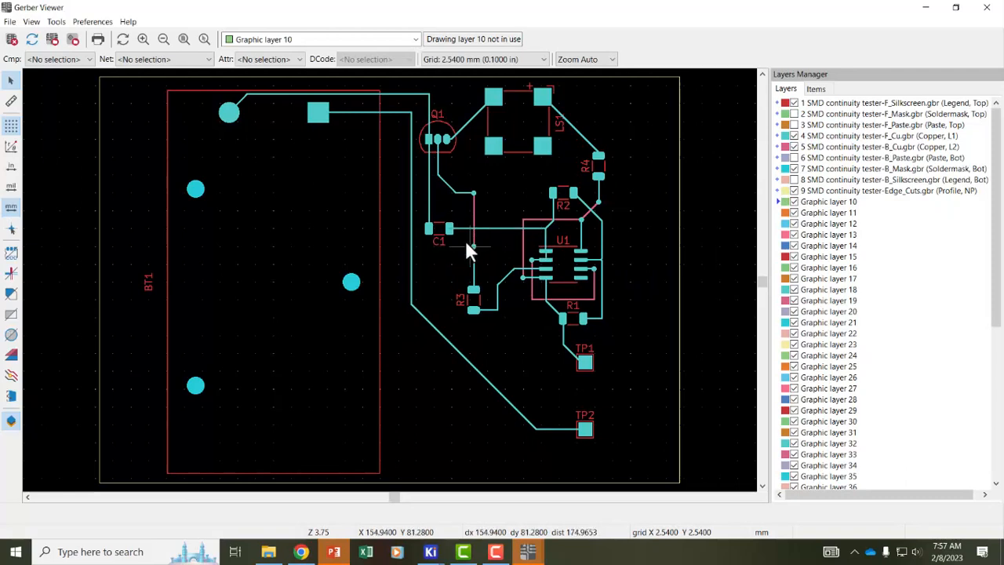
pyautogui.moveTo(457, 367)
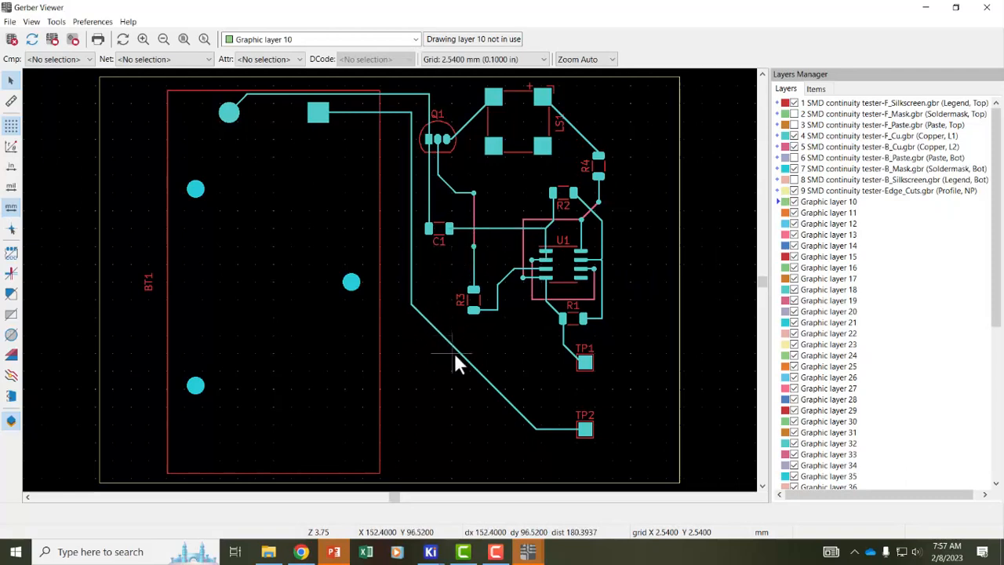
pyautogui.moveTo(467, 506)
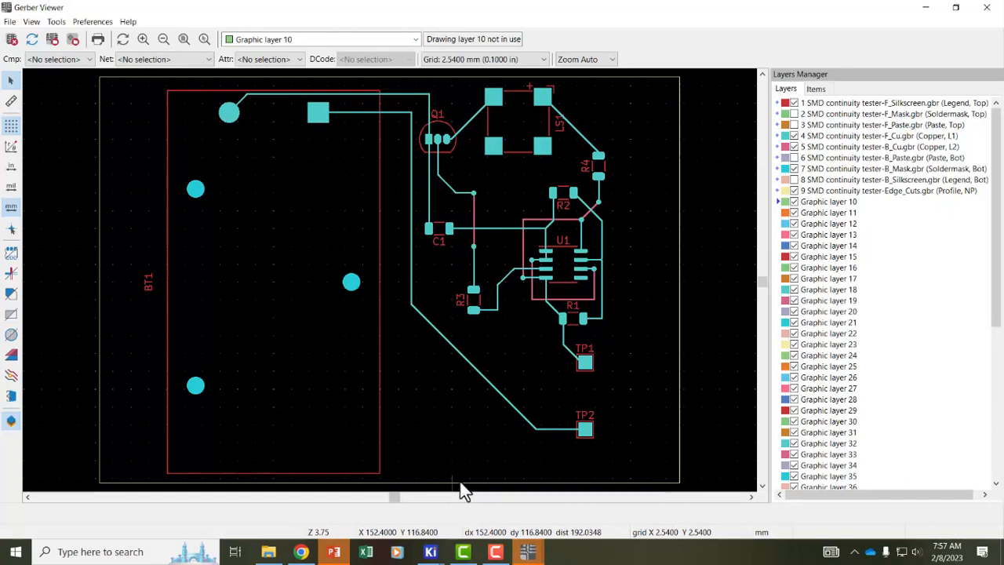
pyautogui.moveTo(451, 463)
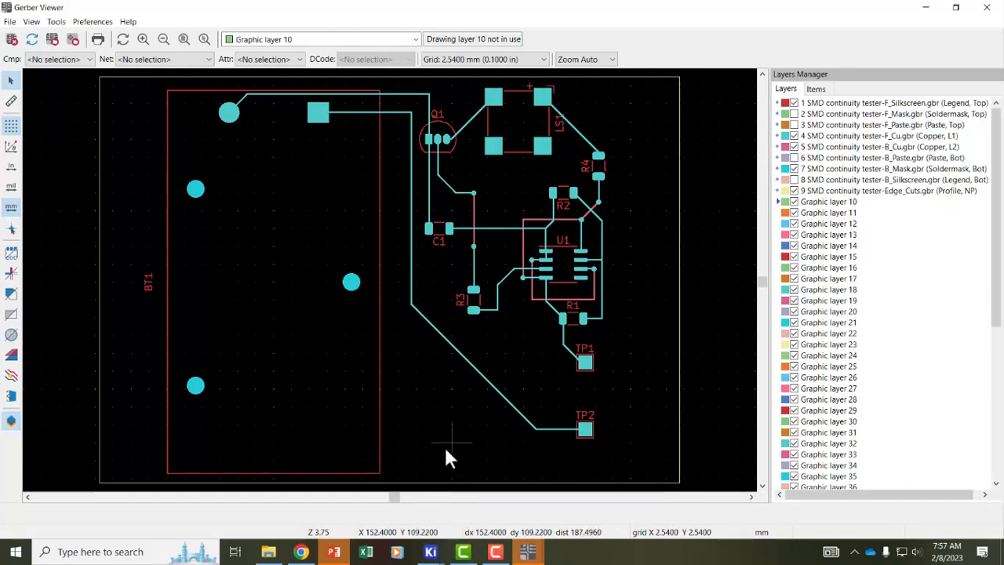
pyautogui.moveTo(433, 447)
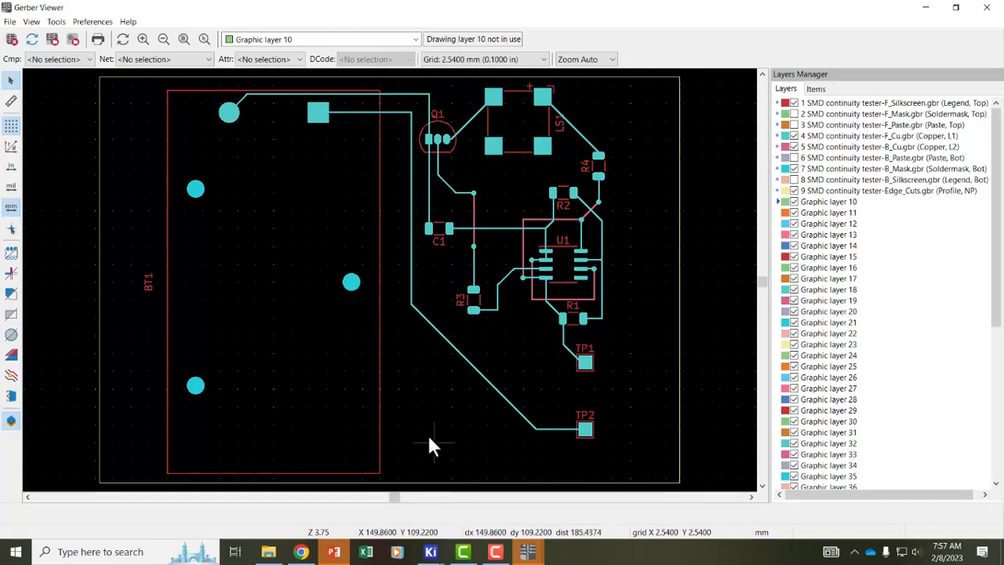
pyautogui.moveTo(416, 439)
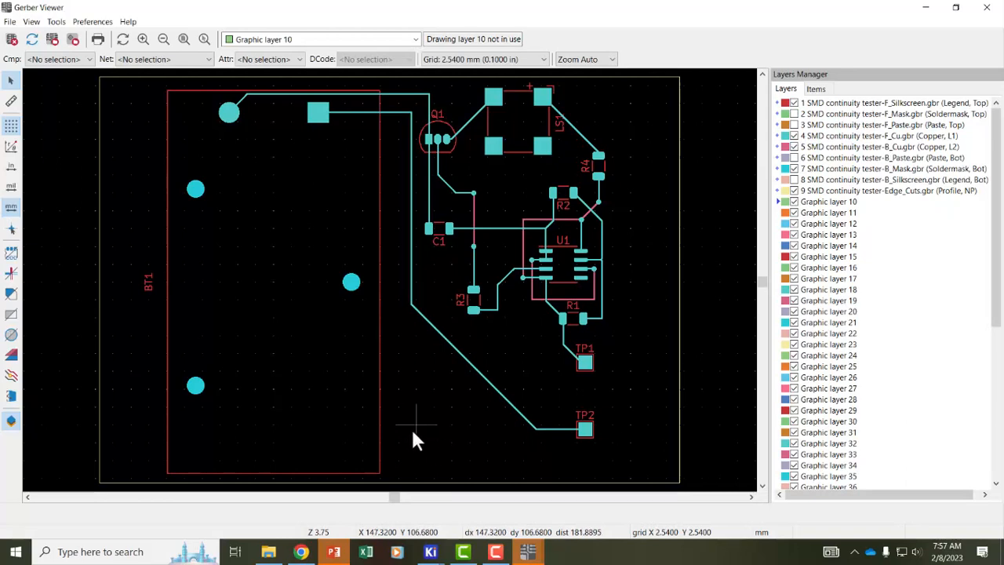
pyautogui.moveTo(423, 470)
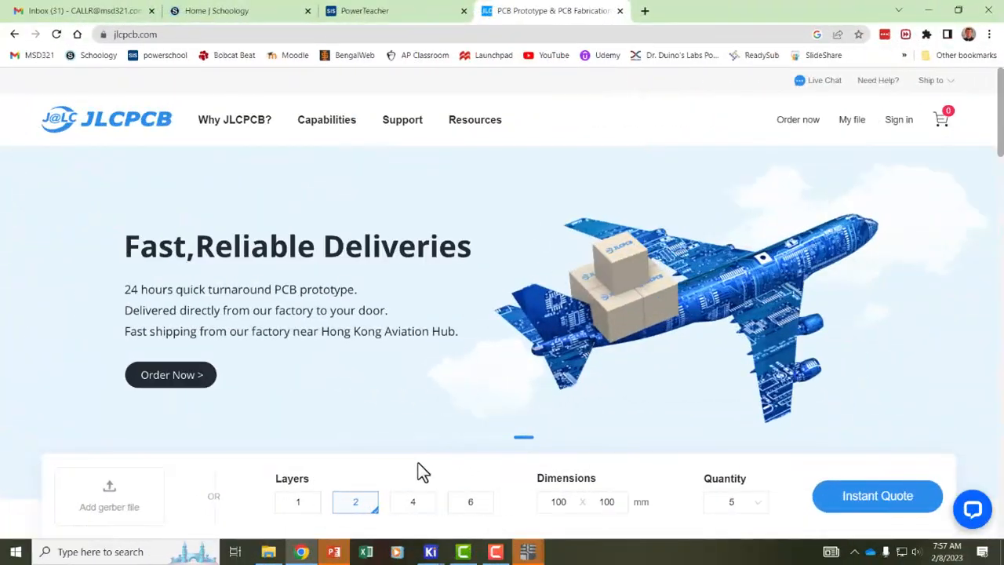
pyautogui.moveTo(415, 464)
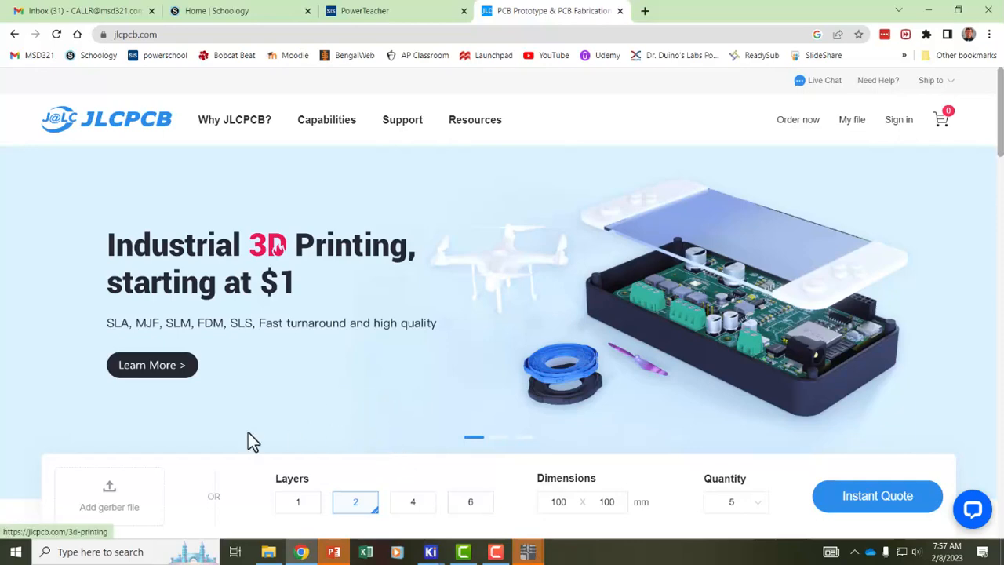
# Scroll the JLCPCB homepage down to the Add gerber file quote bar.
pyautogui.scroll(-3)
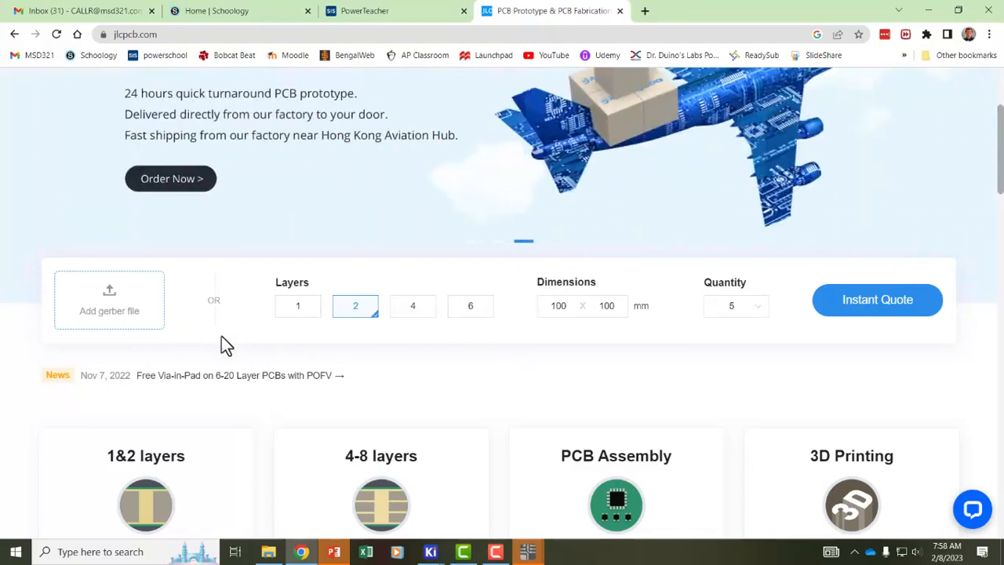
pyautogui.moveTo(202, 334)
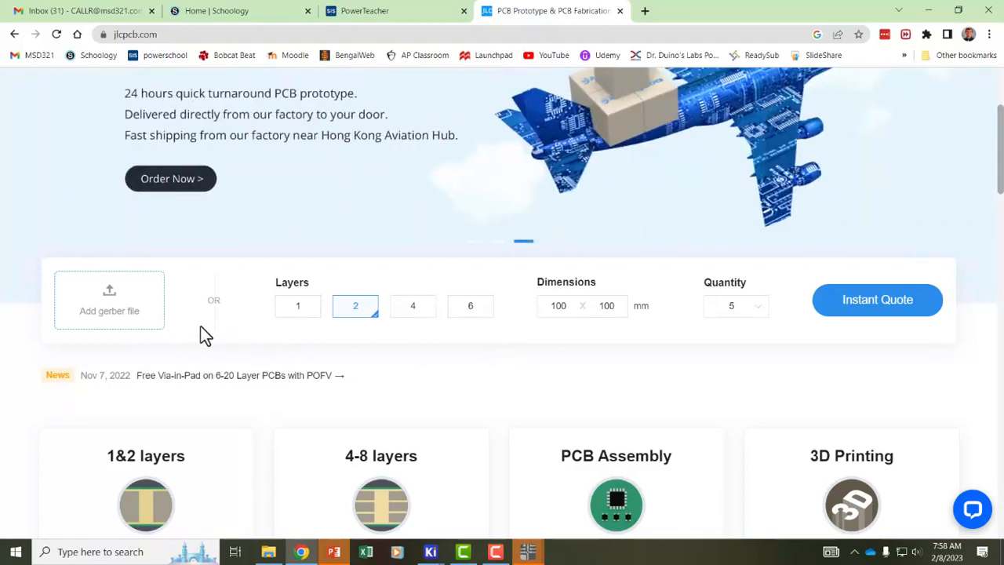
pyautogui.moveTo(215, 501)
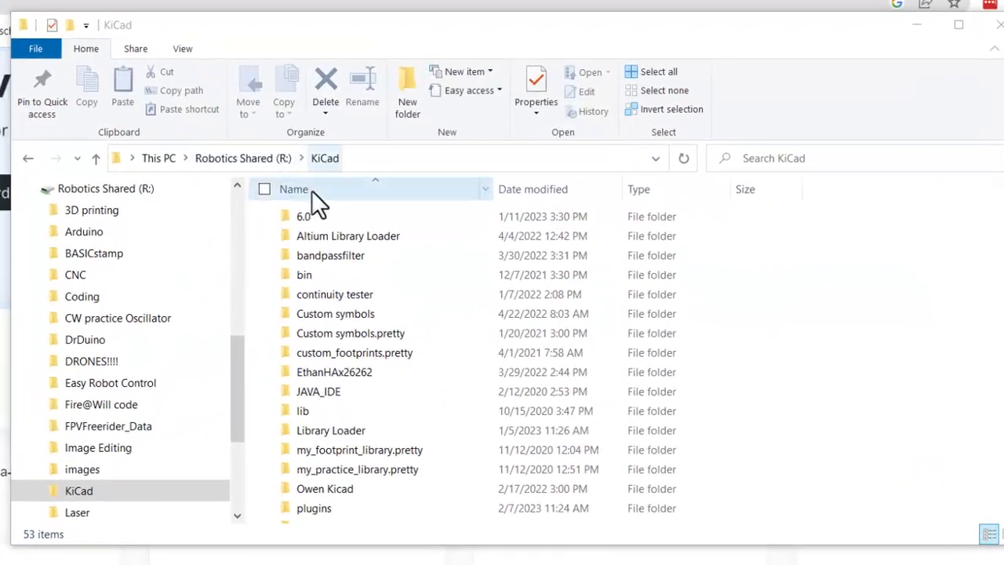
# Zip the twelve .gbr, .gbrjob and .drl files from the SMD continuity tester folder.
pyautogui.doubleClick(301, 216)
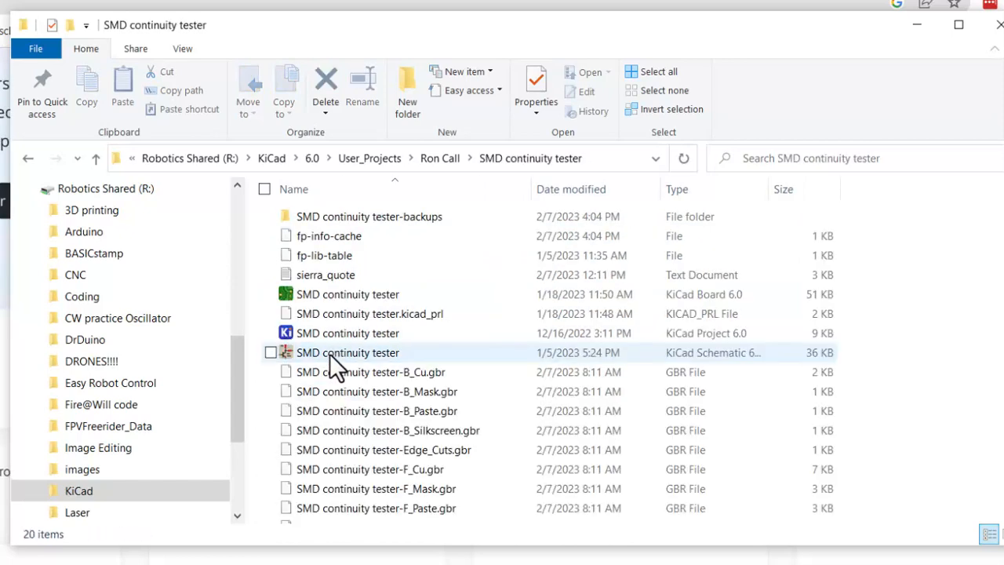
pyautogui.scroll(-3)
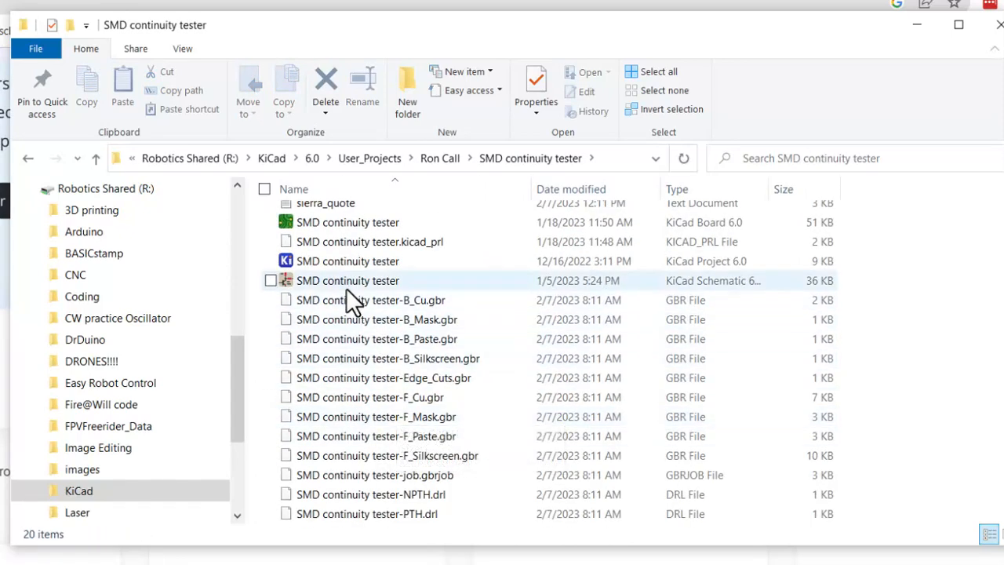
pyautogui.click(378, 300)
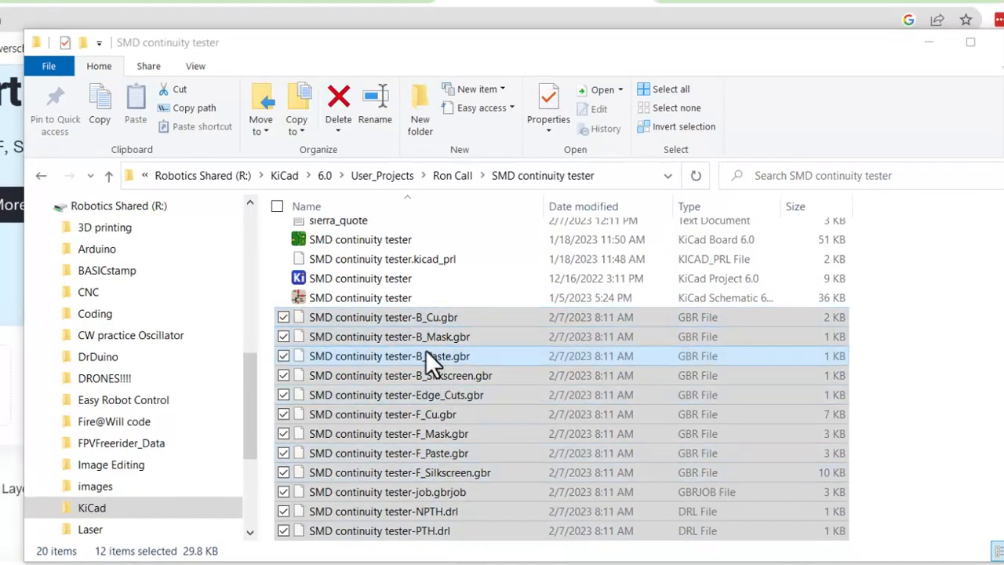
pyautogui.rightClick(389, 355)
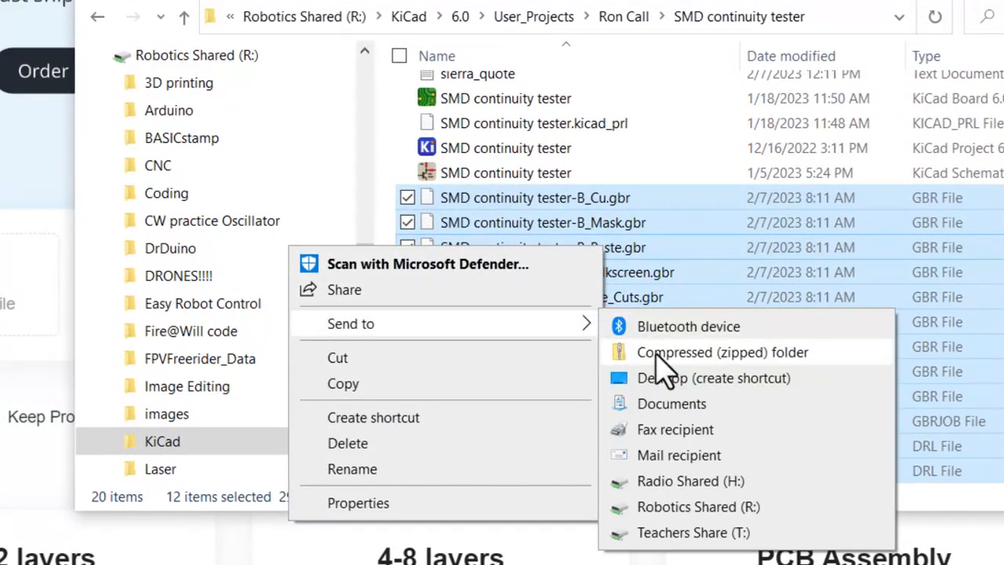
pyautogui.click(723, 352)
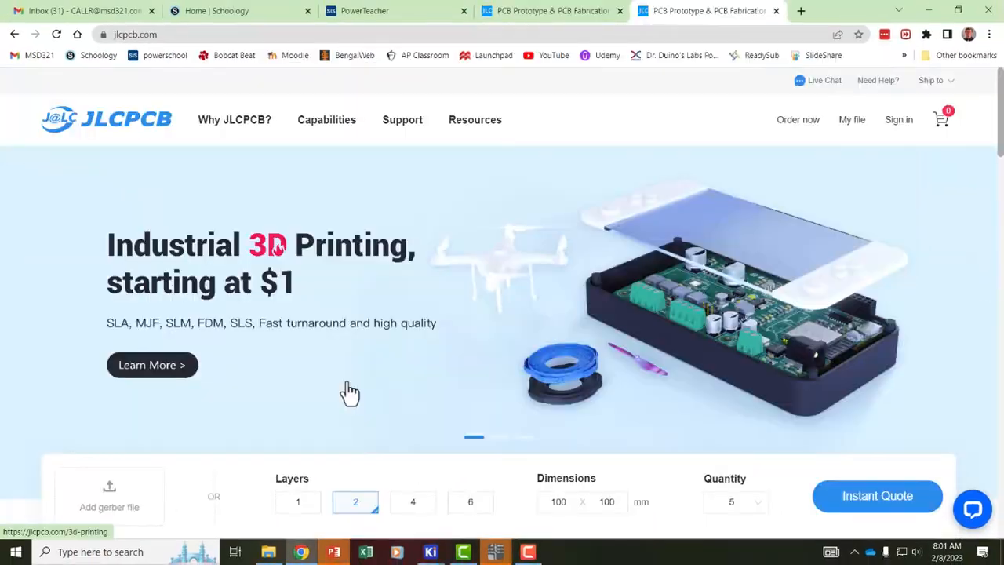
# Upload the SMD continuity tester zip to JLCPCB, getting a 2-layer $2.00 quote.
pyautogui.scroll(-3)
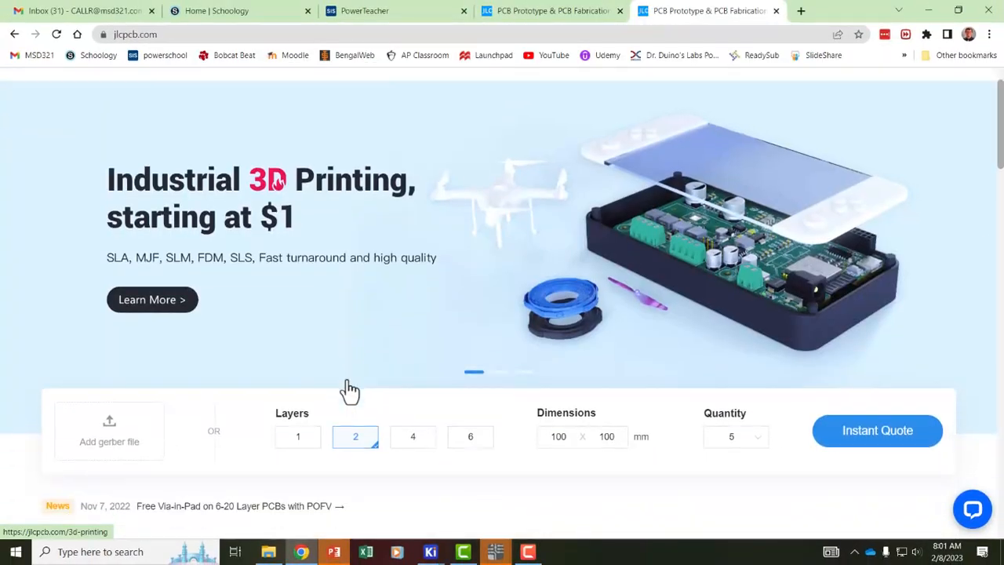
pyautogui.scroll(-3)
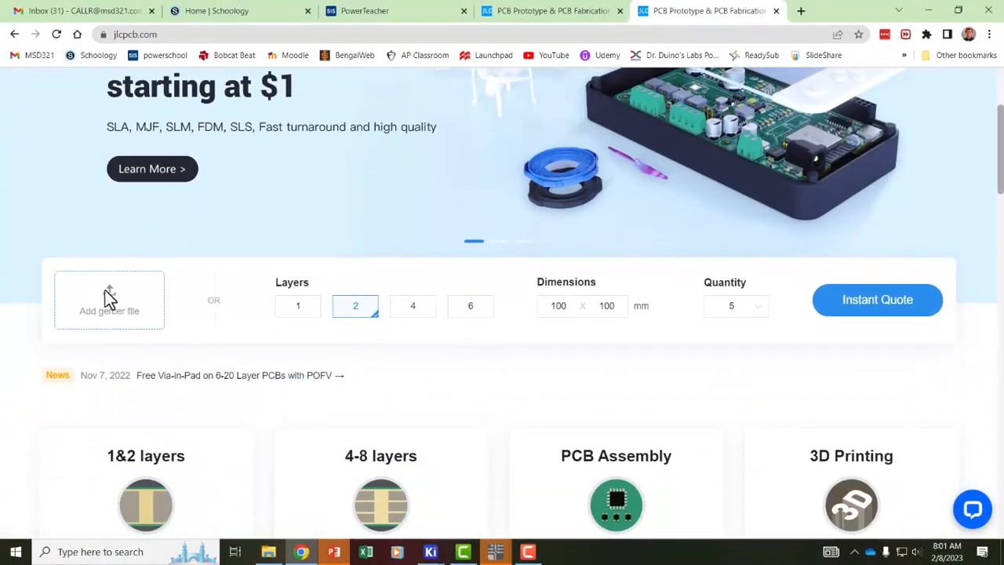
pyautogui.click(109, 300)
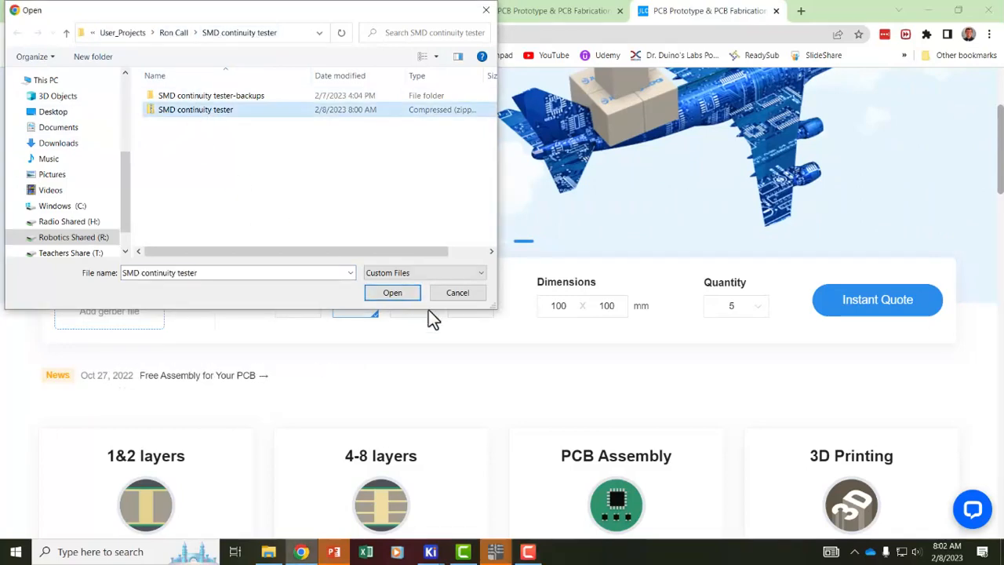
pyautogui.click(393, 292)
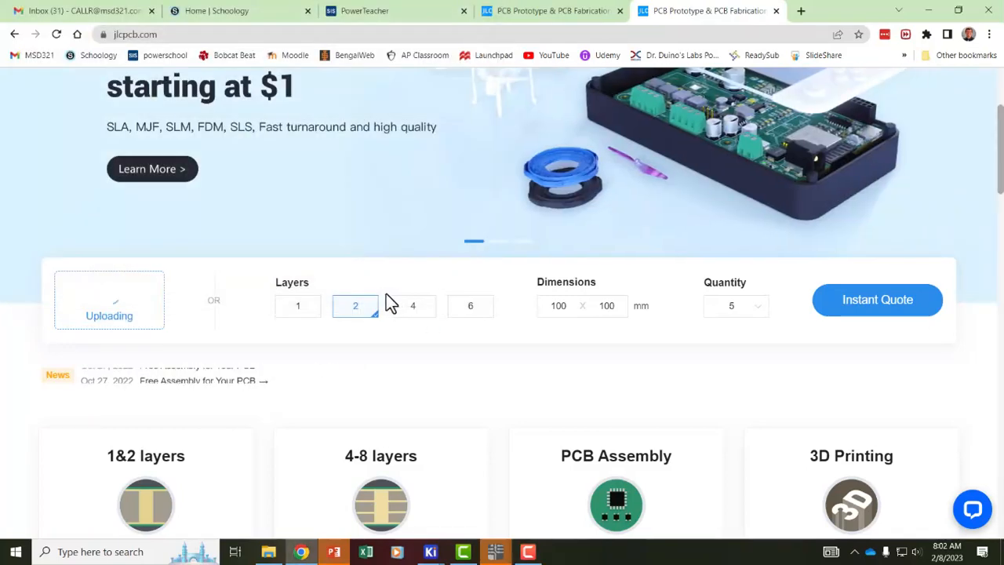
pyautogui.click(109, 300)
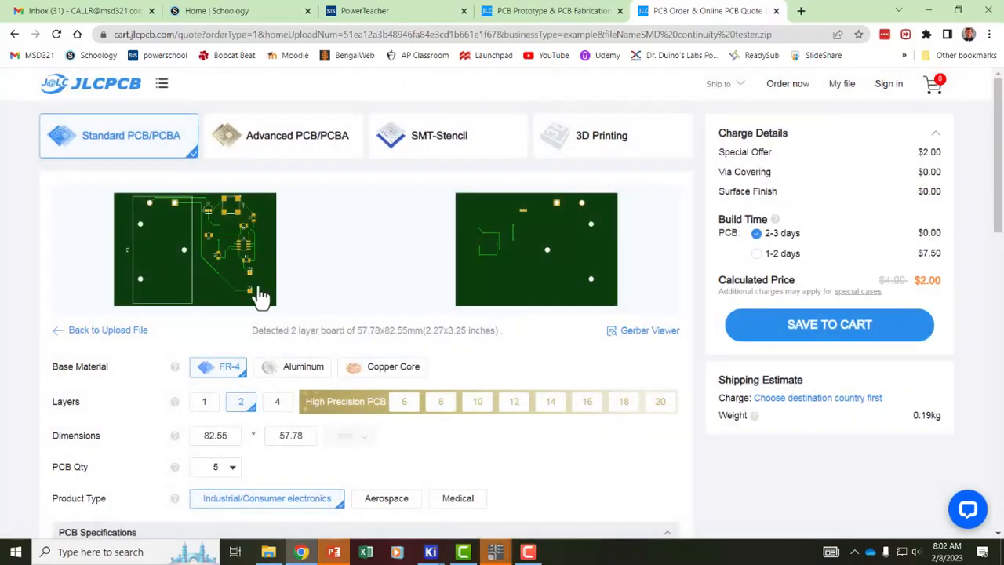
pyautogui.moveTo(422, 242)
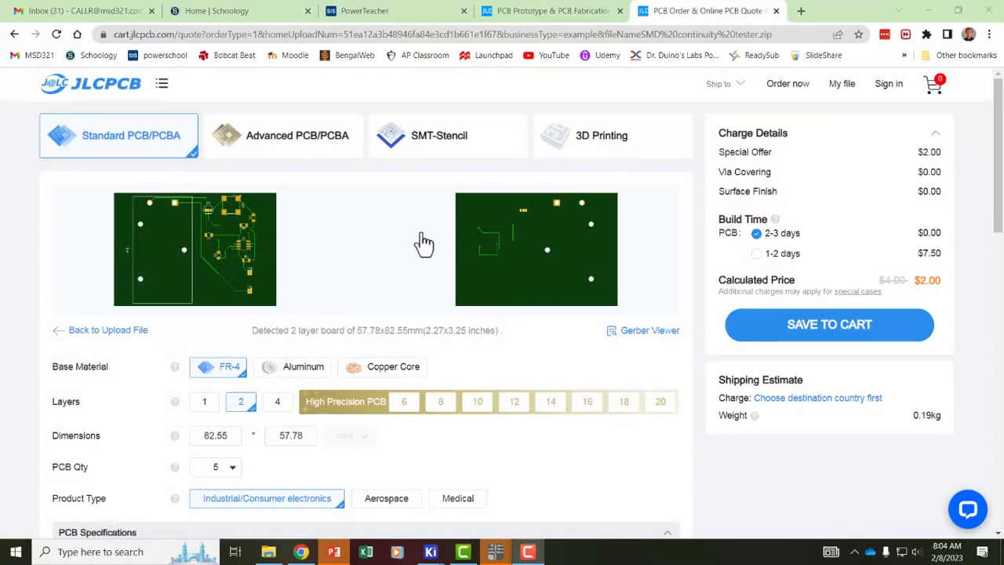
pyautogui.moveTo(211, 272)
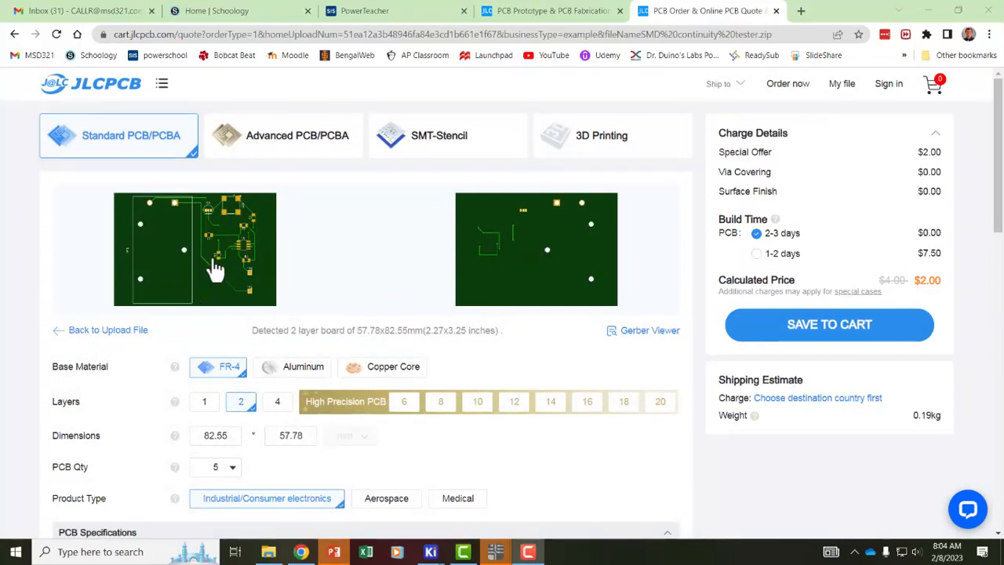
pyautogui.moveTo(229, 411)
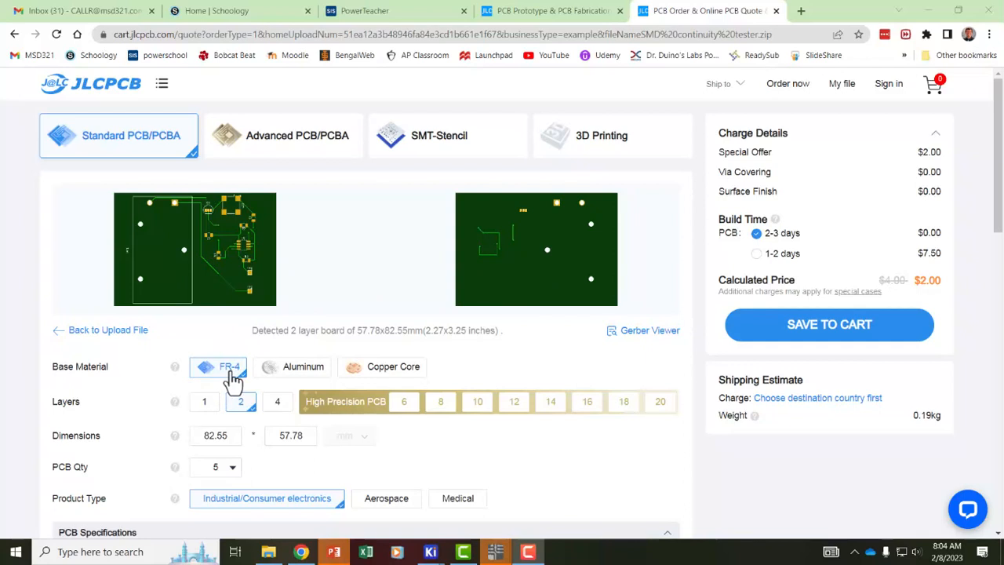
pyautogui.moveTo(235, 433)
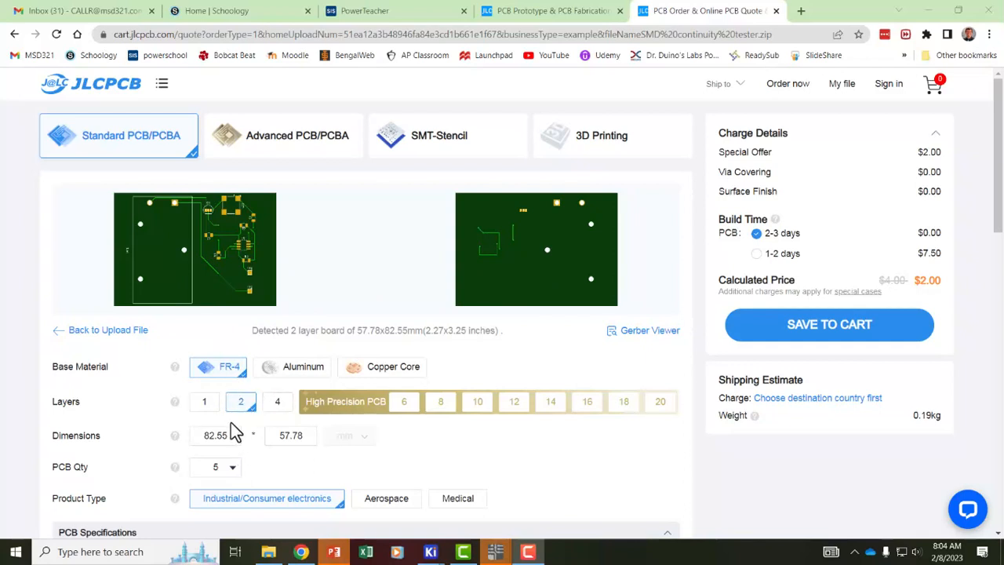
pyautogui.moveTo(265, 480)
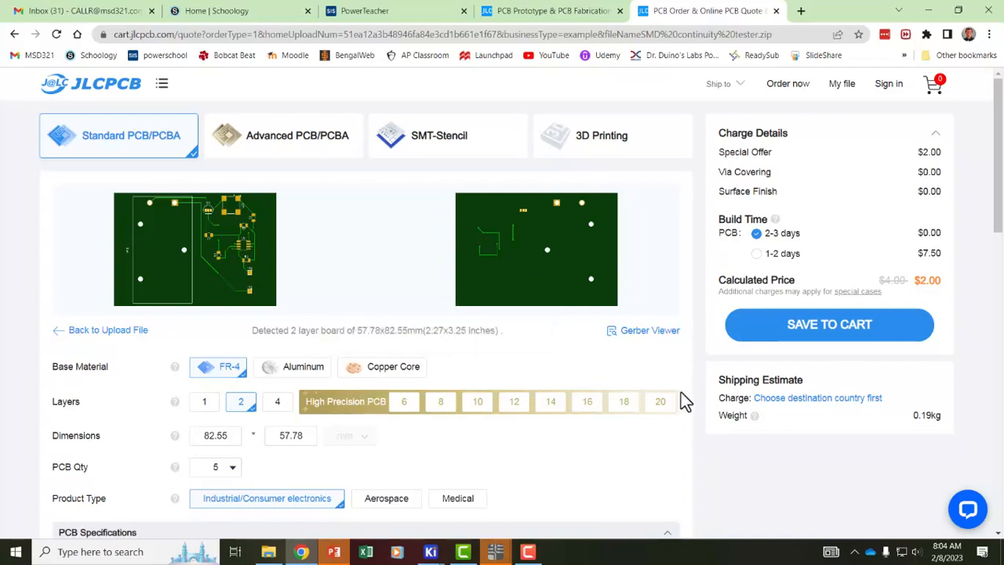
pyautogui.moveTo(712, 459)
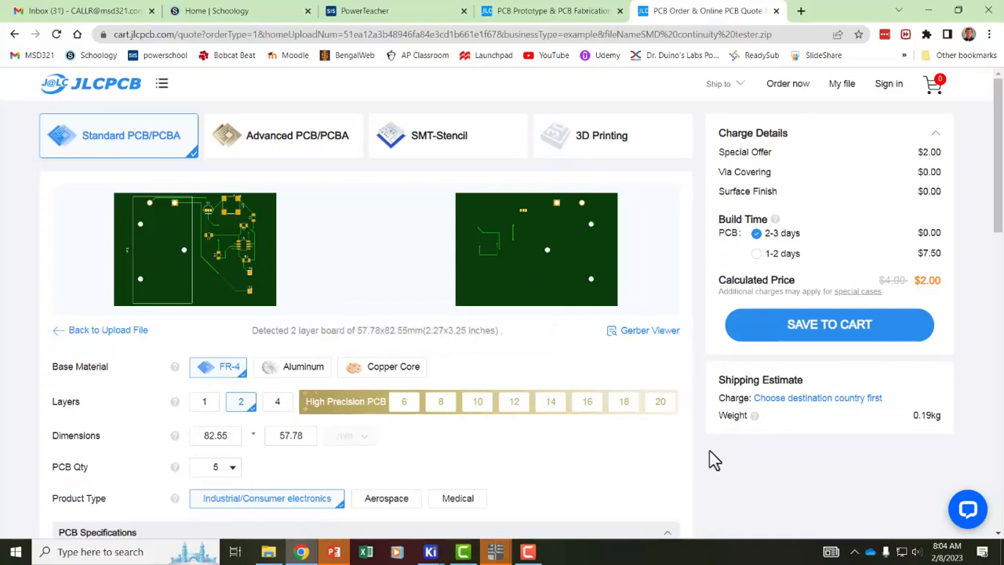
pyautogui.moveTo(689, 467)
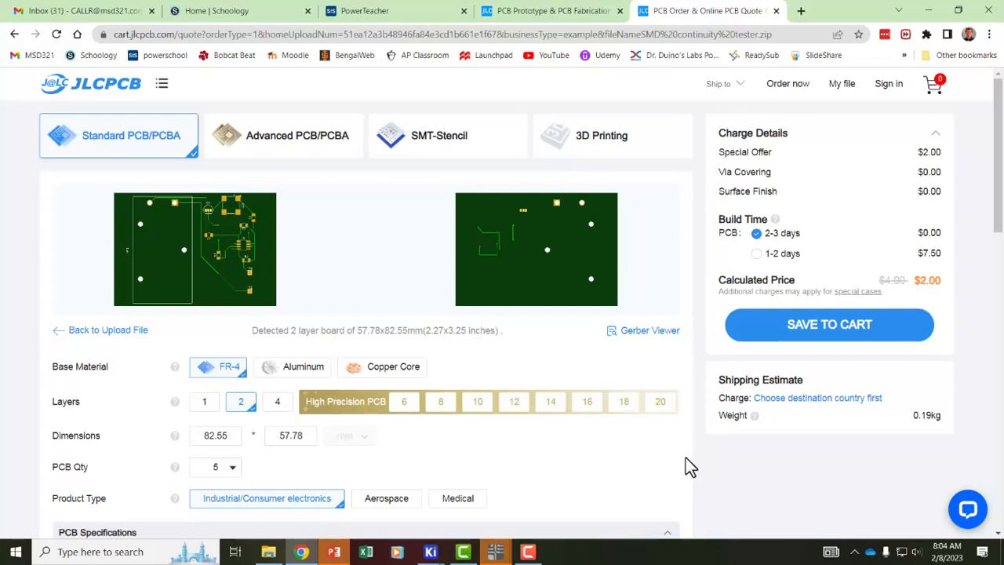
pyautogui.moveTo(560, 361)
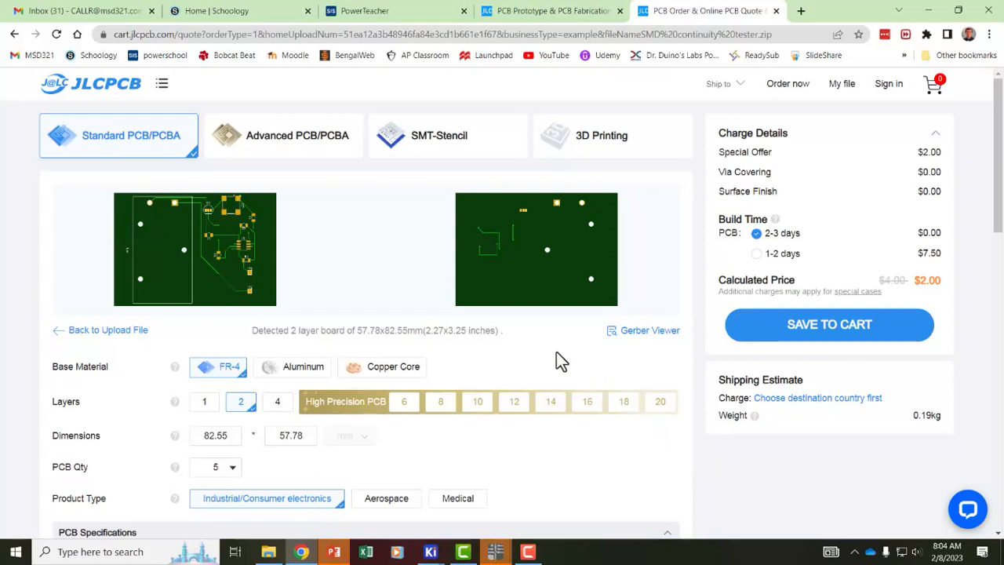
pyautogui.moveTo(541, 365)
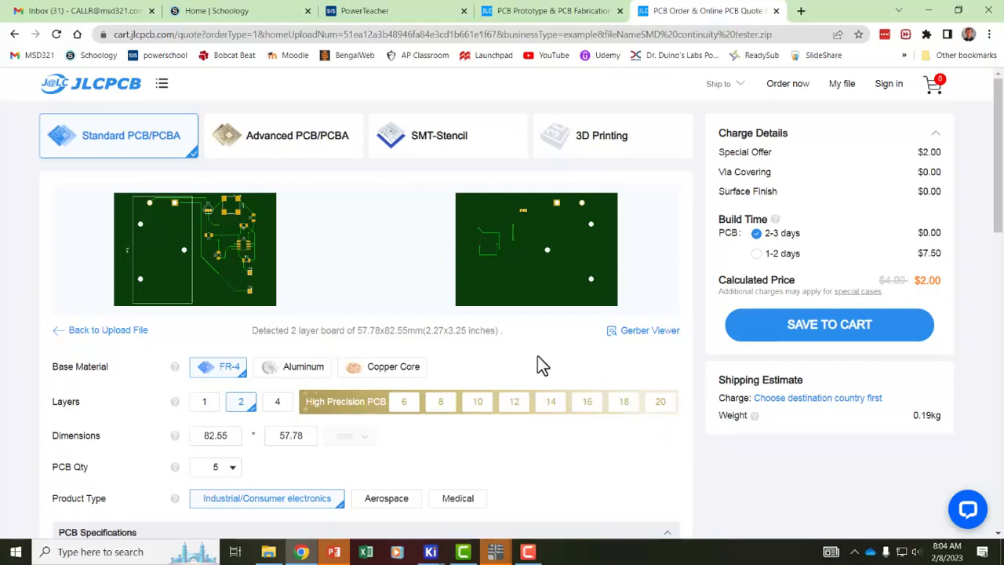
pyautogui.moveTo(531, 387)
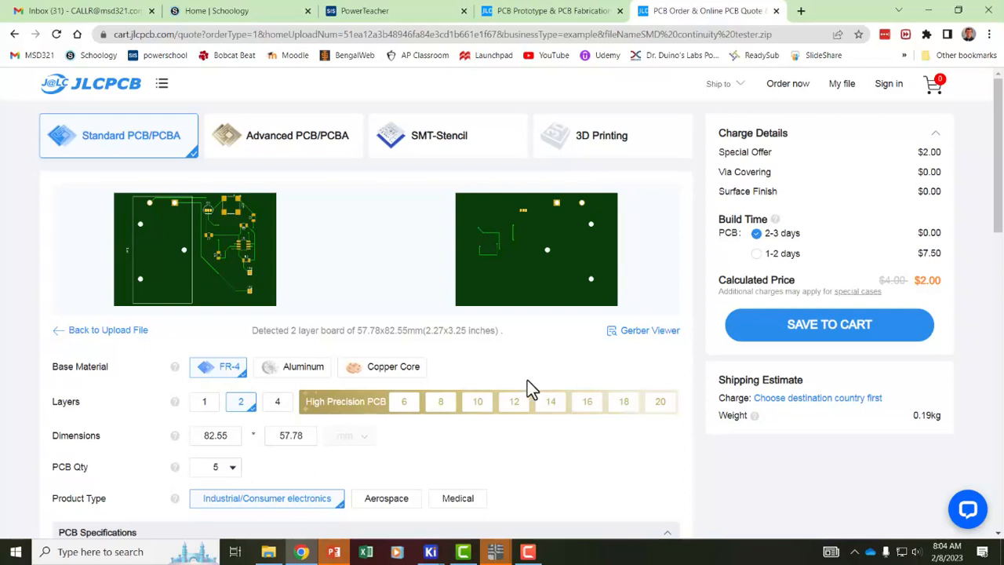
pyautogui.moveTo(328, 477)
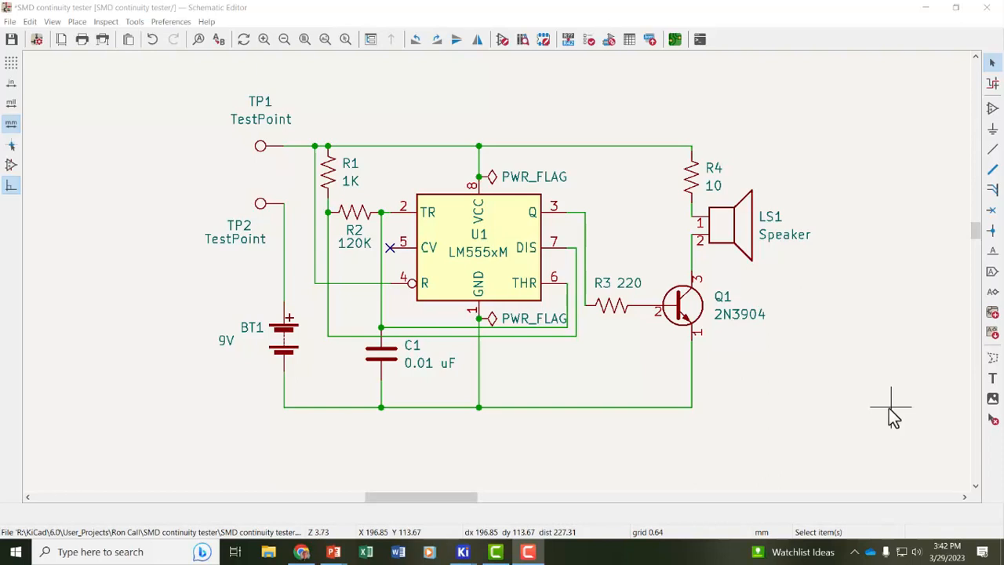
pyautogui.moveTo(749, 431)
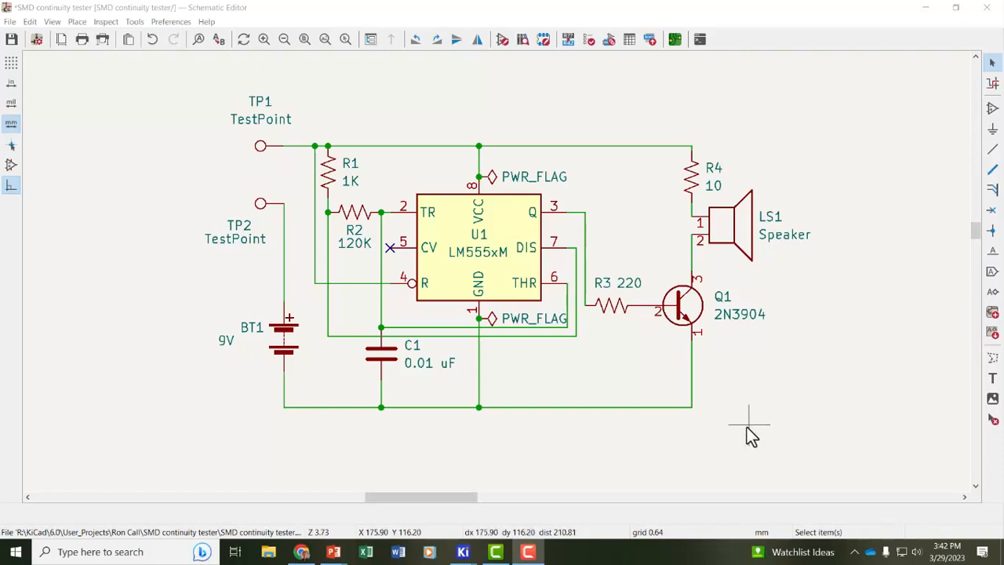
pyautogui.moveTo(475, 420)
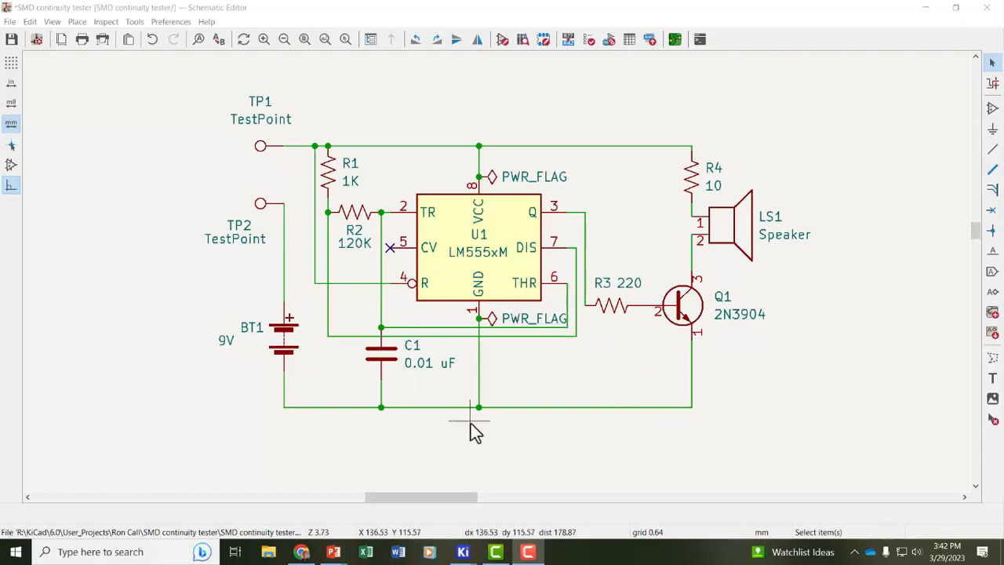
pyautogui.moveTo(481, 319)
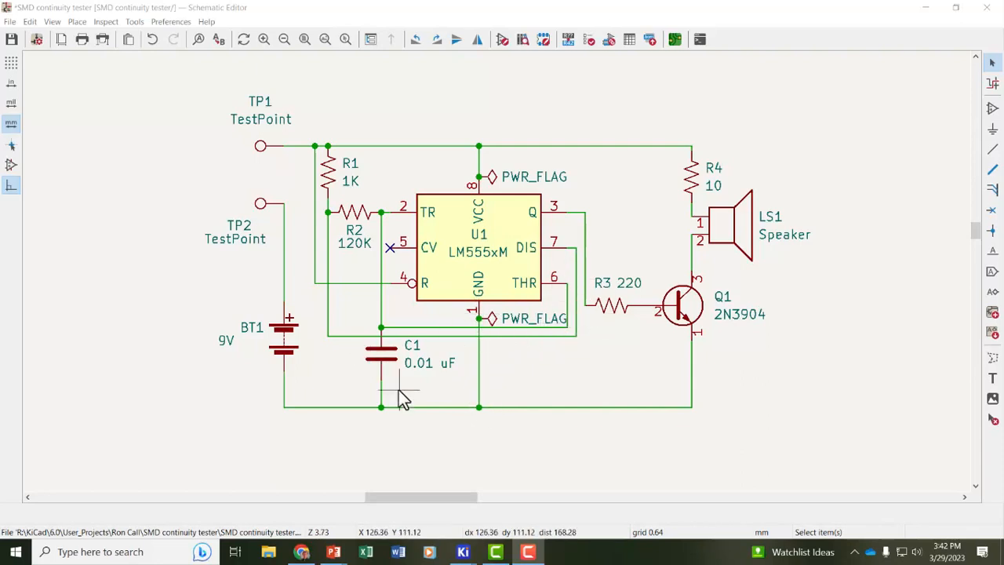
pyautogui.moveTo(510, 380)
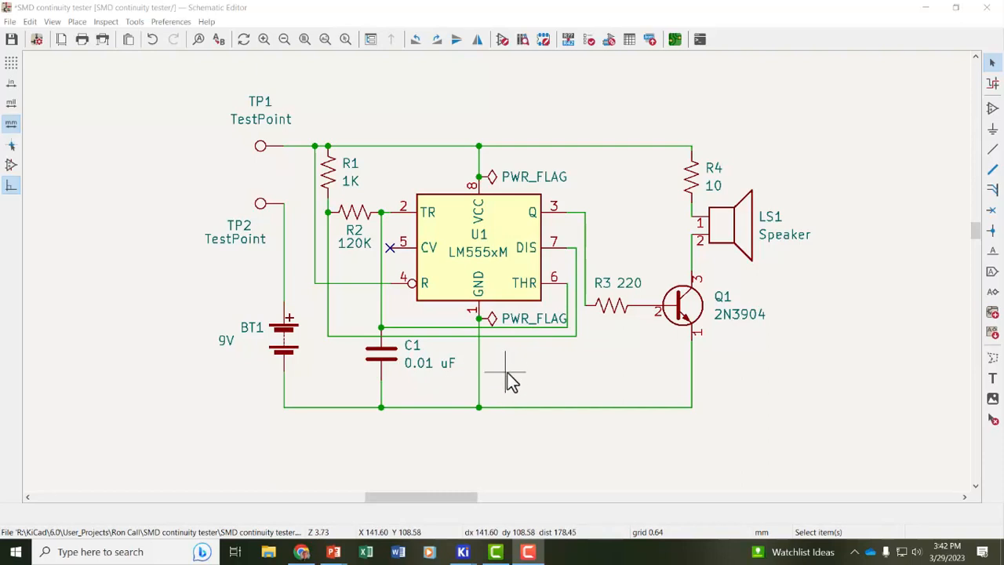
pyautogui.moveTo(530, 435)
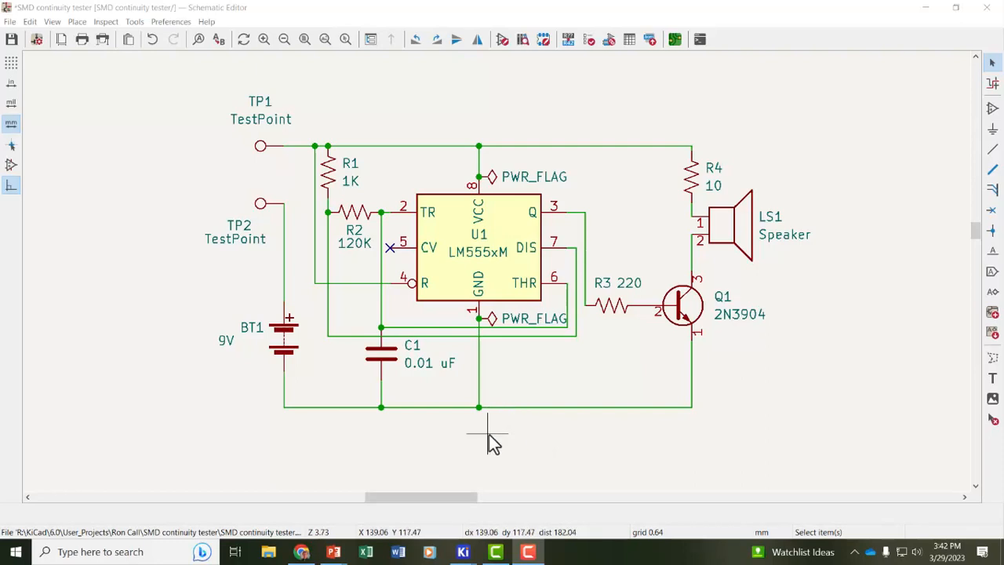
pyautogui.moveTo(546, 467)
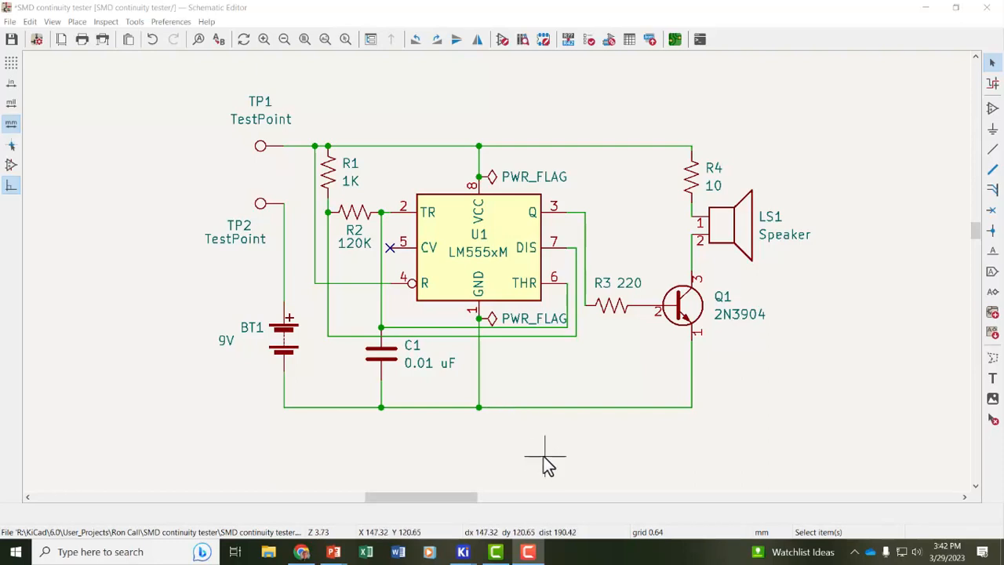
pyautogui.moveTo(514, 373)
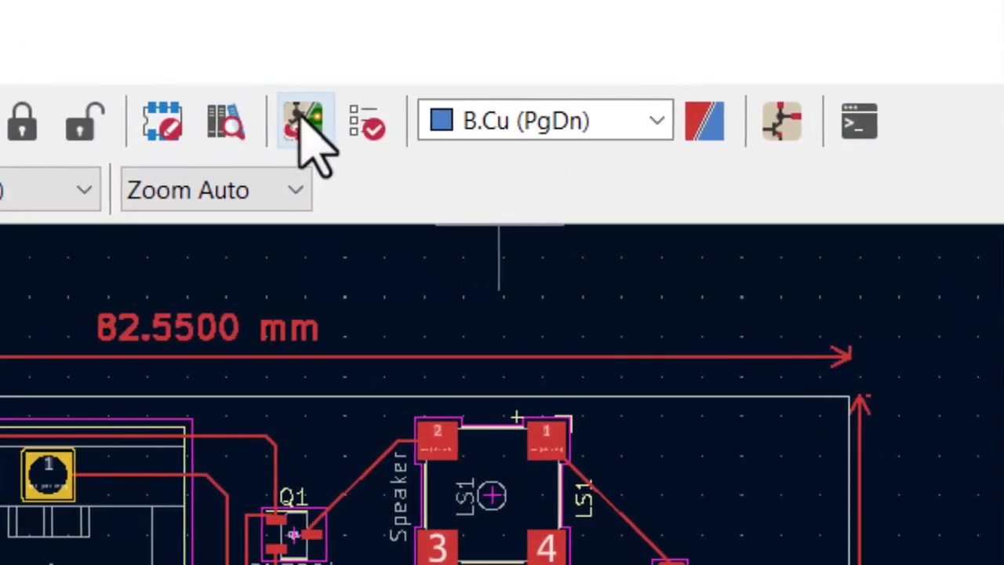
pyautogui.moveTo(306, 126)
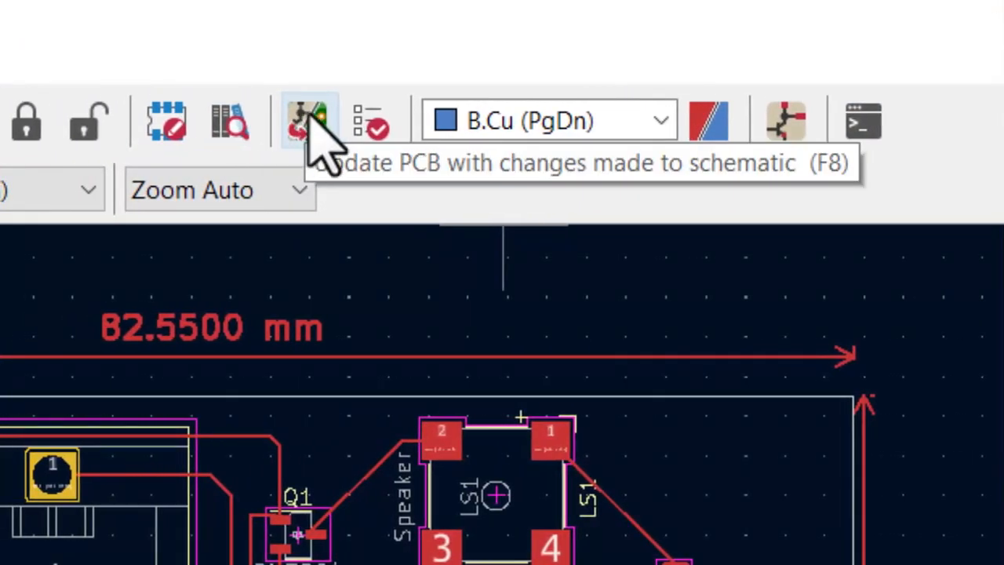
# Run Update PCB from Schematic with footprint replacement from the schematic enabled.
pyautogui.click(304, 118)
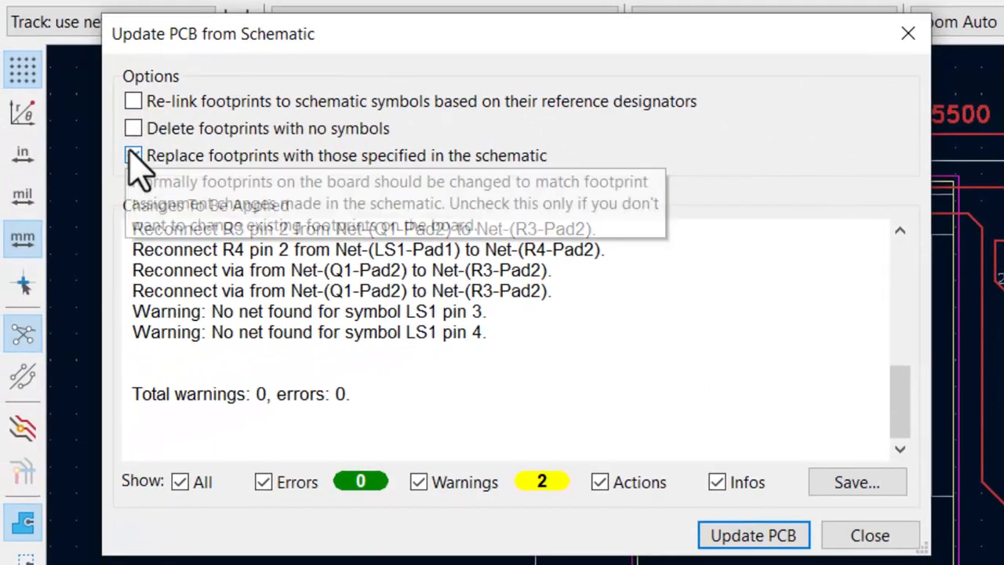
pyautogui.click(133, 156)
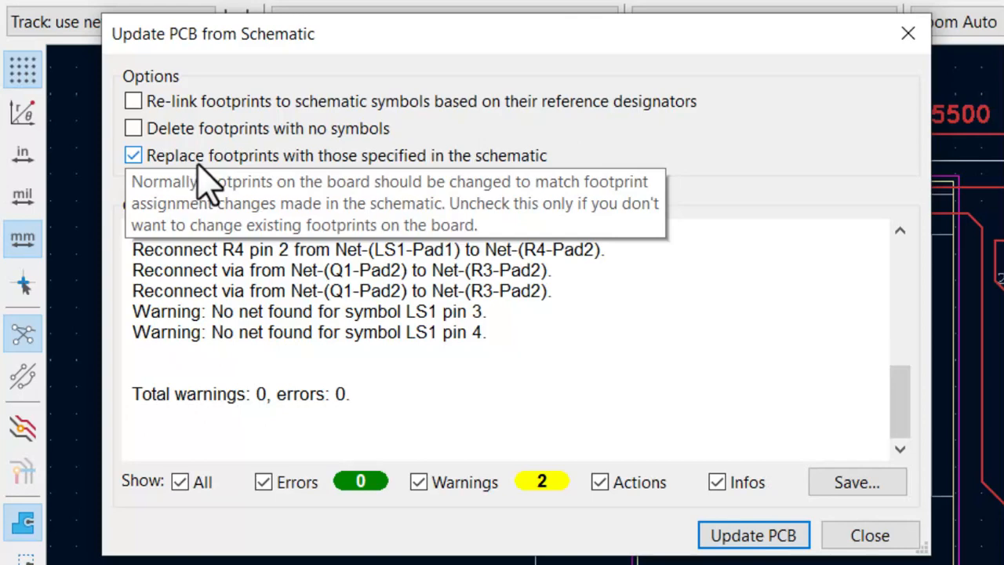
pyautogui.moveTo(482, 189)
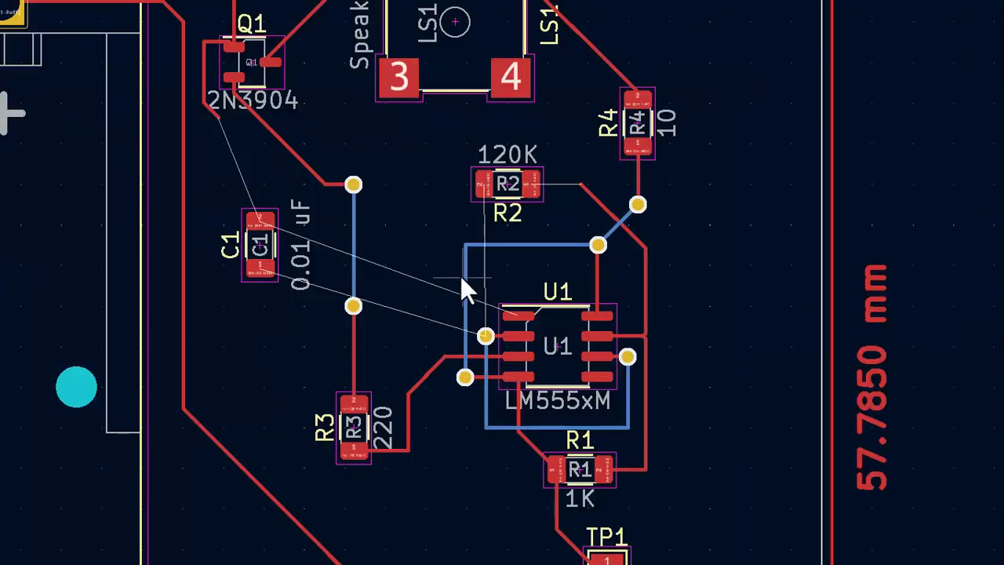
pyautogui.moveTo(486, 210)
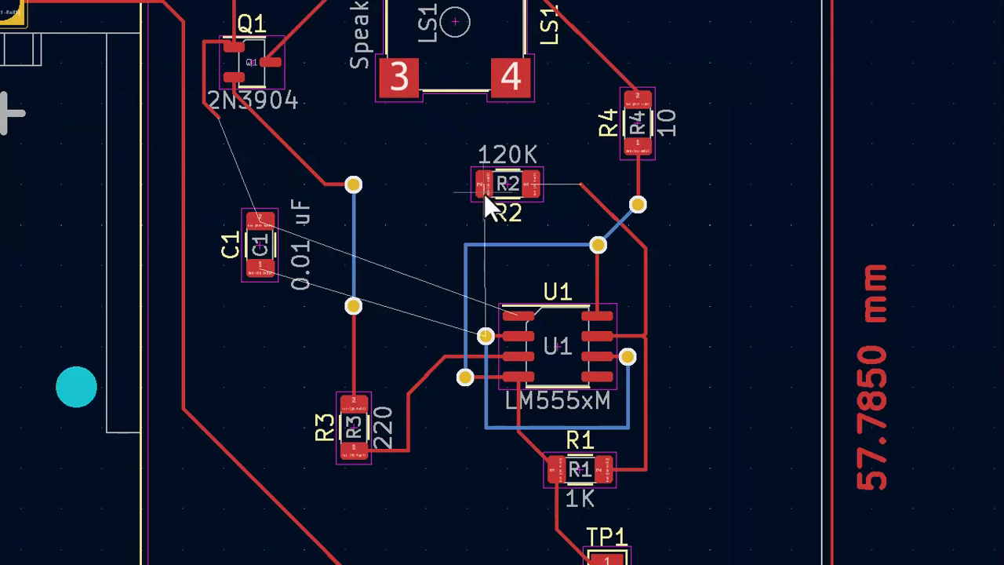
pyautogui.moveTo(506, 361)
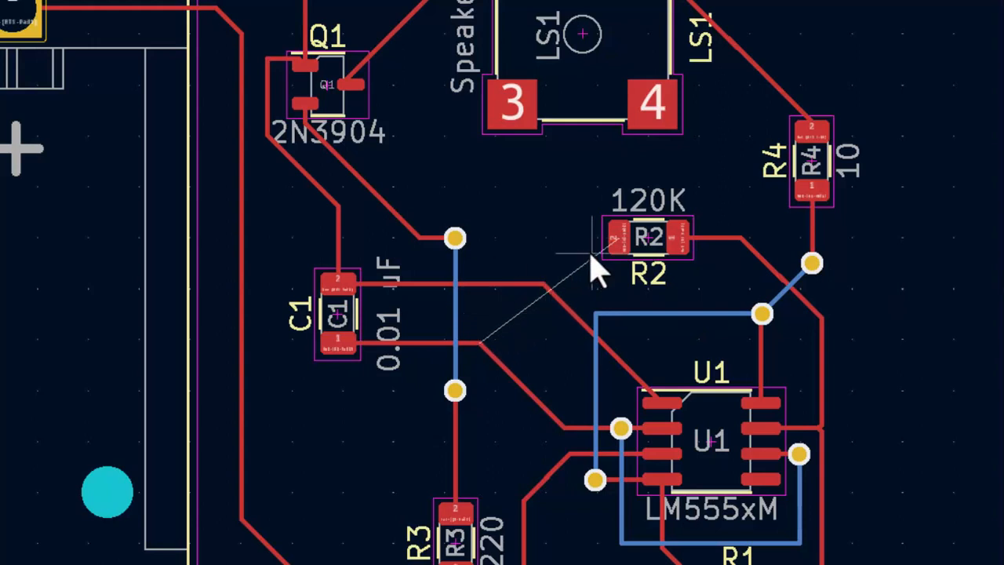
pyautogui.moveTo(581, 262)
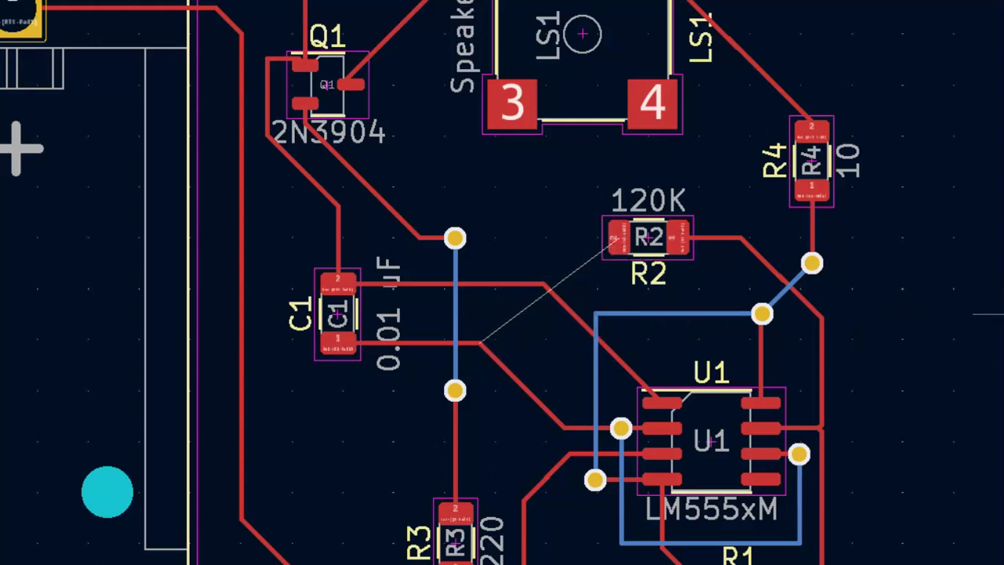